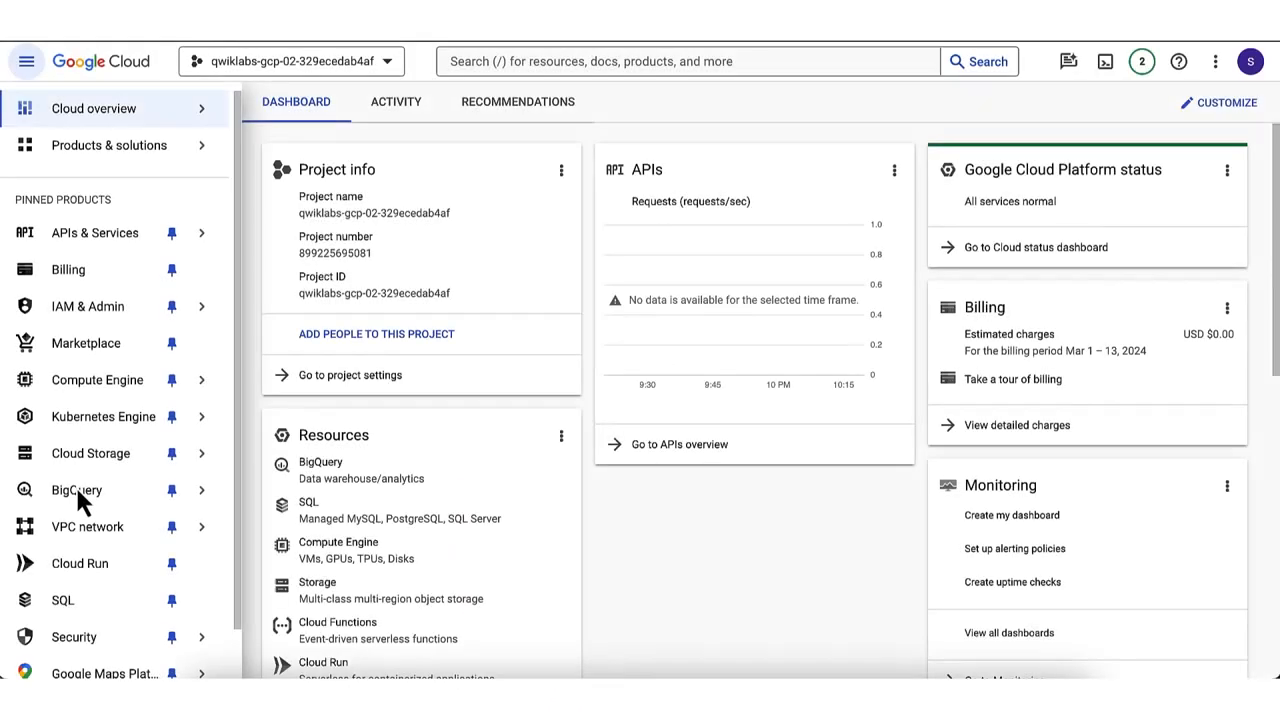
# - Go from the Cloud overview dashboard to BigQuery Studio through the navigation menu's BigQuery section
pyautogui.click(76, 489)
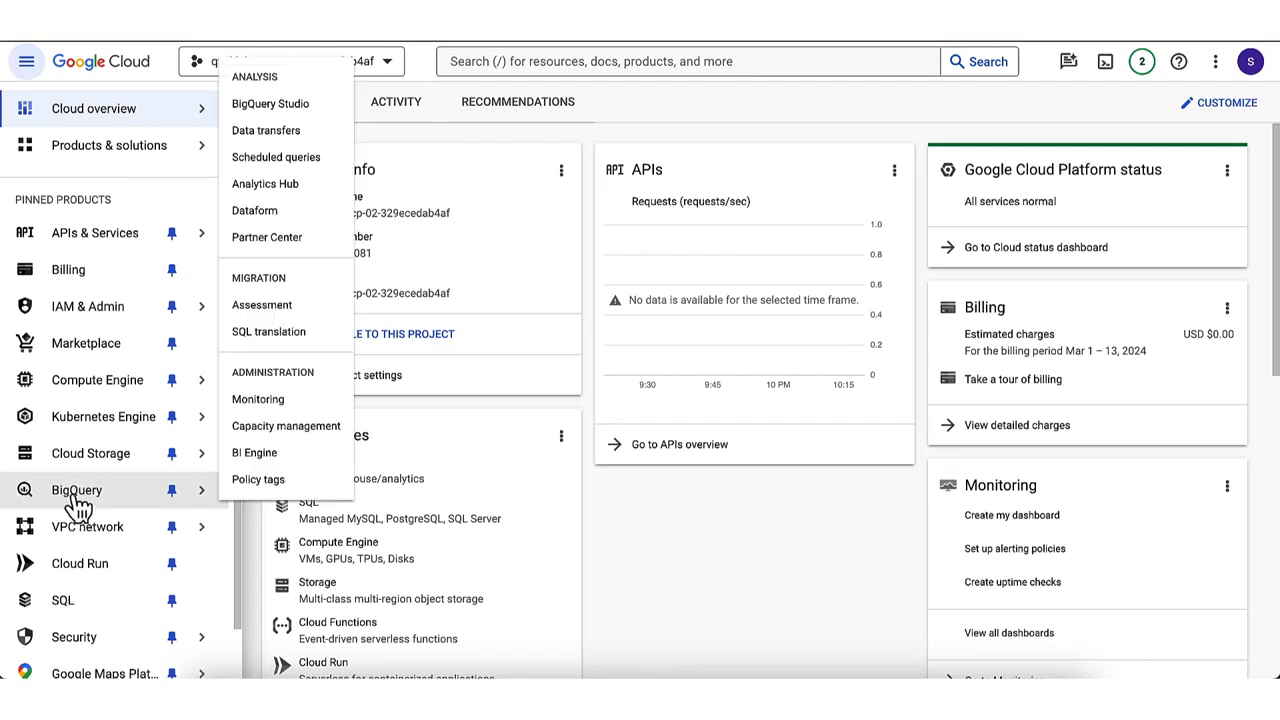
pyautogui.moveTo(266, 130)
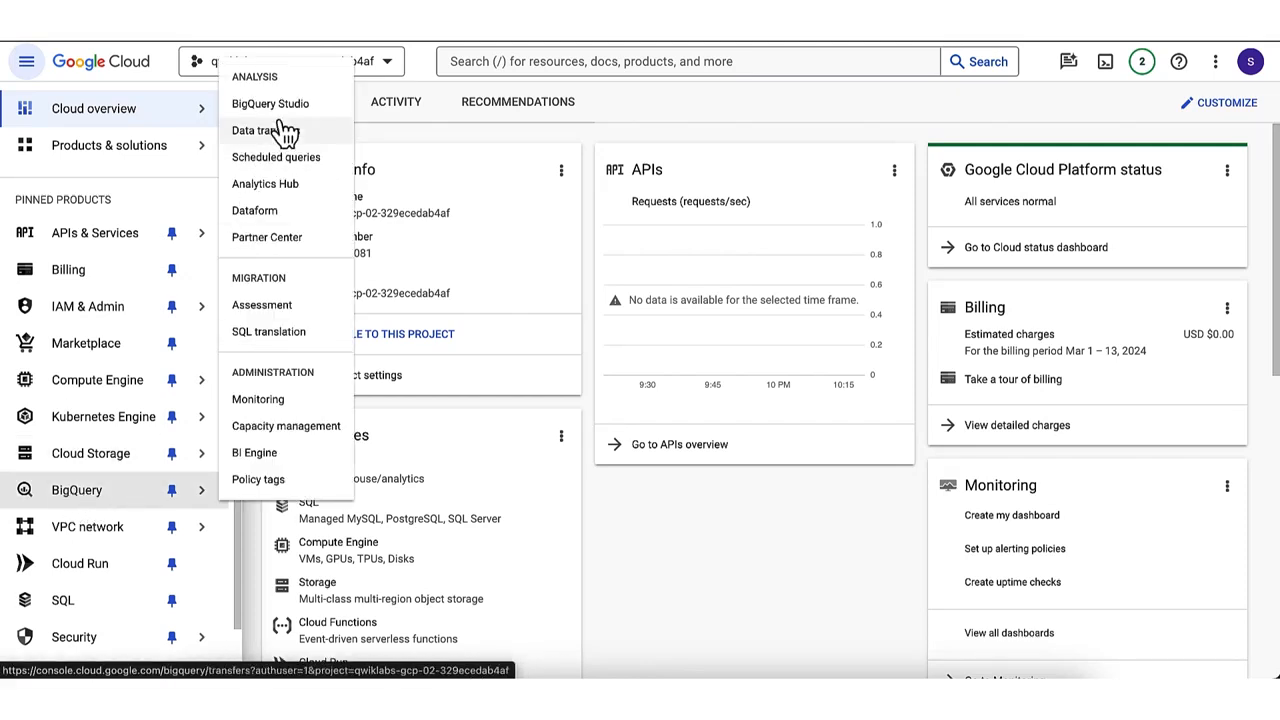
pyautogui.click(260, 130)
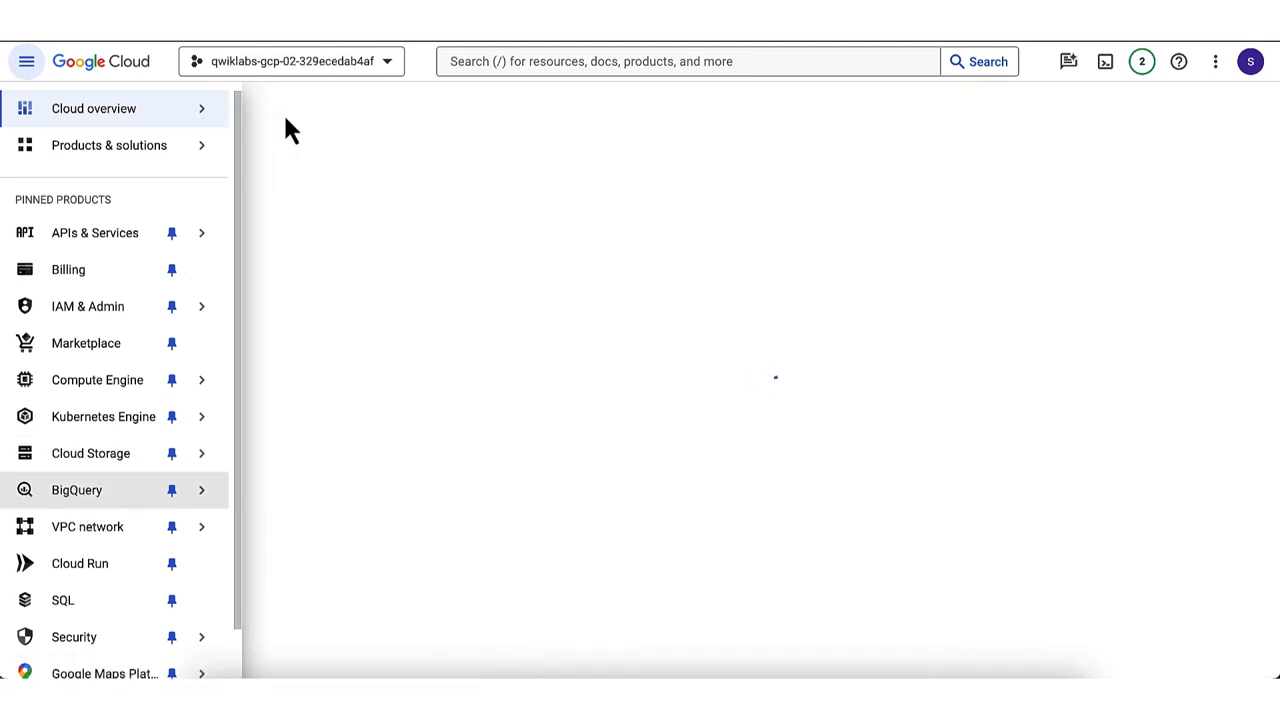
pyautogui.click(76, 489)
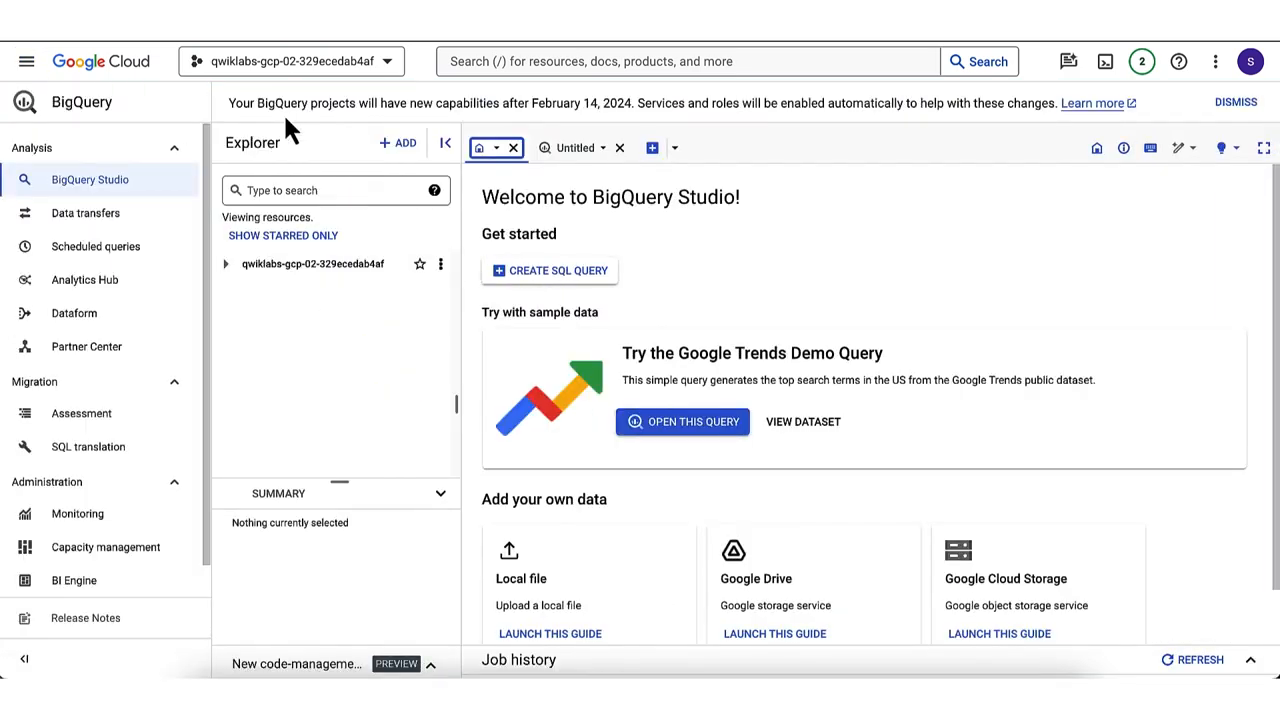
pyautogui.moveTo(685, 283)
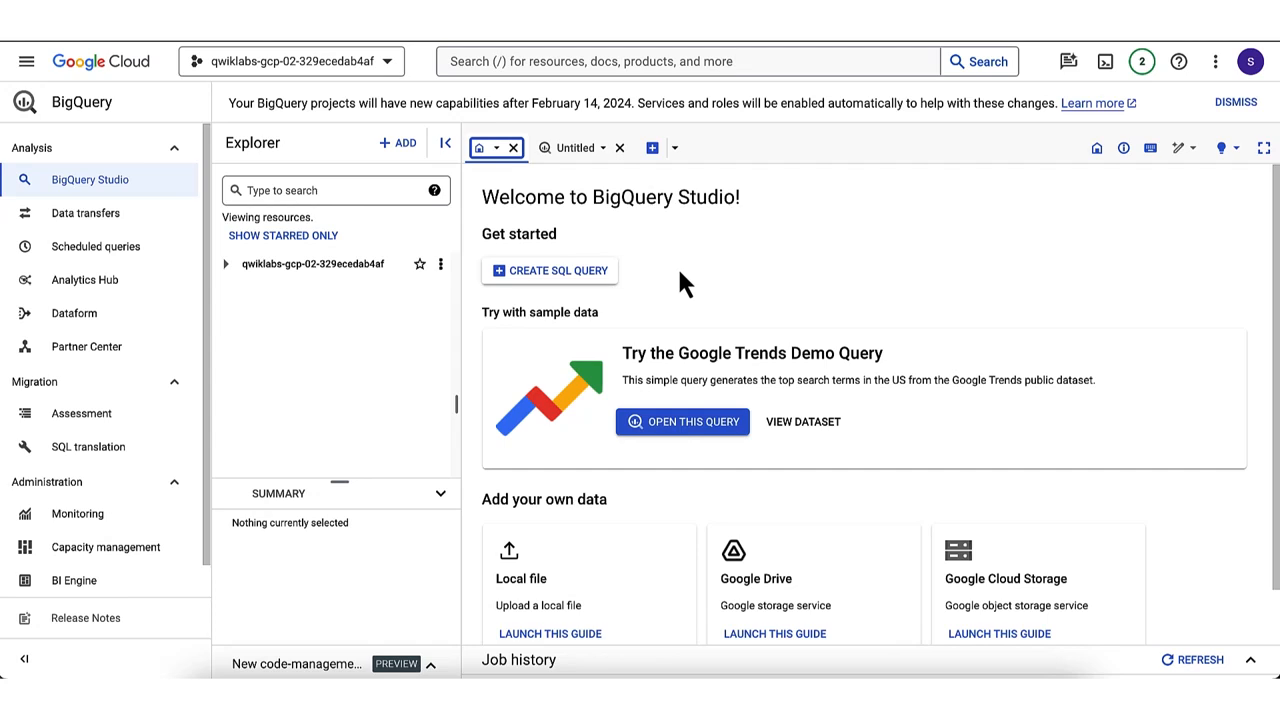
pyautogui.moveTo(600, 290)
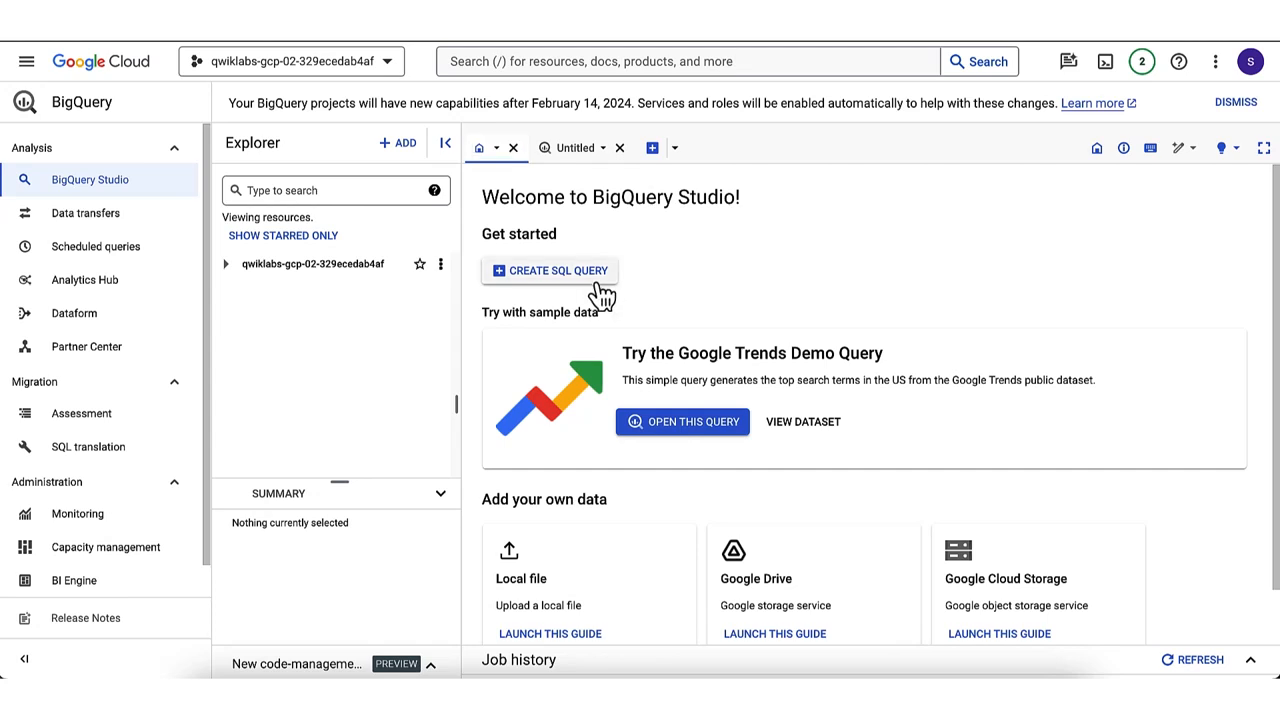
pyautogui.moveTo(952, 298)
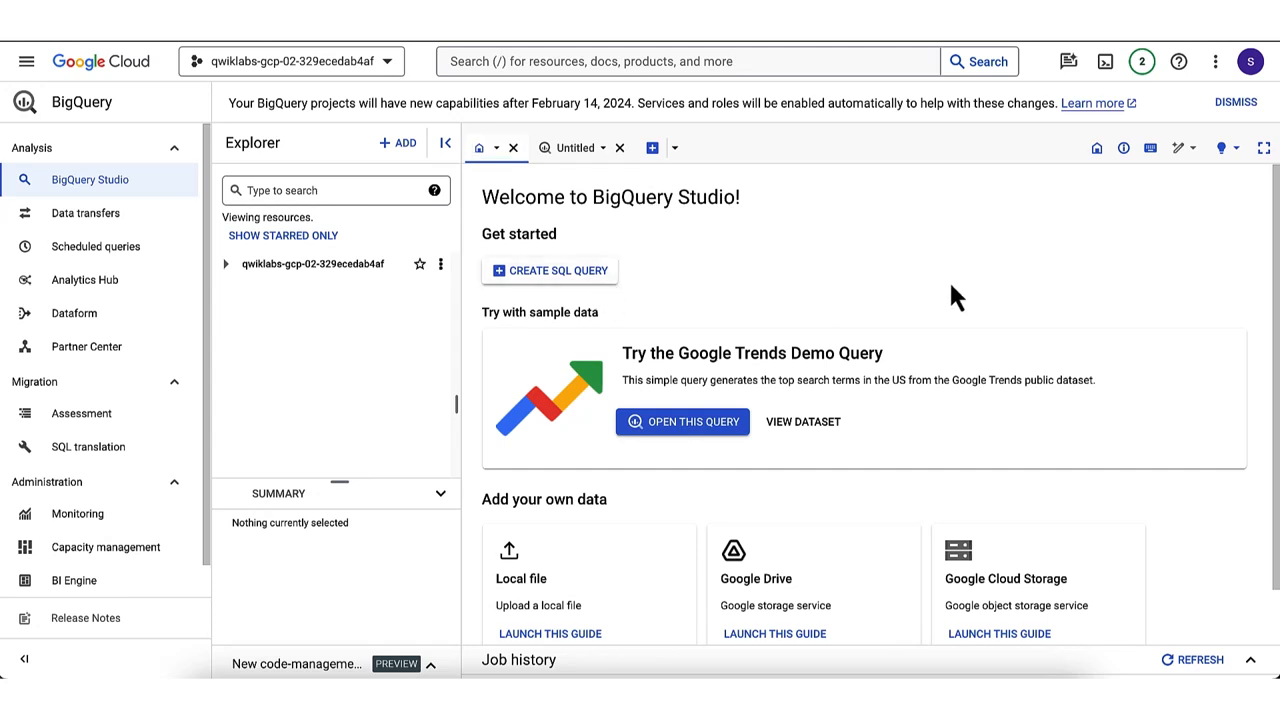
pyautogui.moveTo(1068, 61)
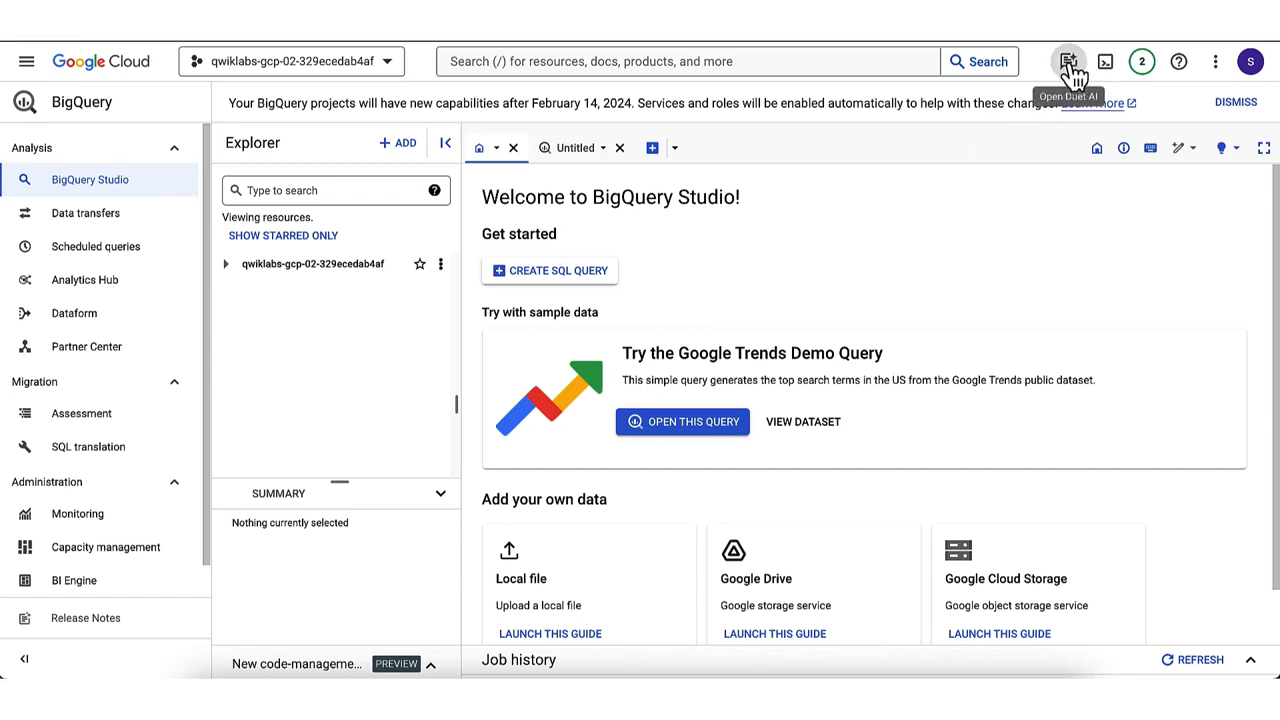
# - Open Duet AI, enable the Cloud AI Companion API, and start chatting
pyautogui.click(1068, 61)
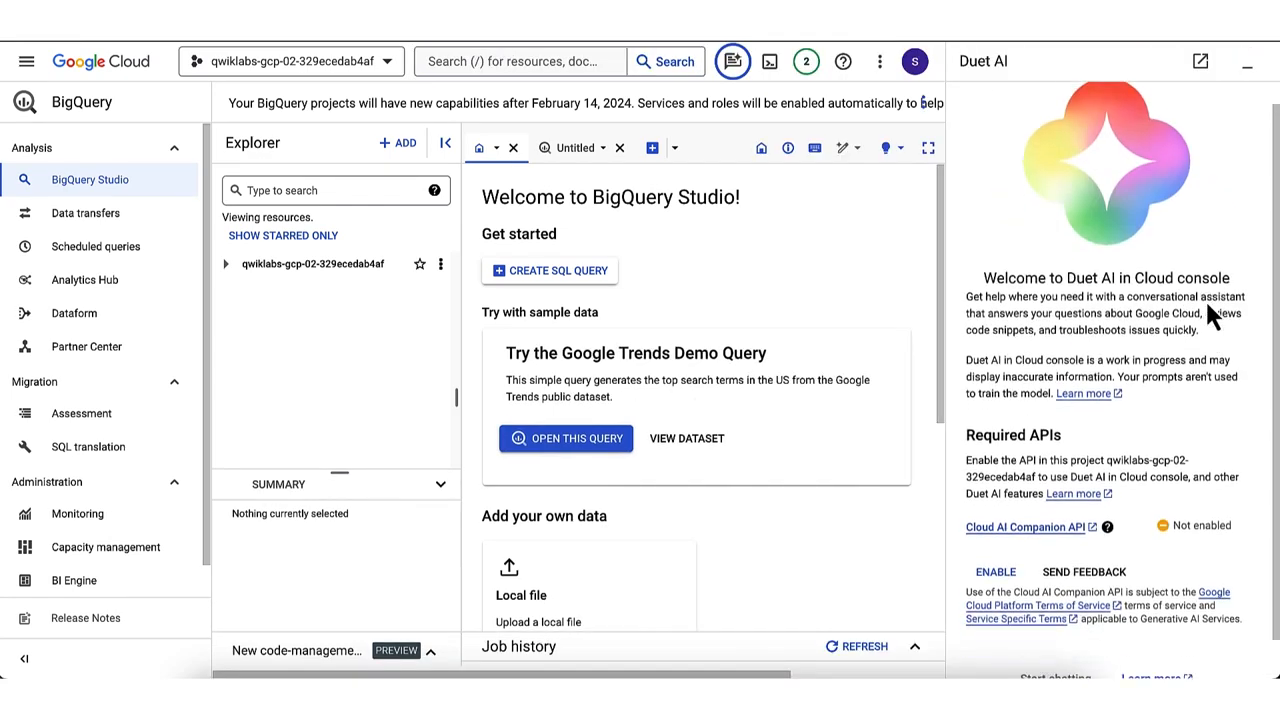
pyautogui.scroll(-3)
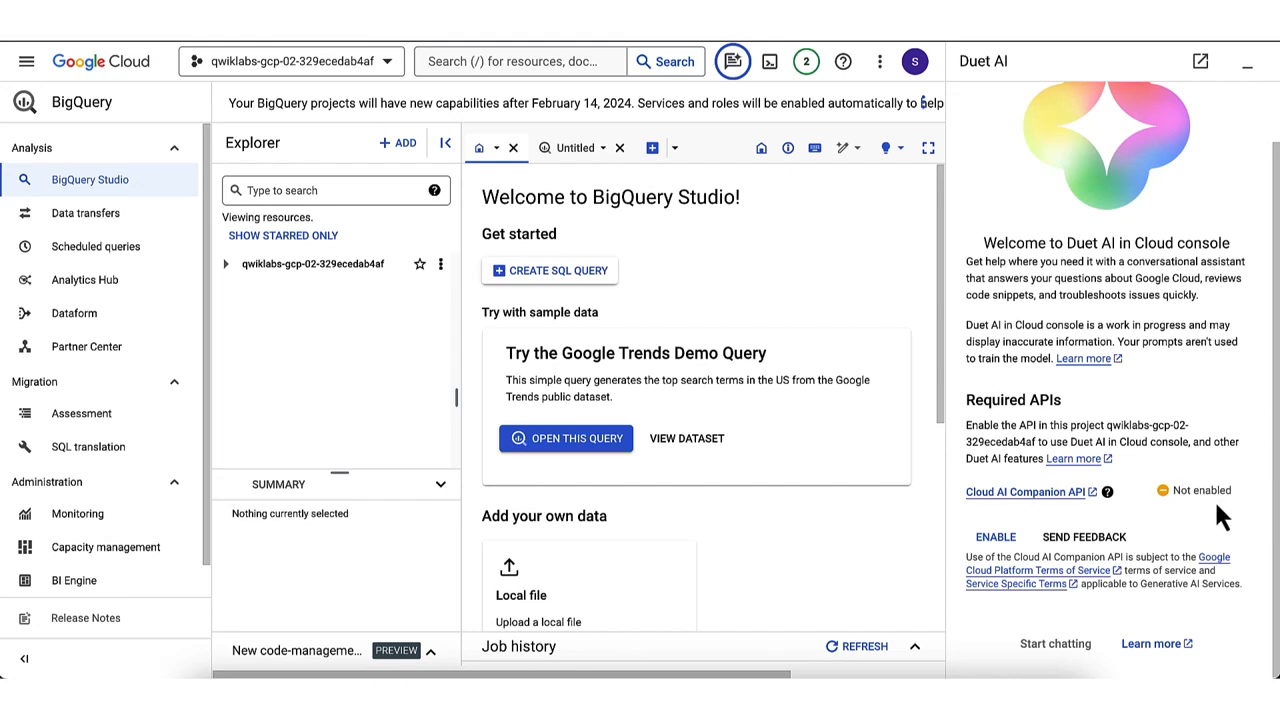
pyautogui.click(994, 537)
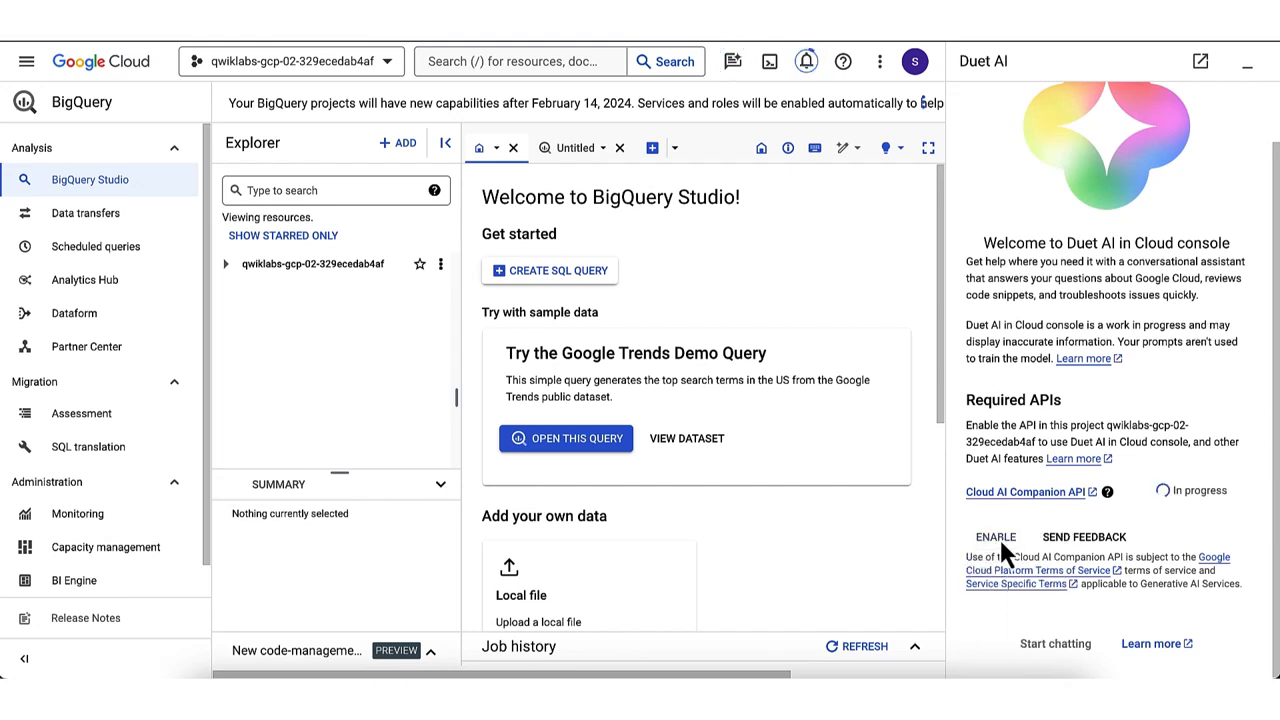
pyautogui.click(995, 536)
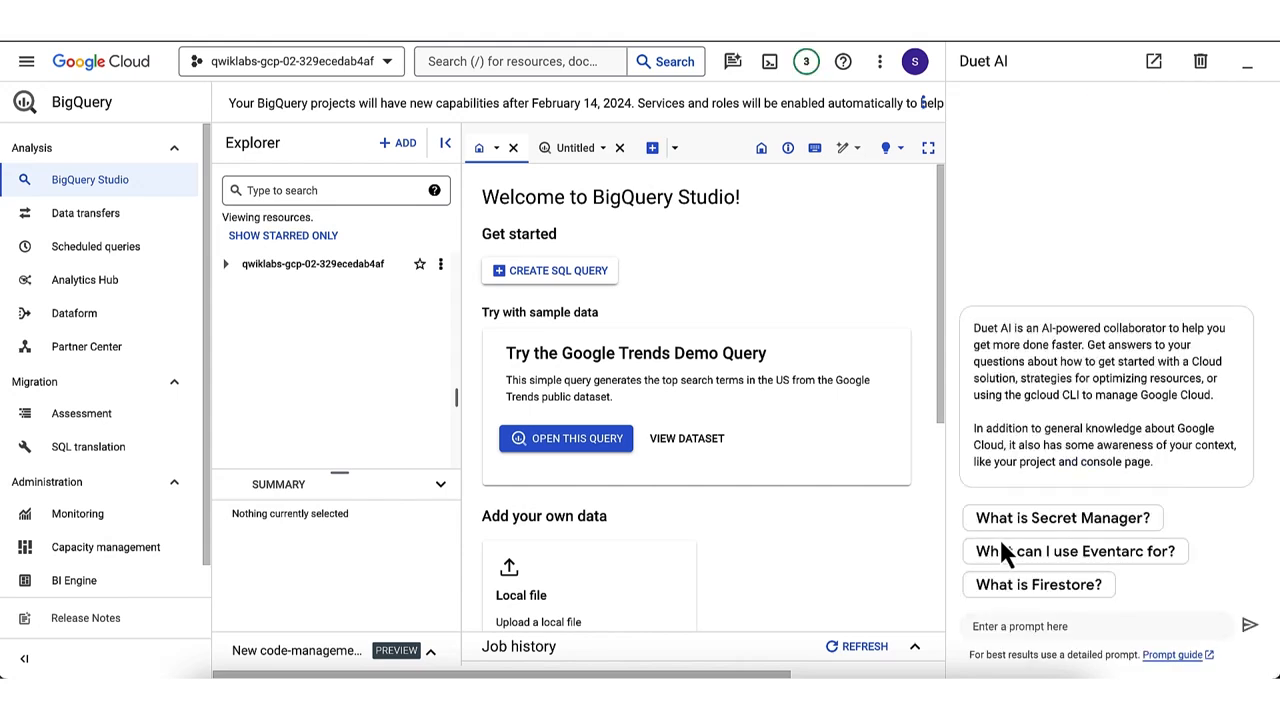
pyautogui.moveTo(1090, 343)
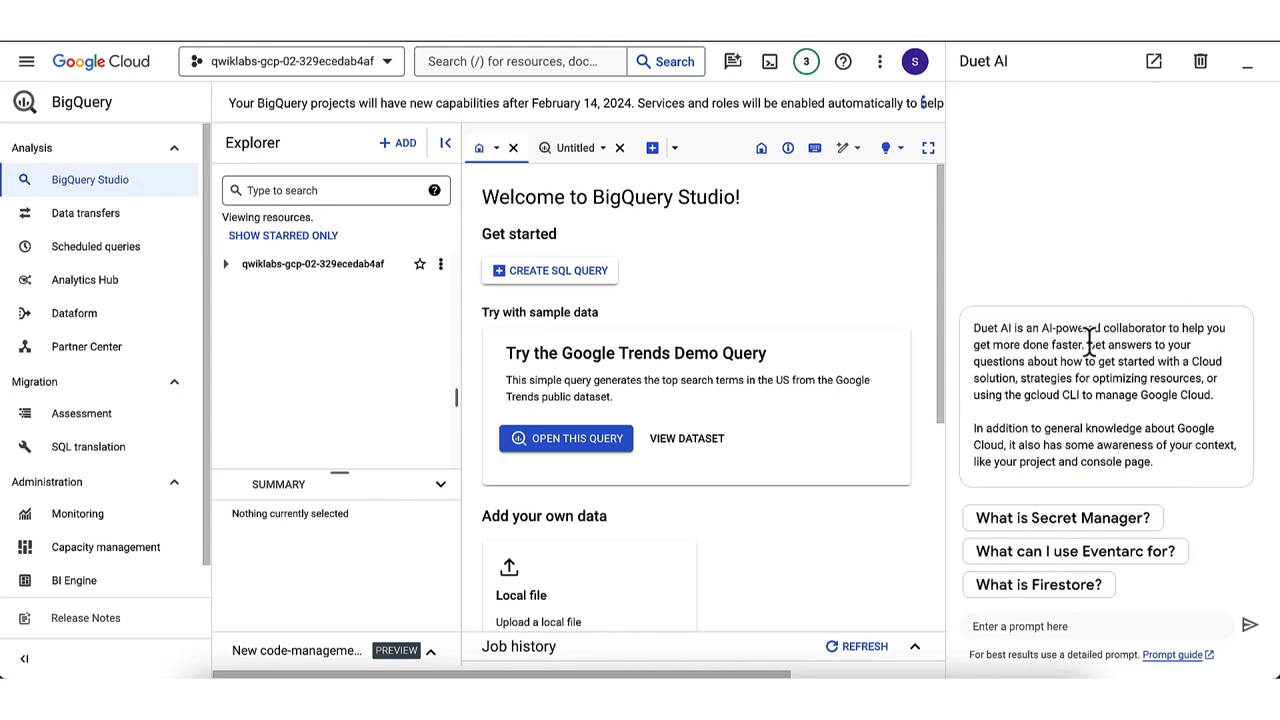
pyautogui.moveTo(1102, 375)
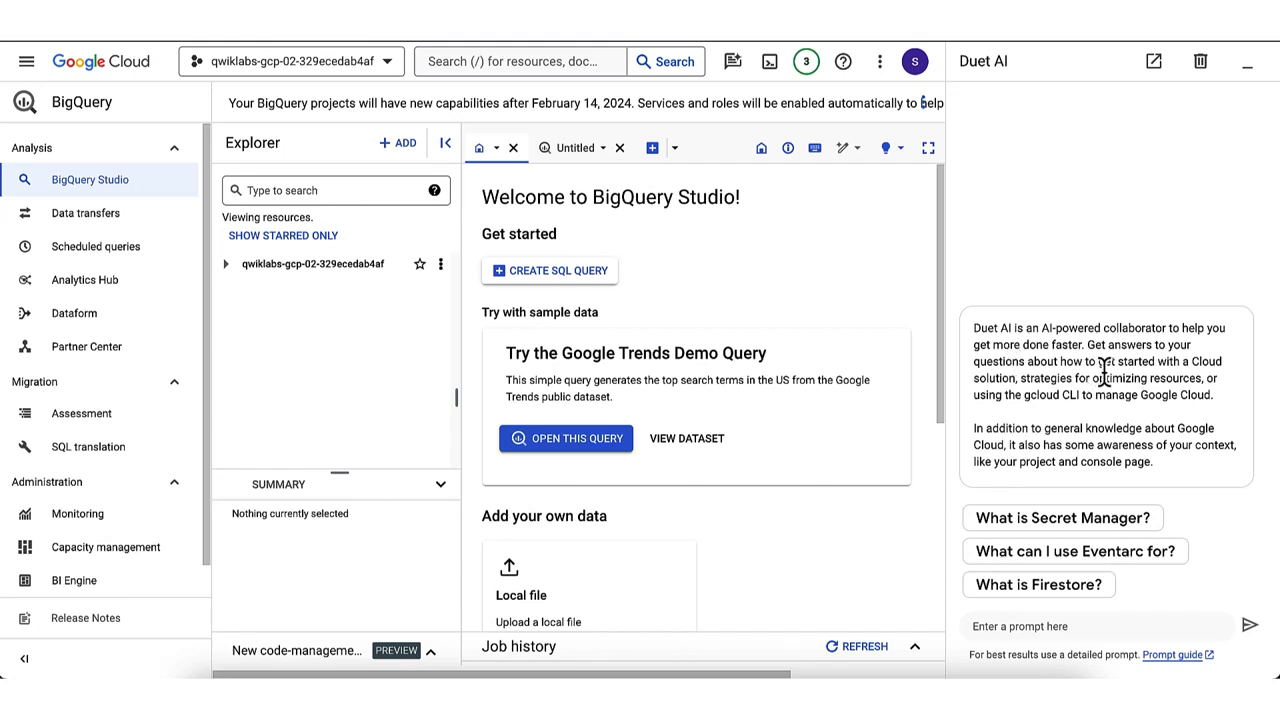
# - Ask Duet AI 'How do I get started with BigQuery?'
pyautogui.write('How do I get started with BigQuery?')
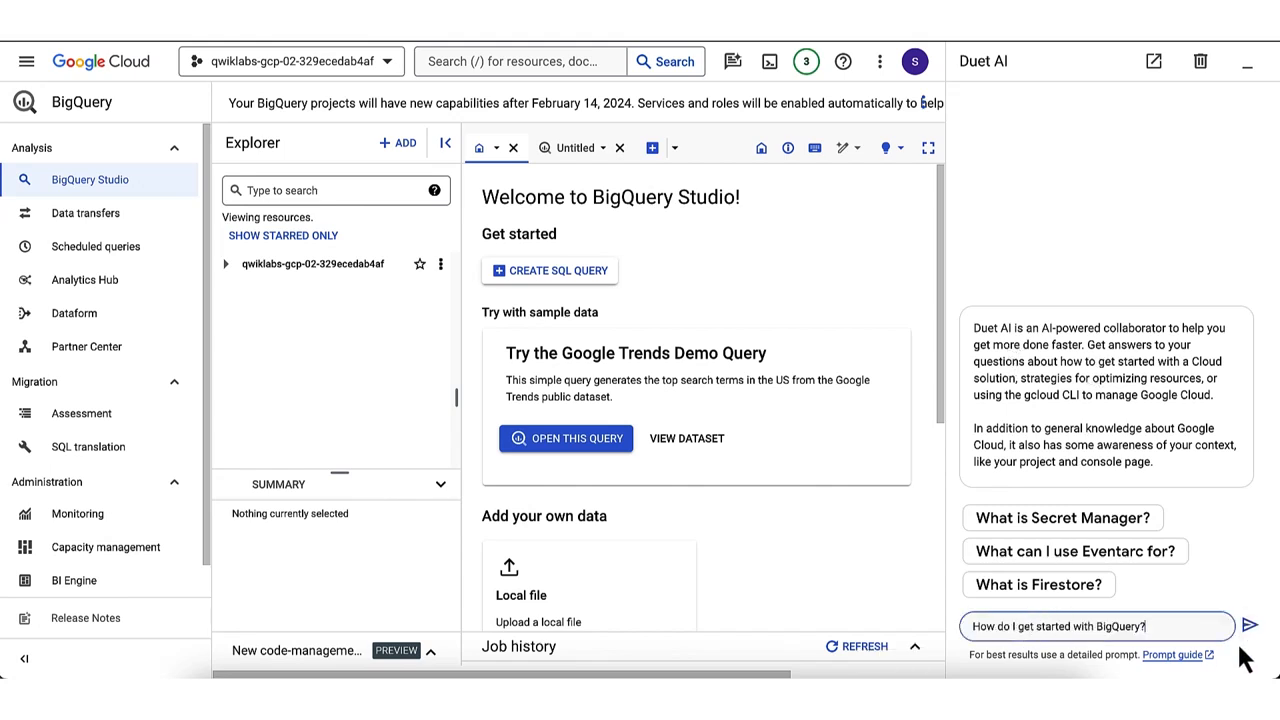
pyautogui.click(1249, 625)
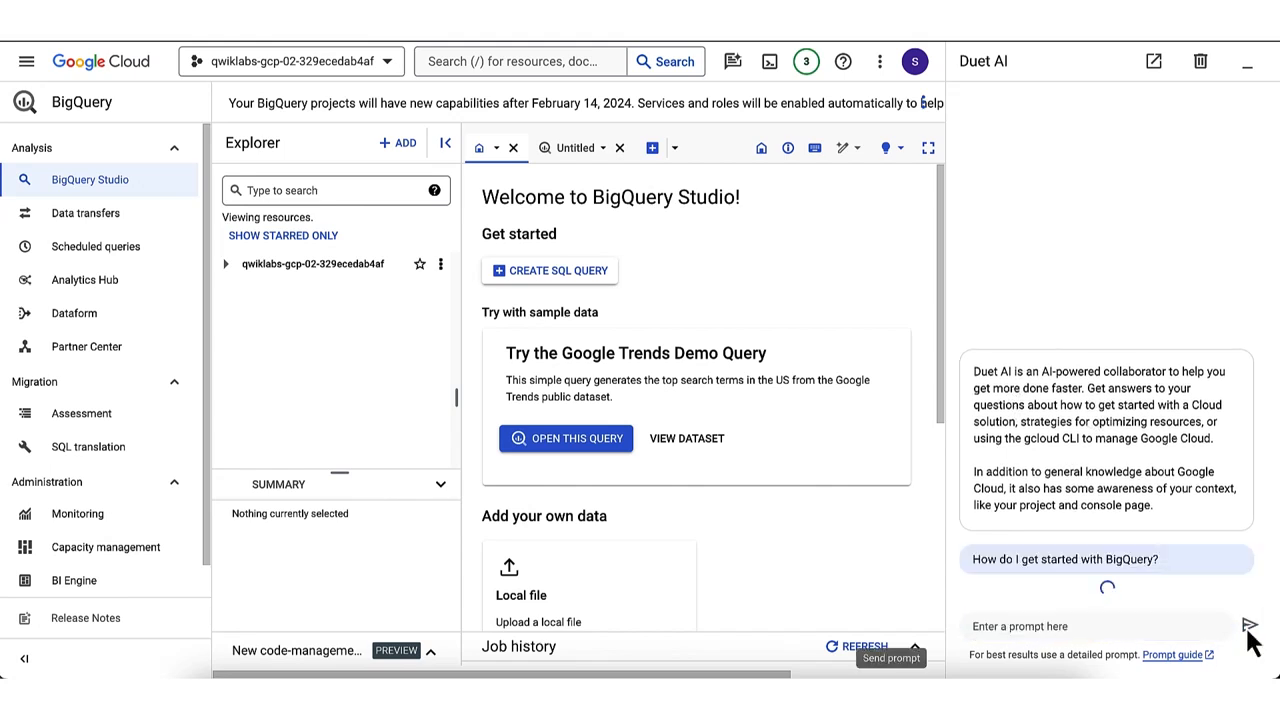
pyautogui.click(1249, 626)
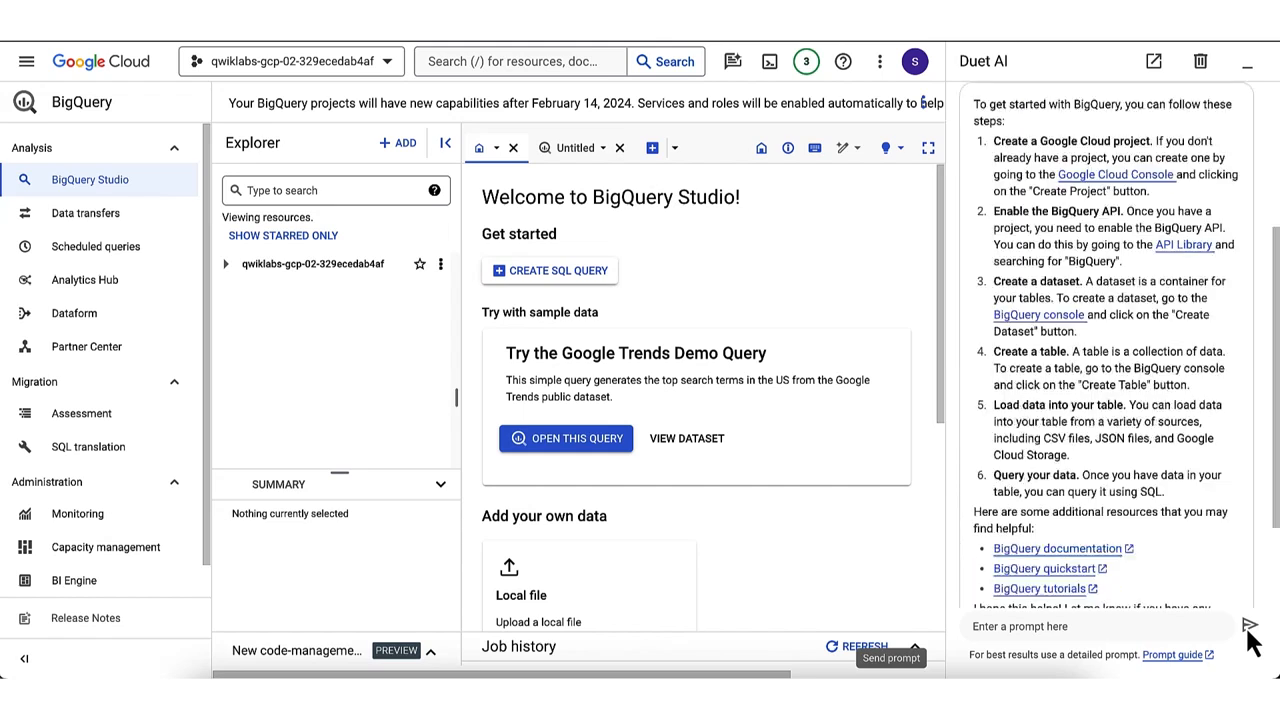
pyautogui.moveTo(1153, 310)
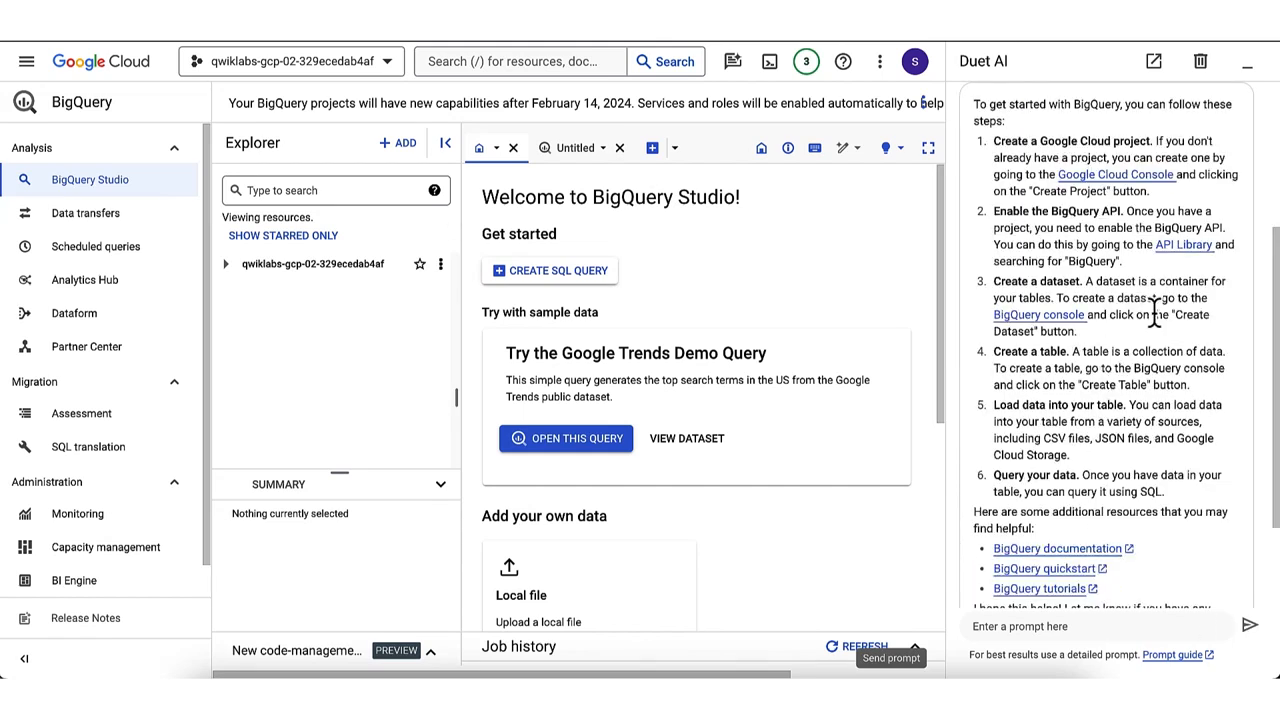
pyautogui.moveTo(1188, 345)
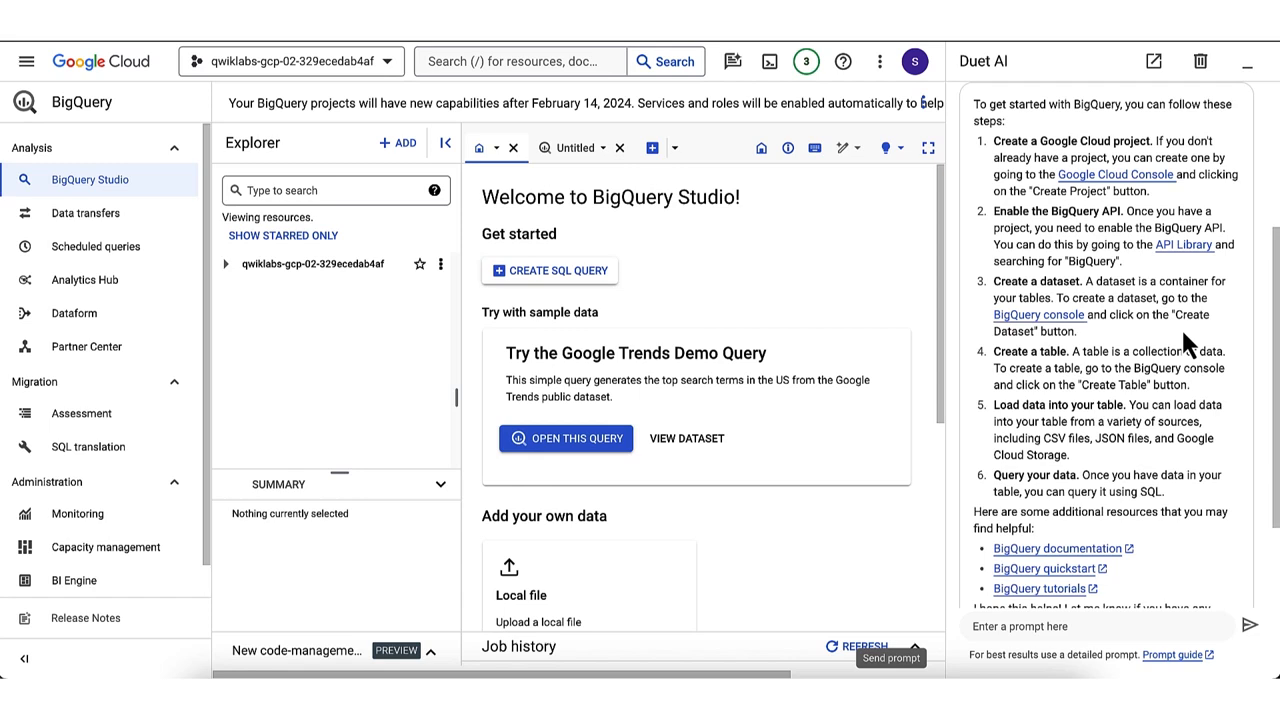
pyautogui.moveTo(440, 264)
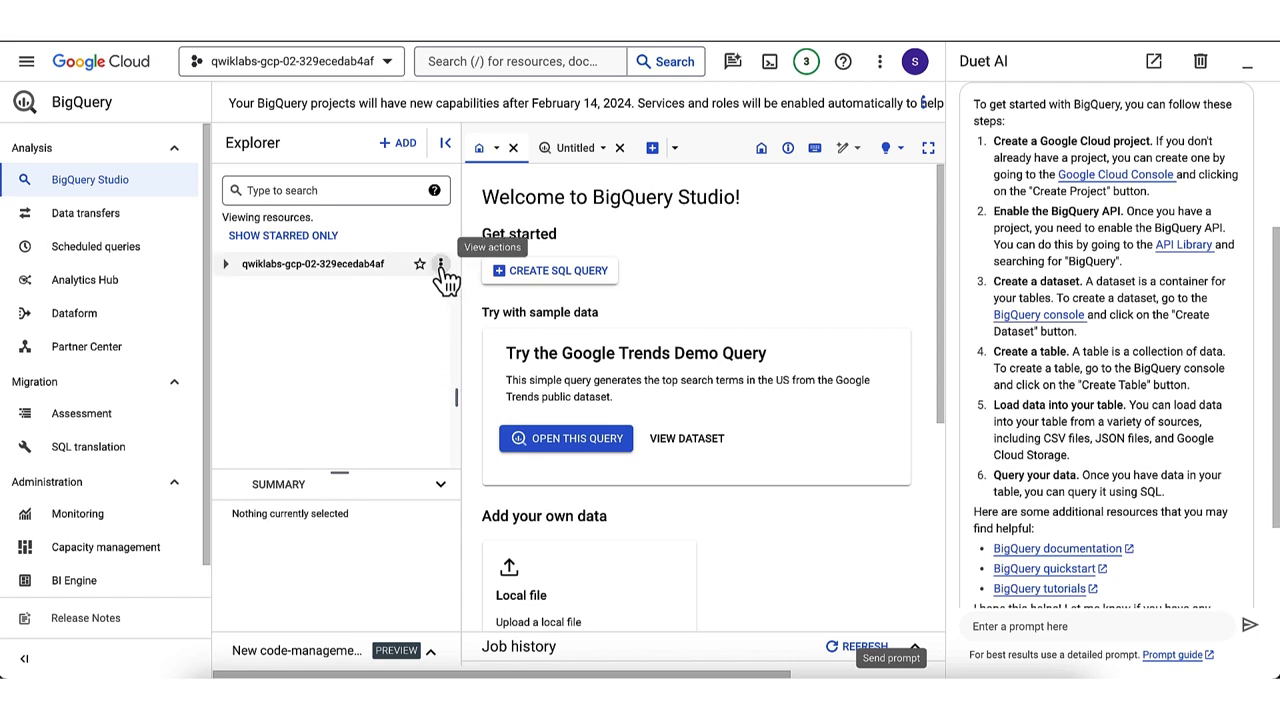
# - Create a dataset with ID bqml_tutorial in the project and dismiss the confirmation
pyautogui.click(441, 264)
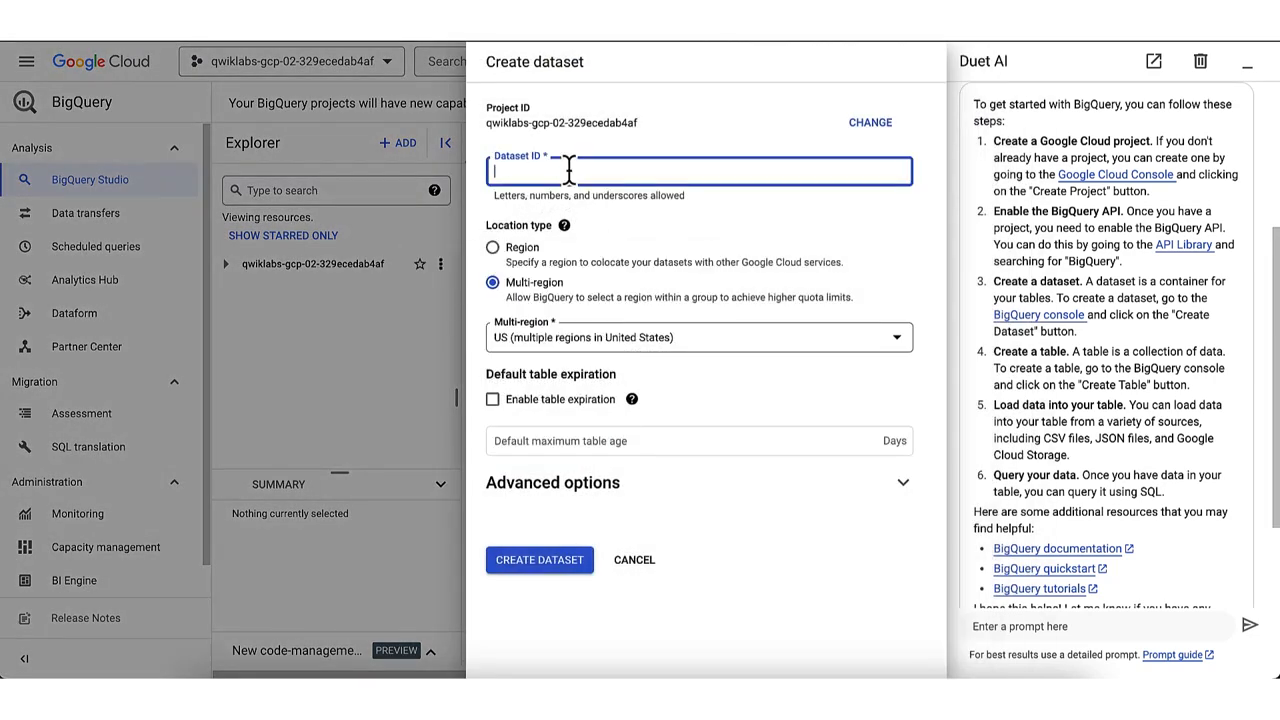
pyautogui.write('bqml_tutorial')
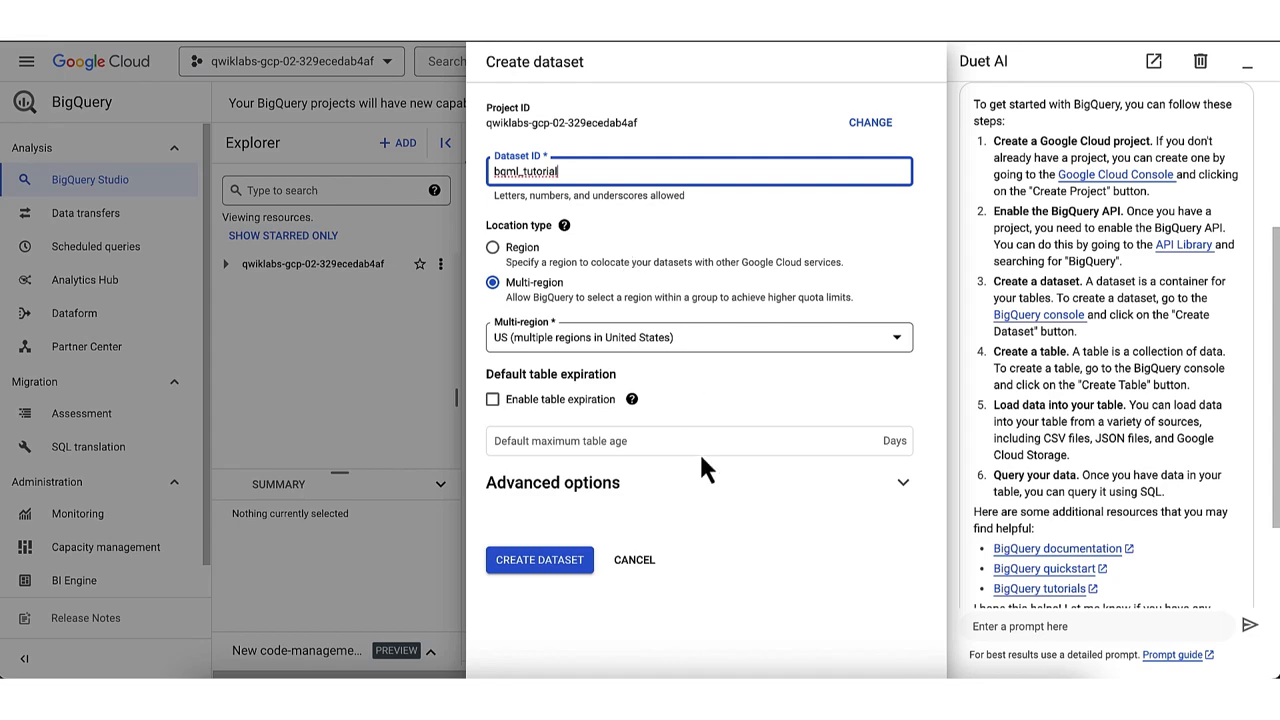
pyautogui.moveTo(635, 521)
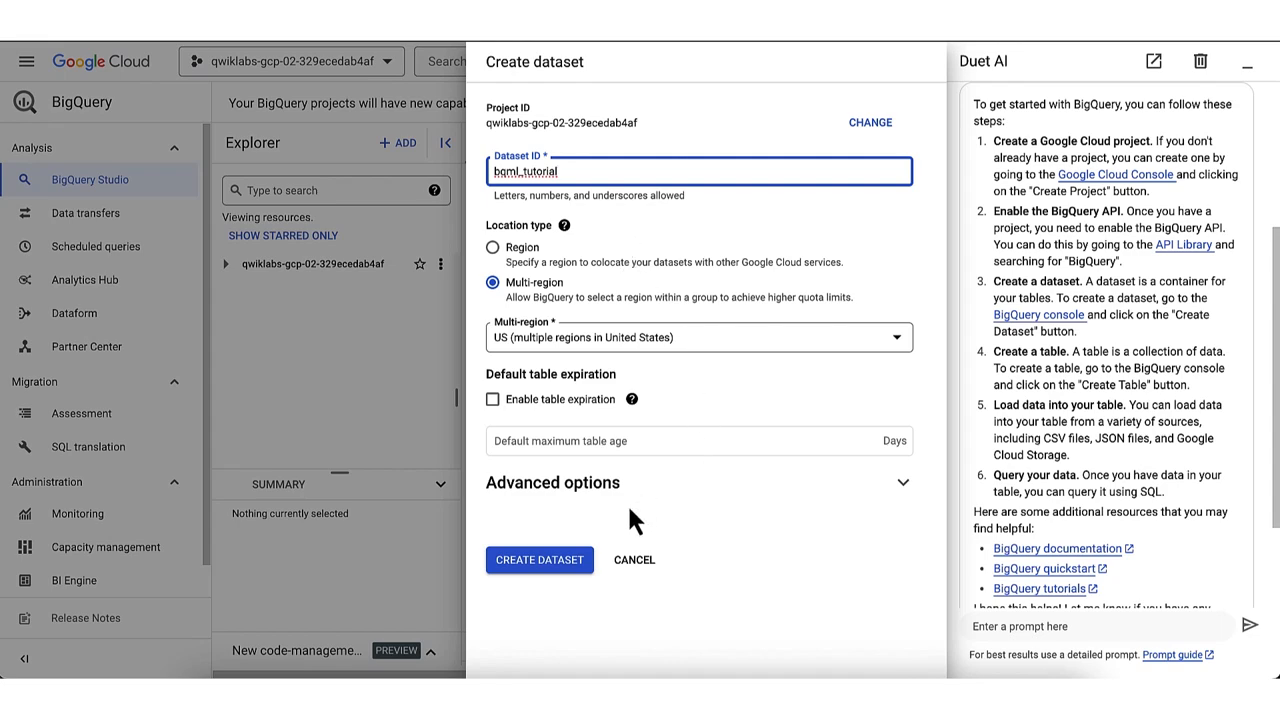
pyautogui.click(539, 559)
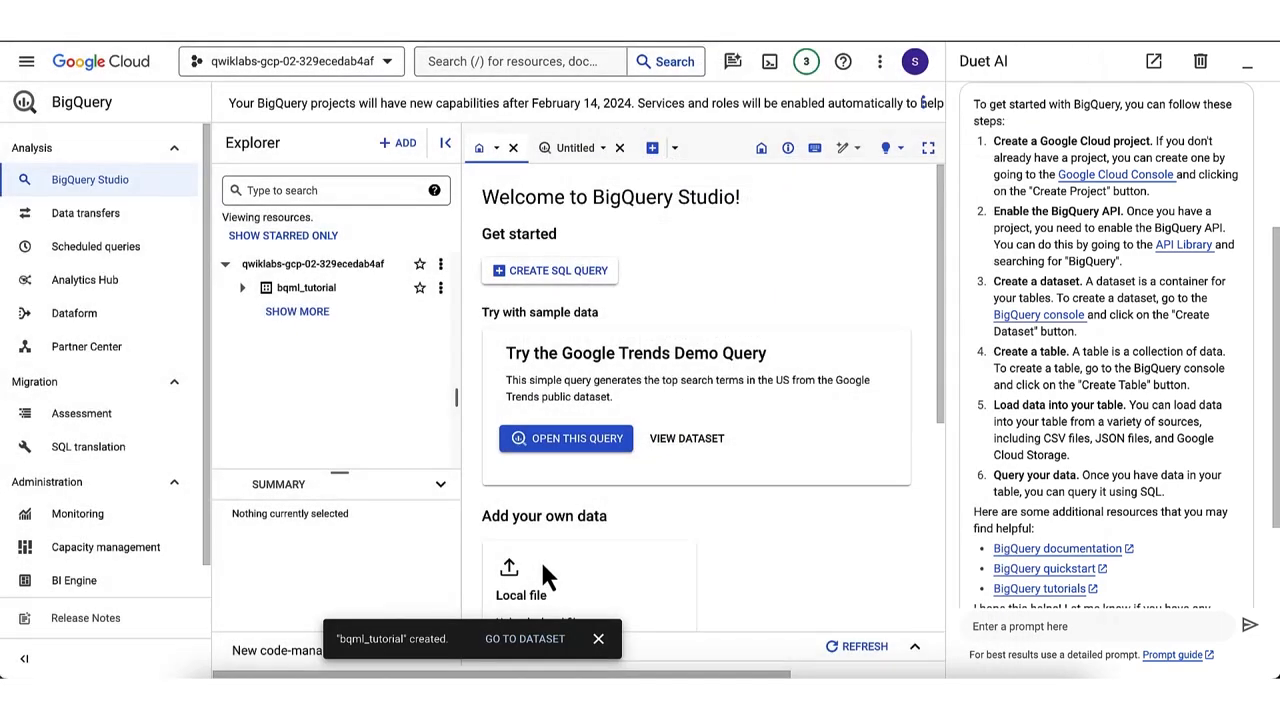
pyautogui.moveTo(598, 639)
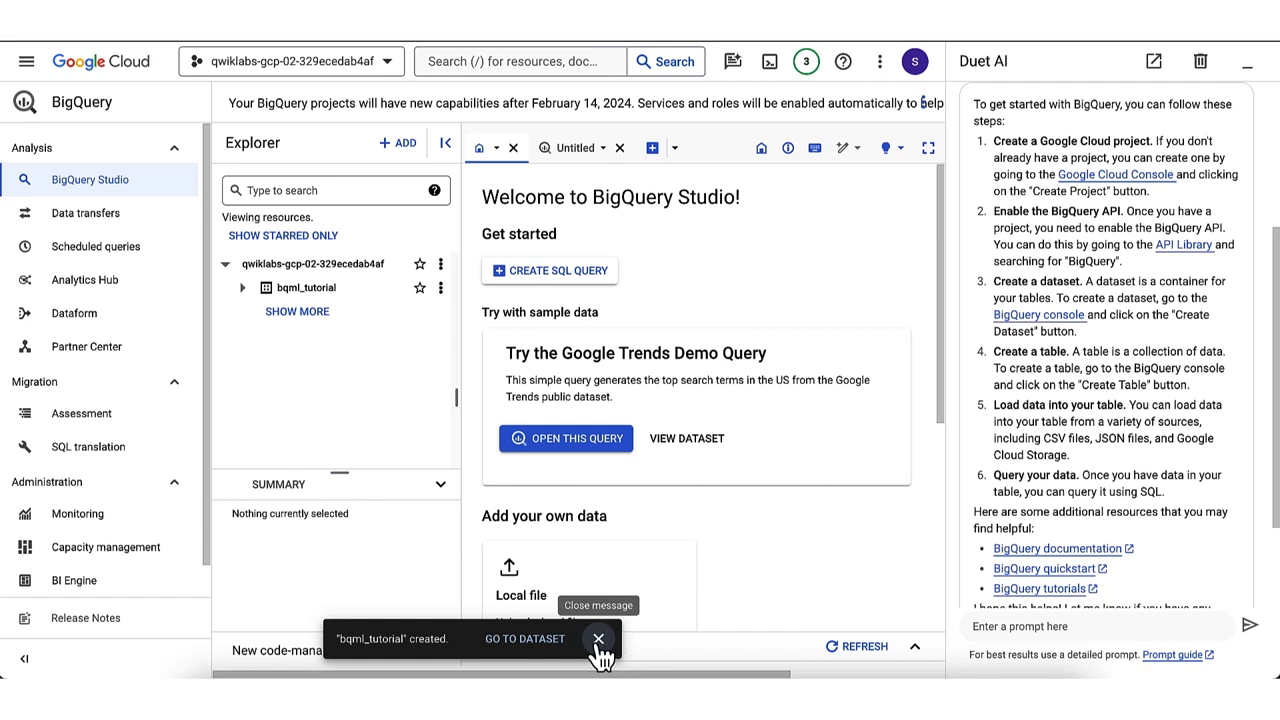
pyautogui.click(598, 639)
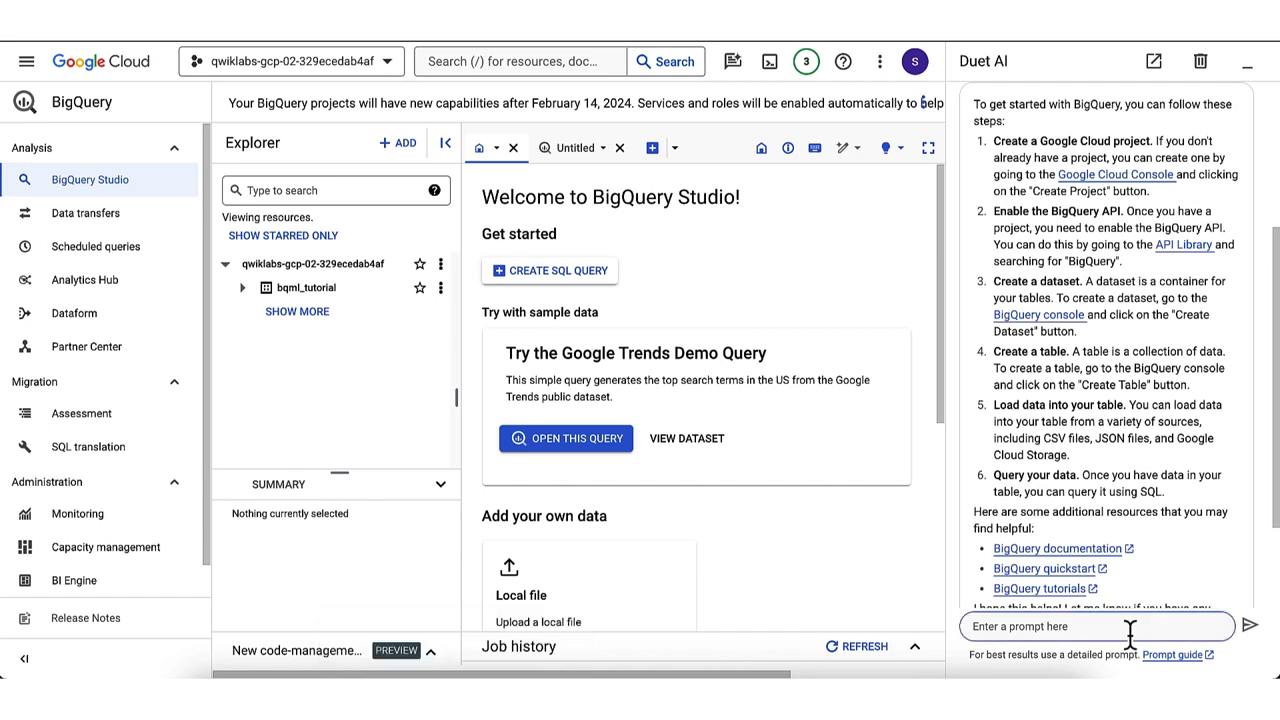
# - Ask Duet AI which datasets and tables are available, read the answer, then reset the chat
pyautogui.write('How do I learn which datasets and tables are available to me in BigQuery?')
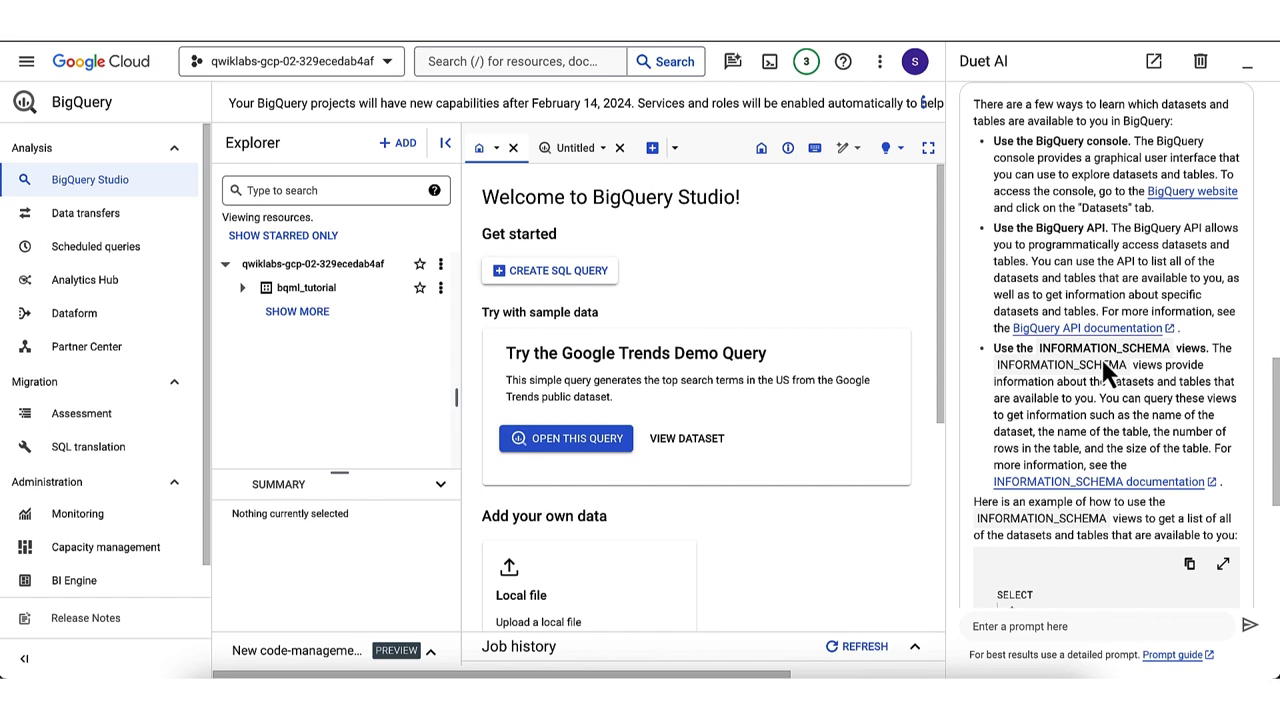
pyautogui.scroll(3)
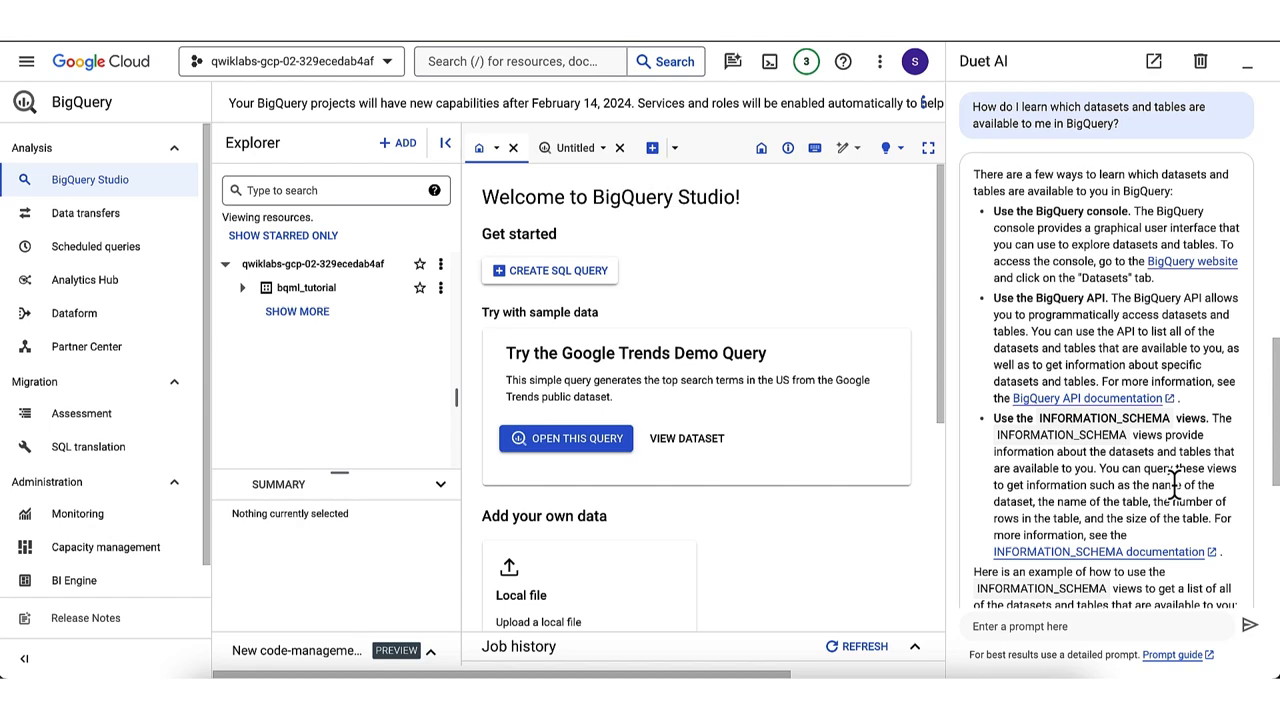
pyautogui.scroll(-3)
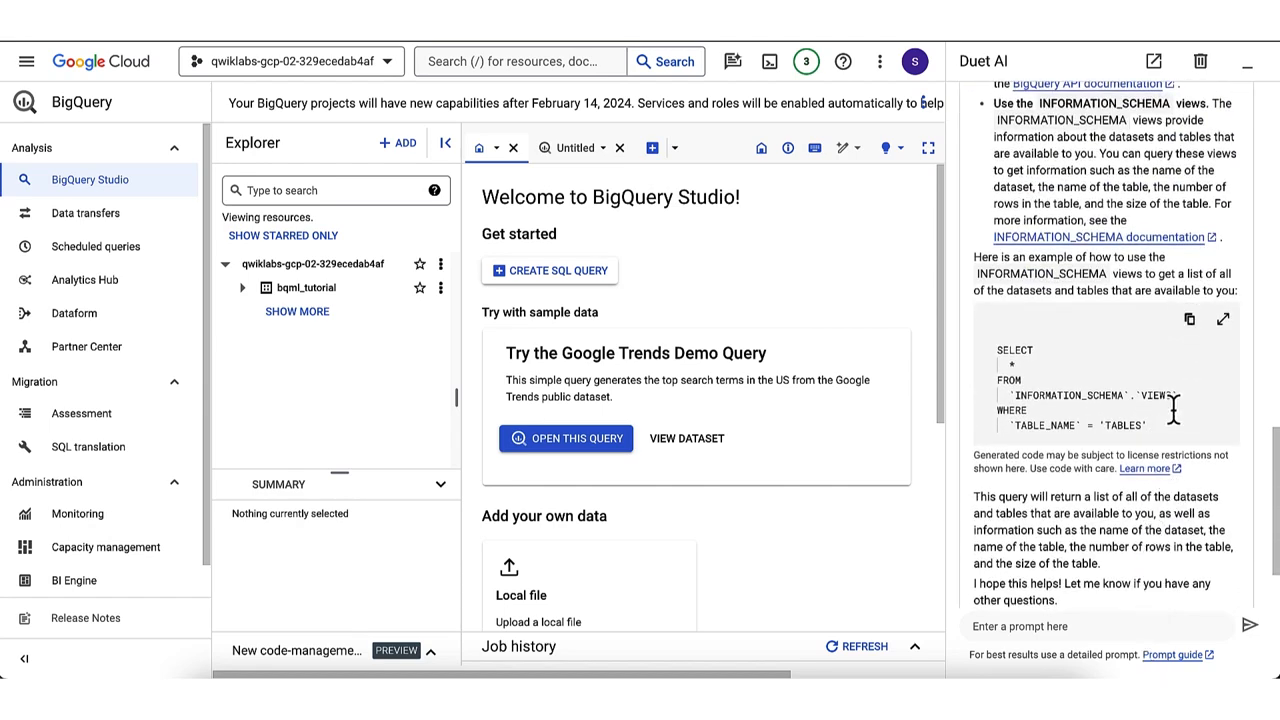
pyautogui.scroll(-3)
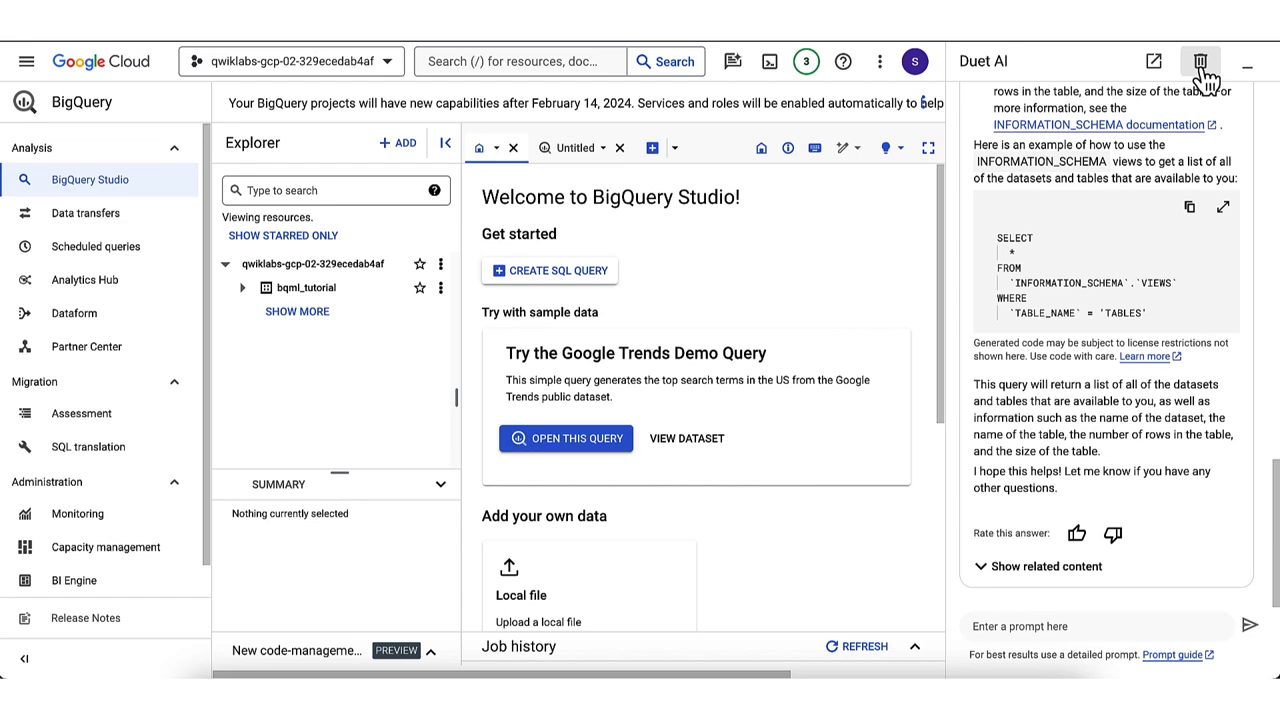
pyautogui.click(1200, 61)
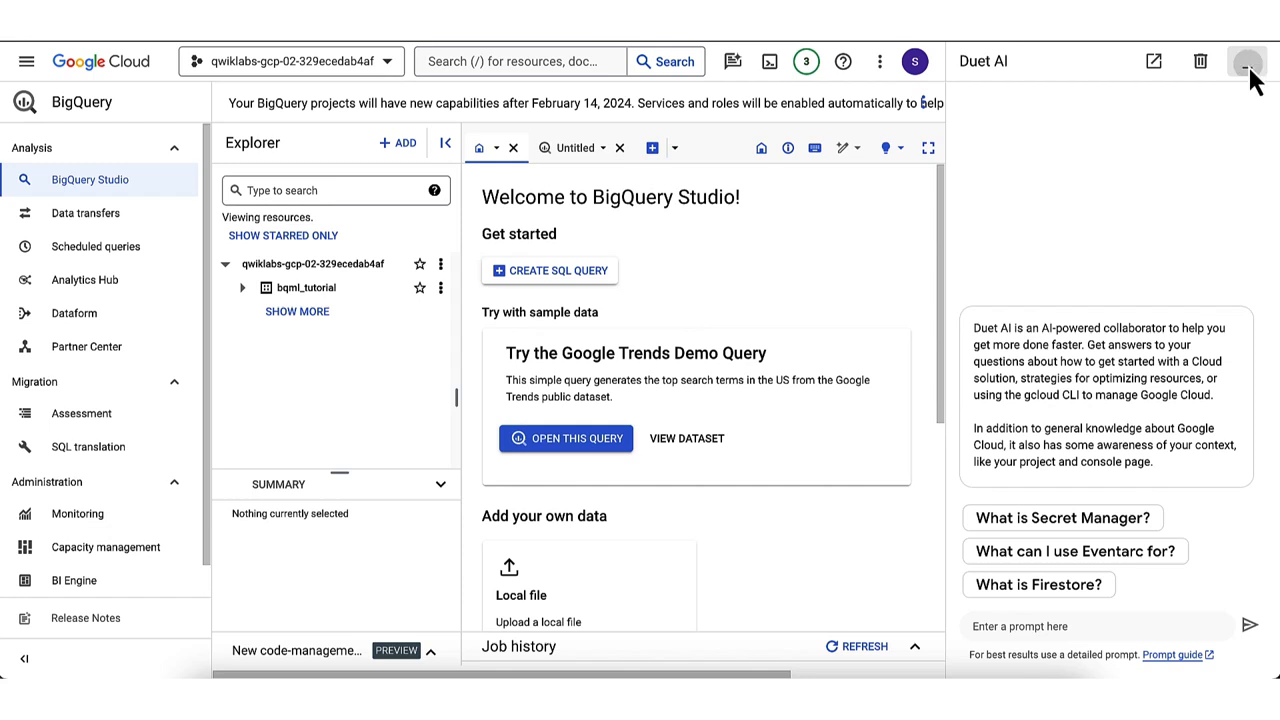
# - Close the Duet AI chat panel
pyautogui.click(1247, 61)
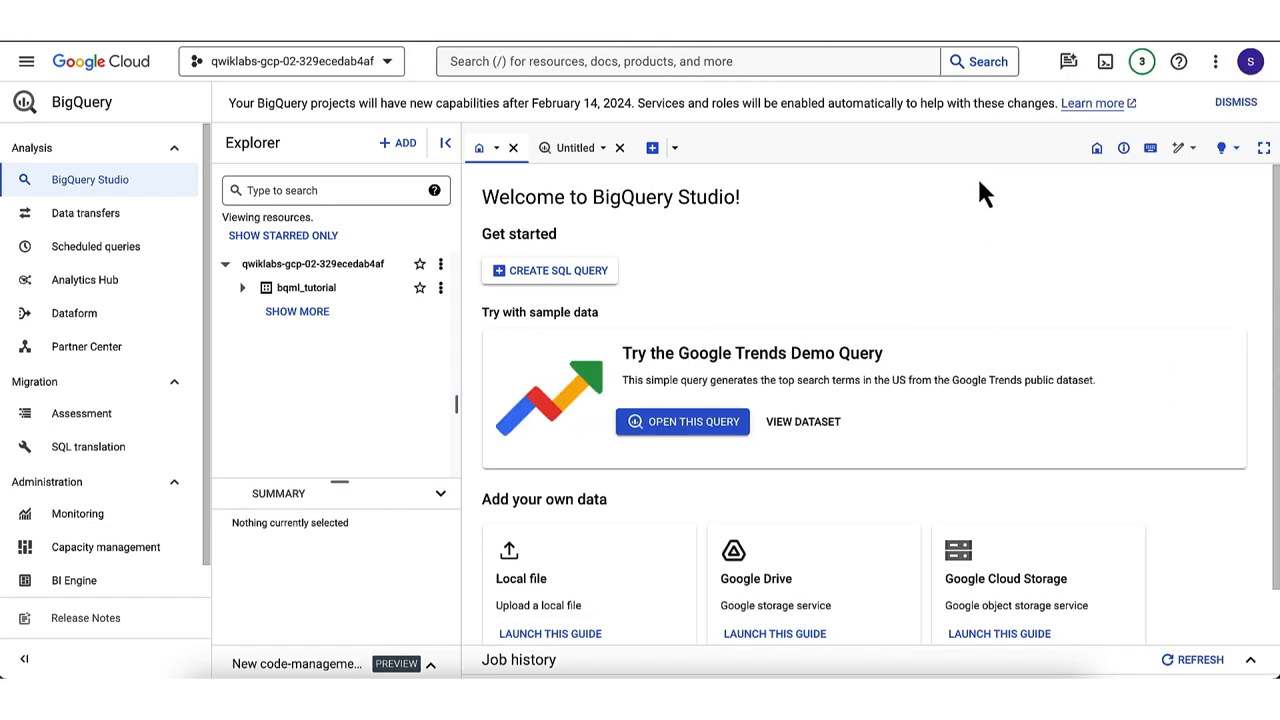
pyautogui.moveTo(1222, 210)
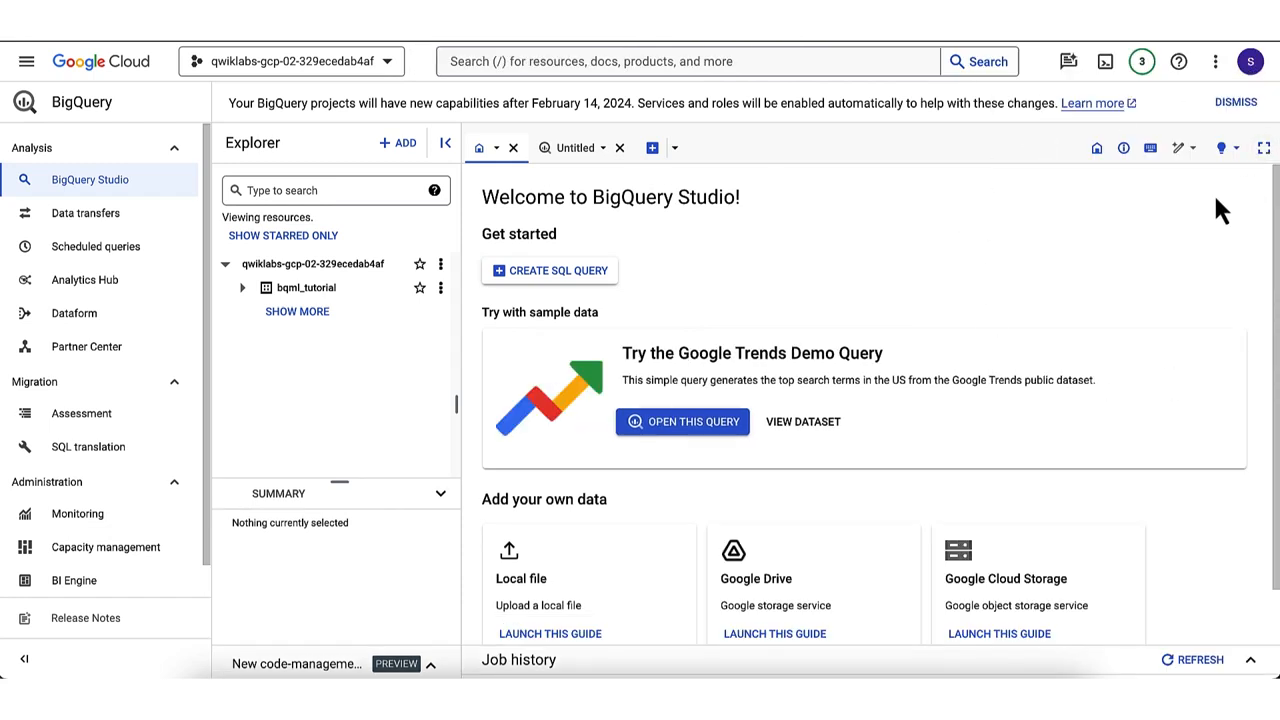
pyautogui.moveTo(1197, 202)
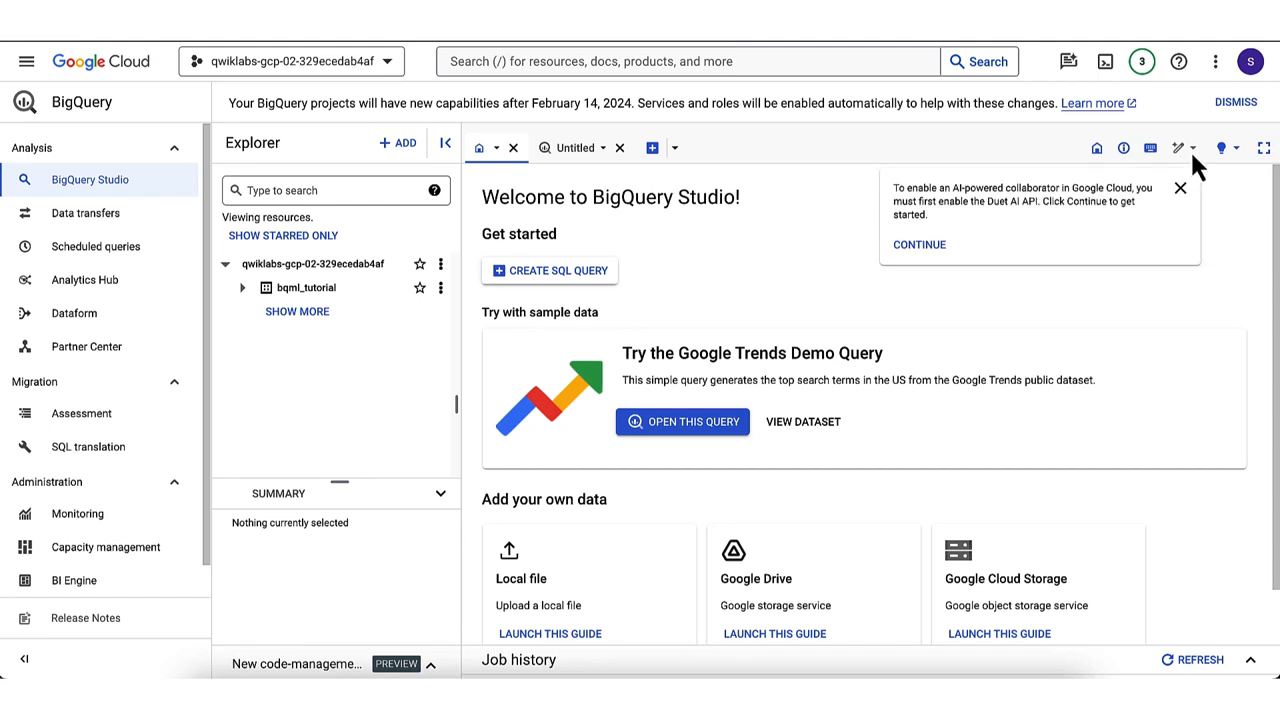
pyautogui.moveTo(1190, 165)
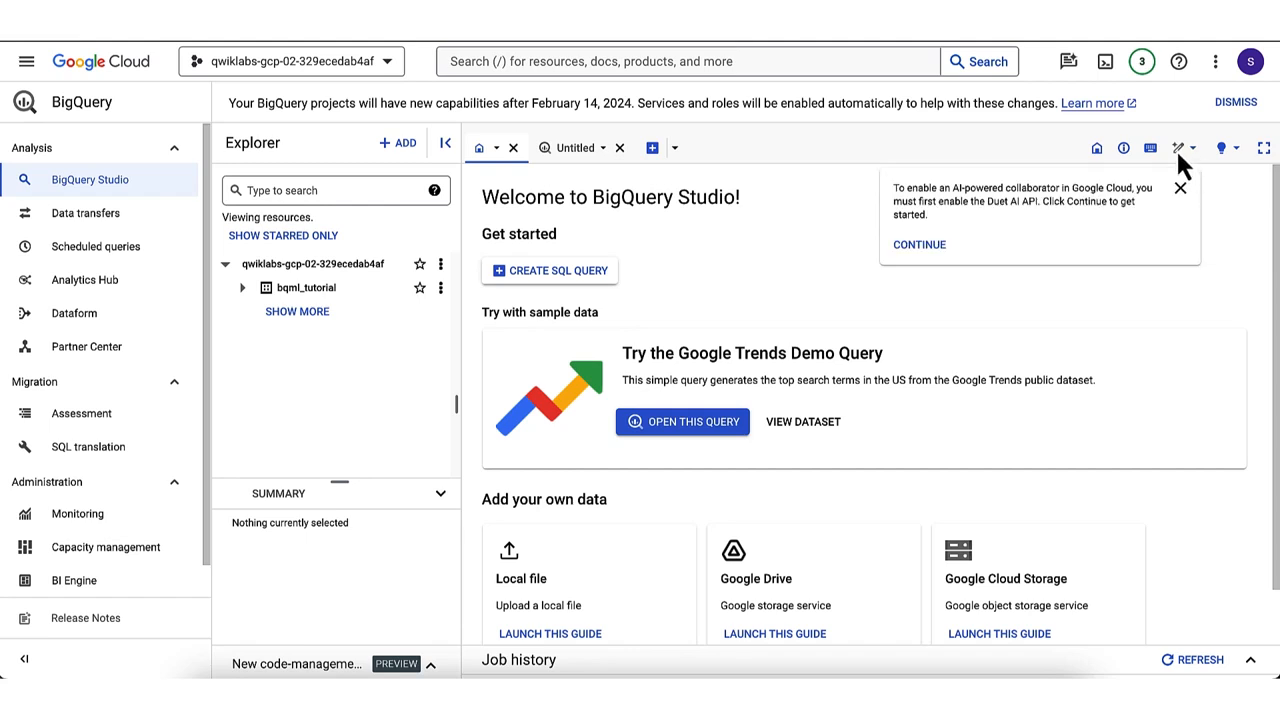
pyautogui.moveTo(1180, 233)
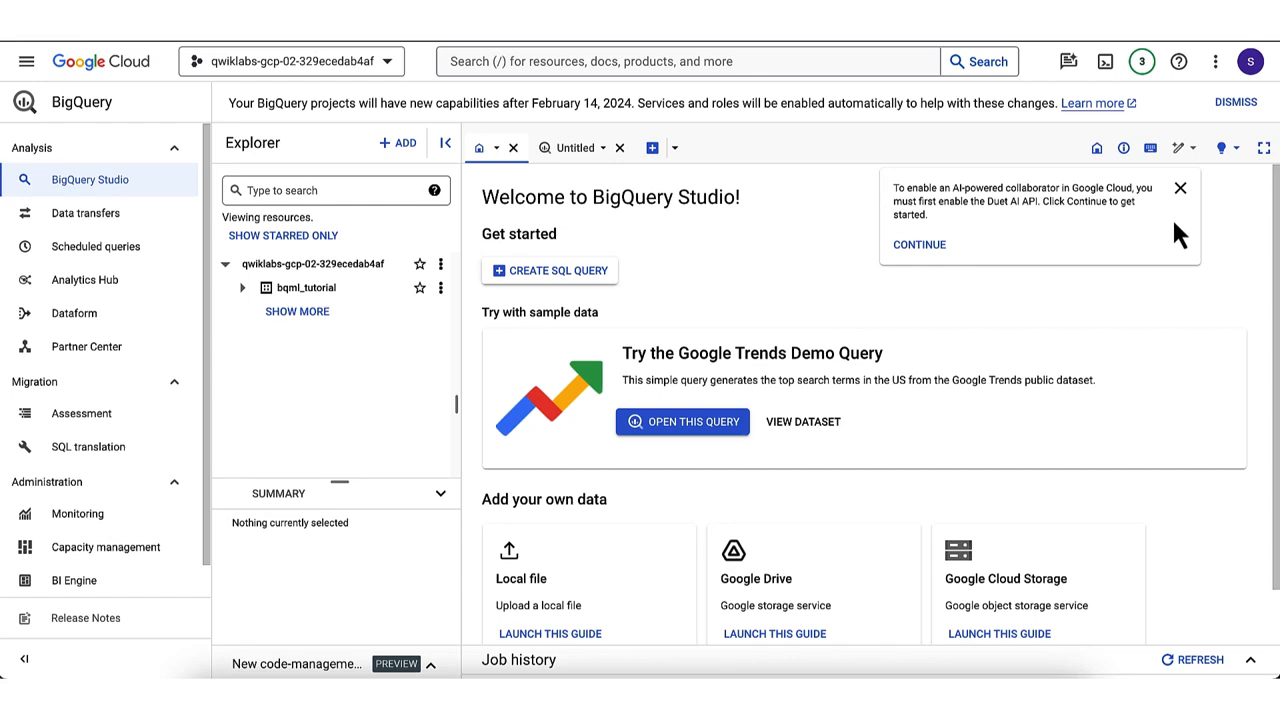
pyautogui.moveTo(948, 278)
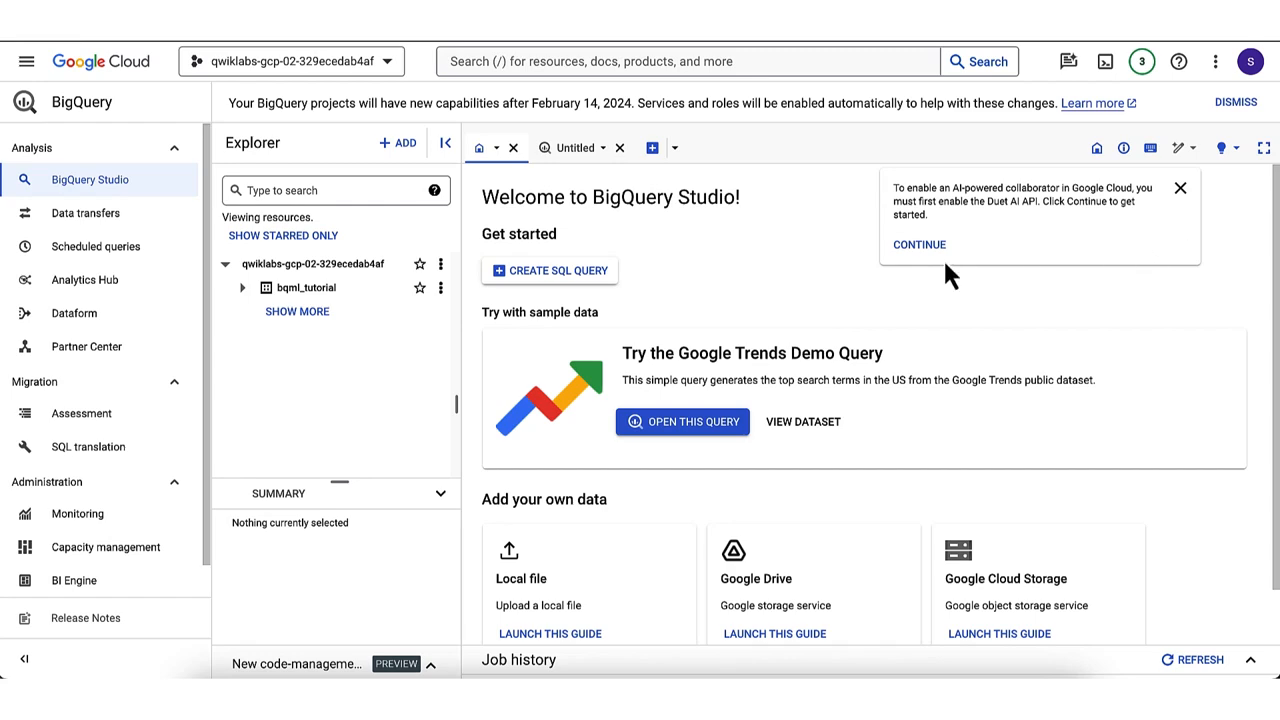
# - Accept the Duet AI tester terms, pass the API and permissions steps, and close setup
pyautogui.click(917, 244)
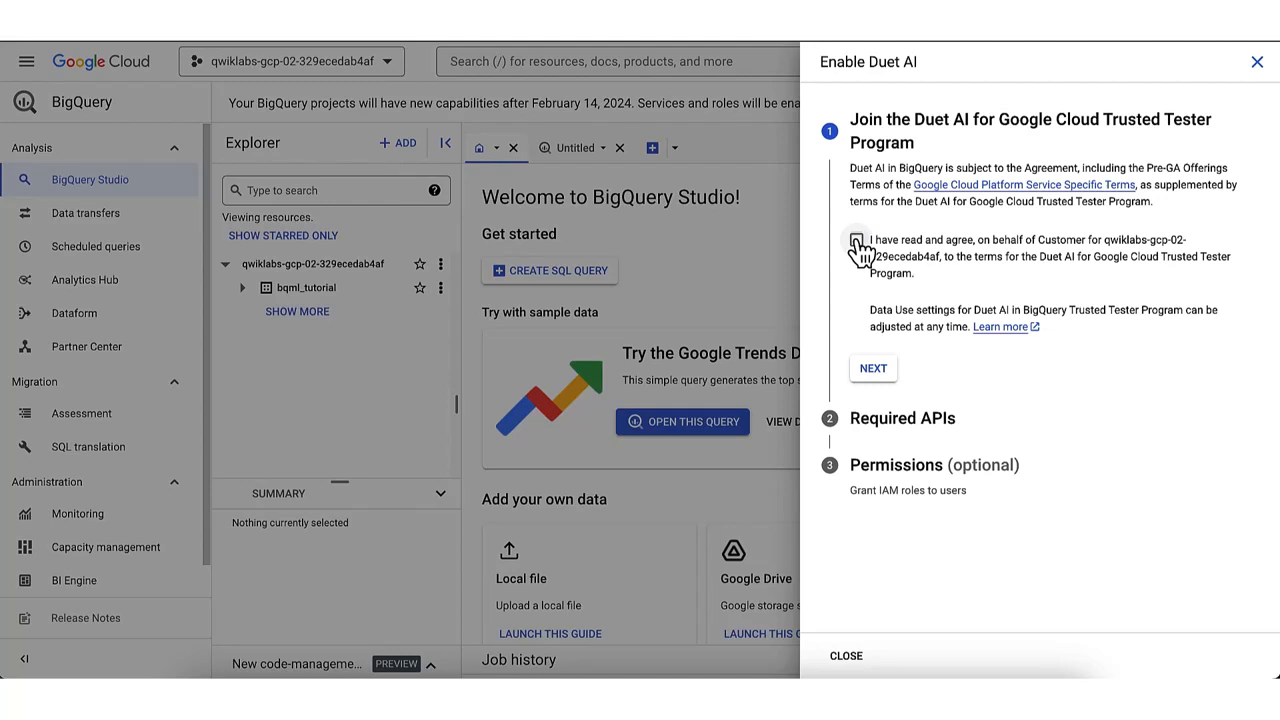
pyautogui.click(872, 368)
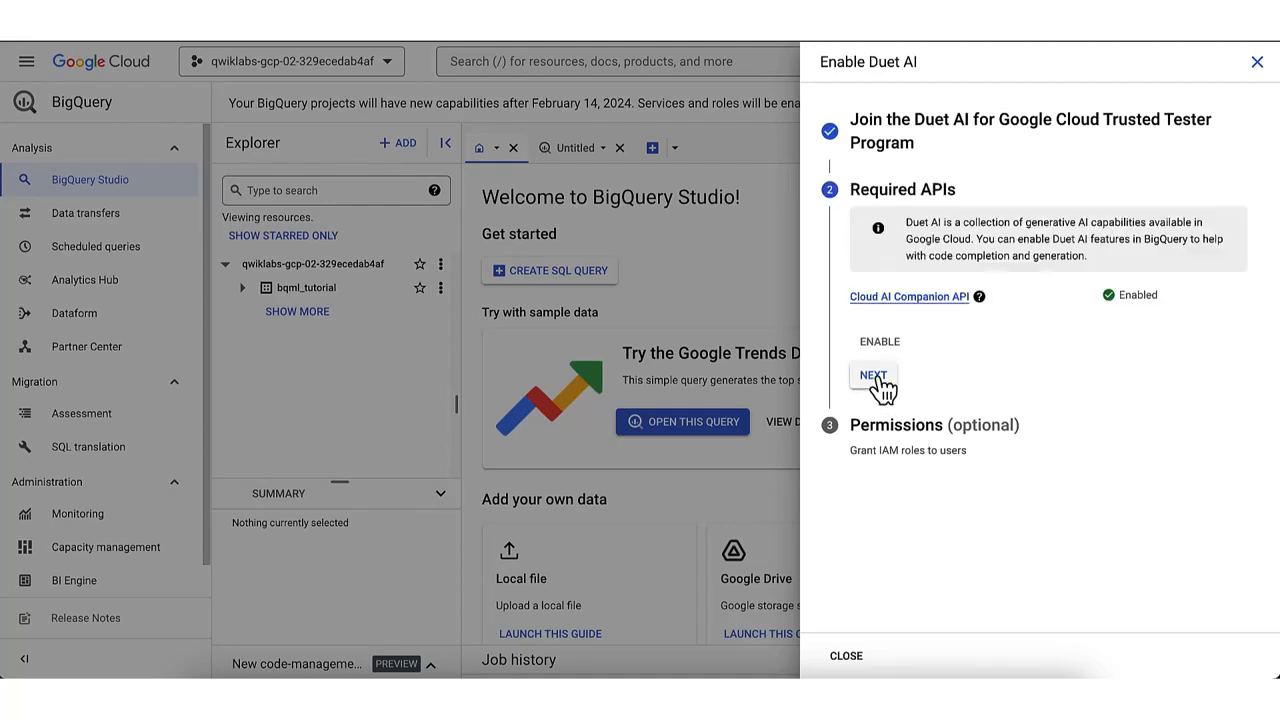
pyautogui.moveTo(873, 383)
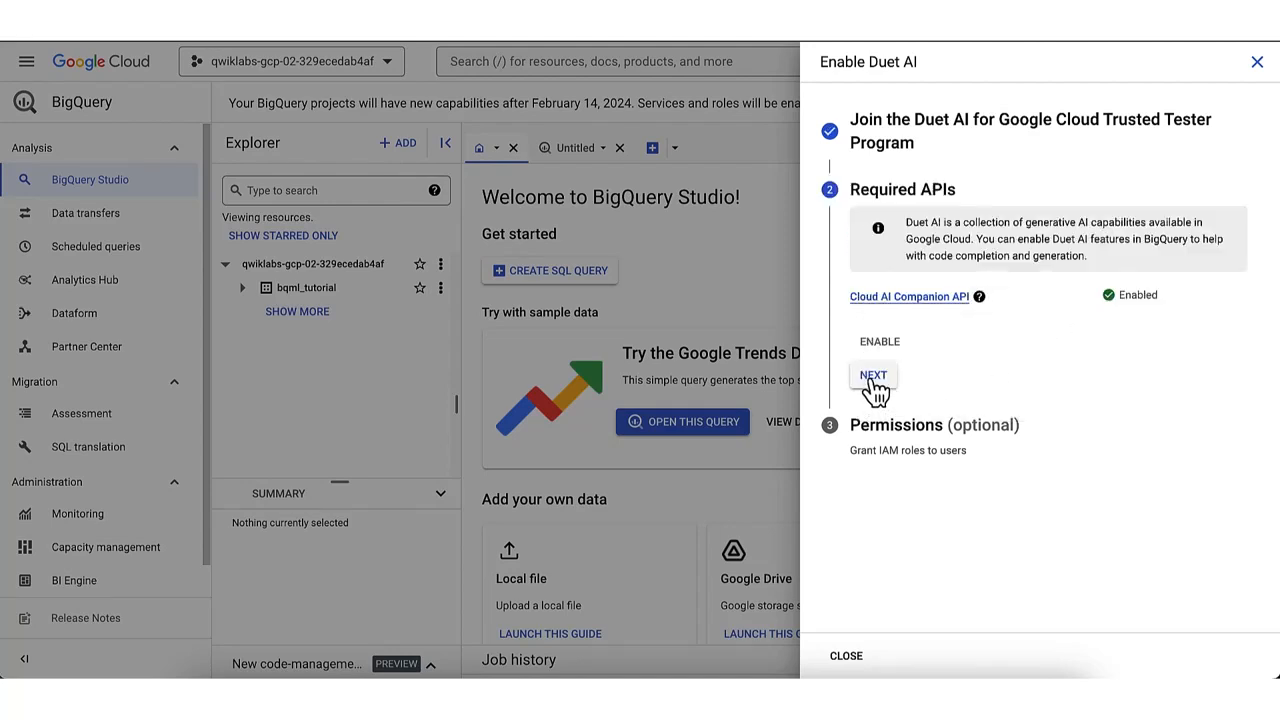
pyautogui.click(872, 374)
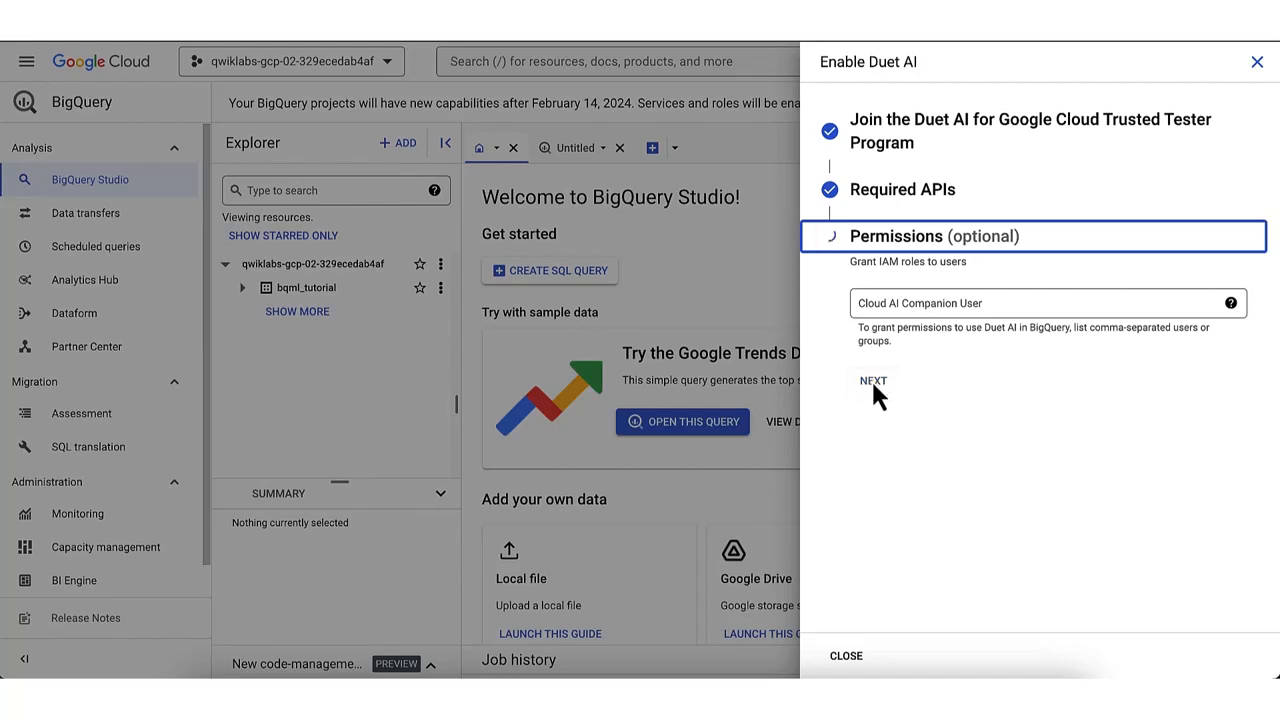
pyautogui.click(872, 381)
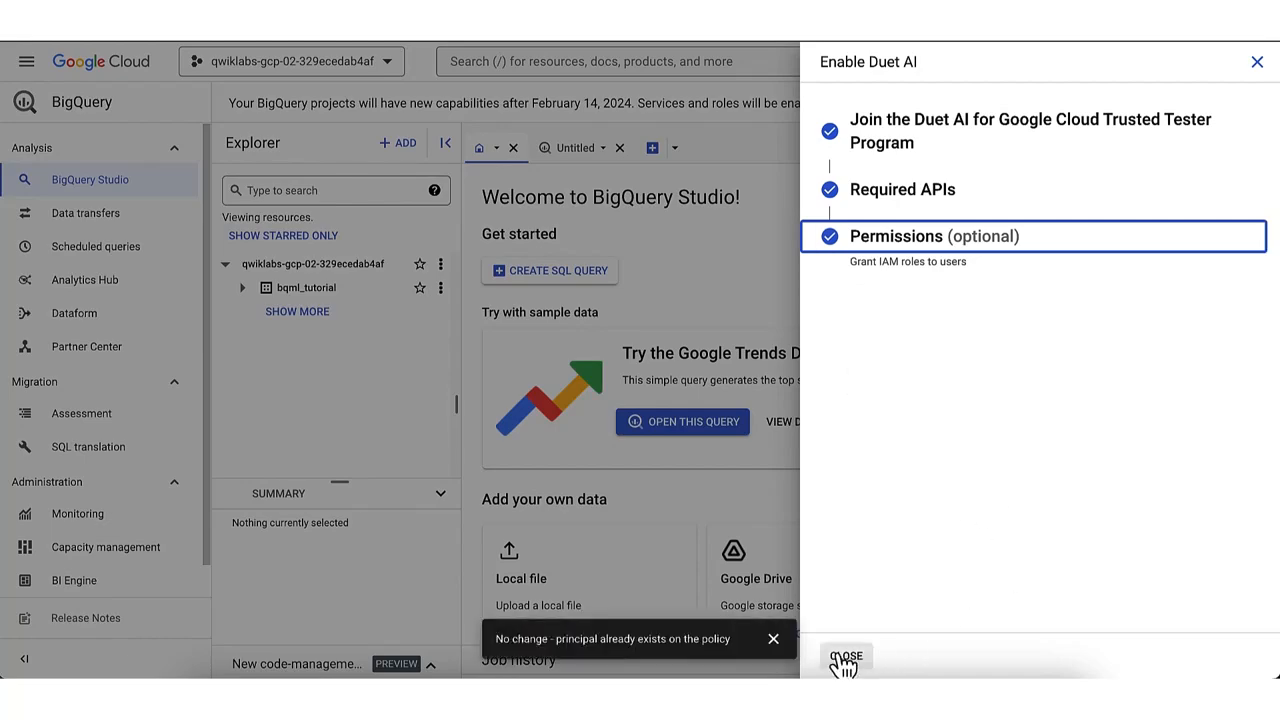
pyautogui.click(846, 657)
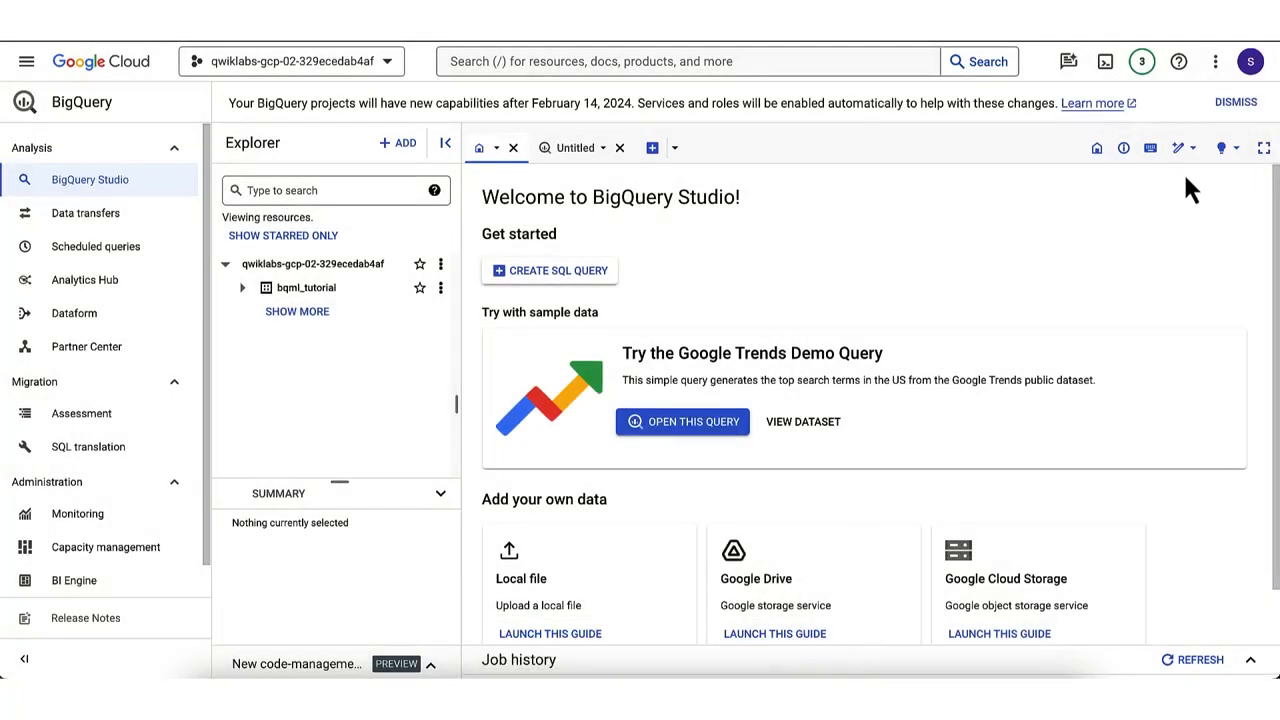
# - Review the Duet AI for SQL options, then open a new query tab
pyautogui.click(1180, 148)
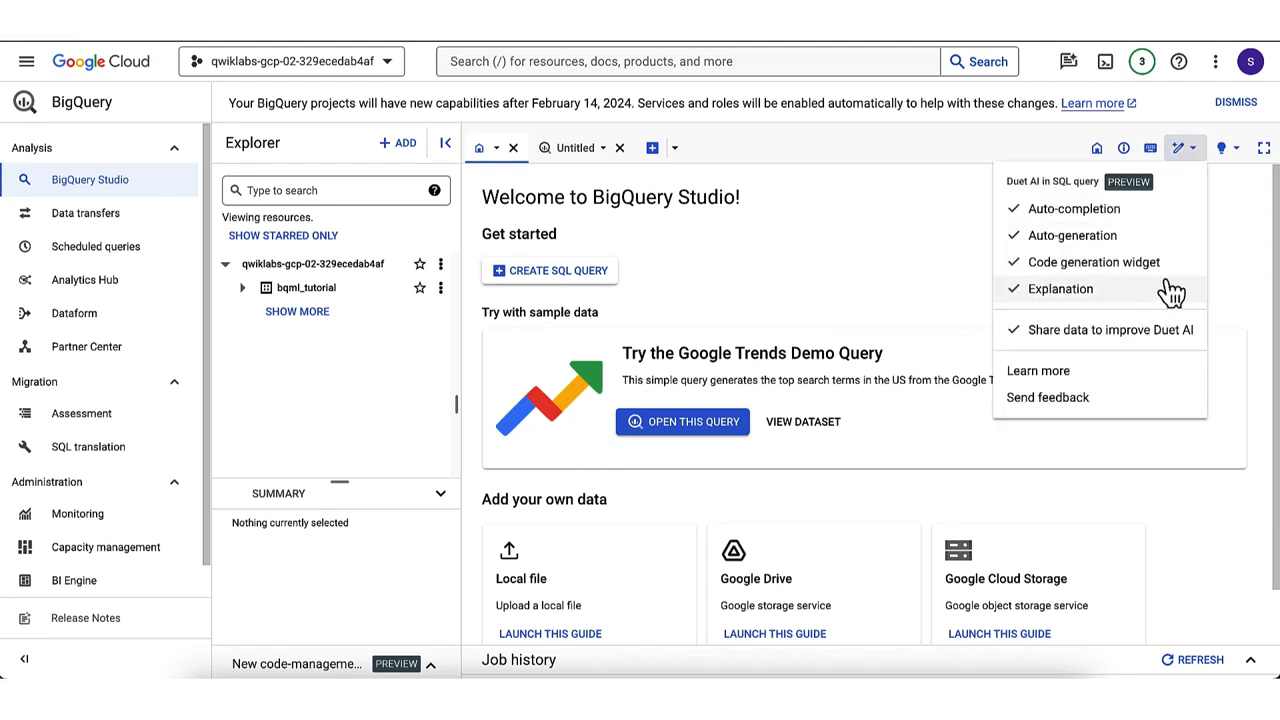
pyautogui.moveTo(1143, 235)
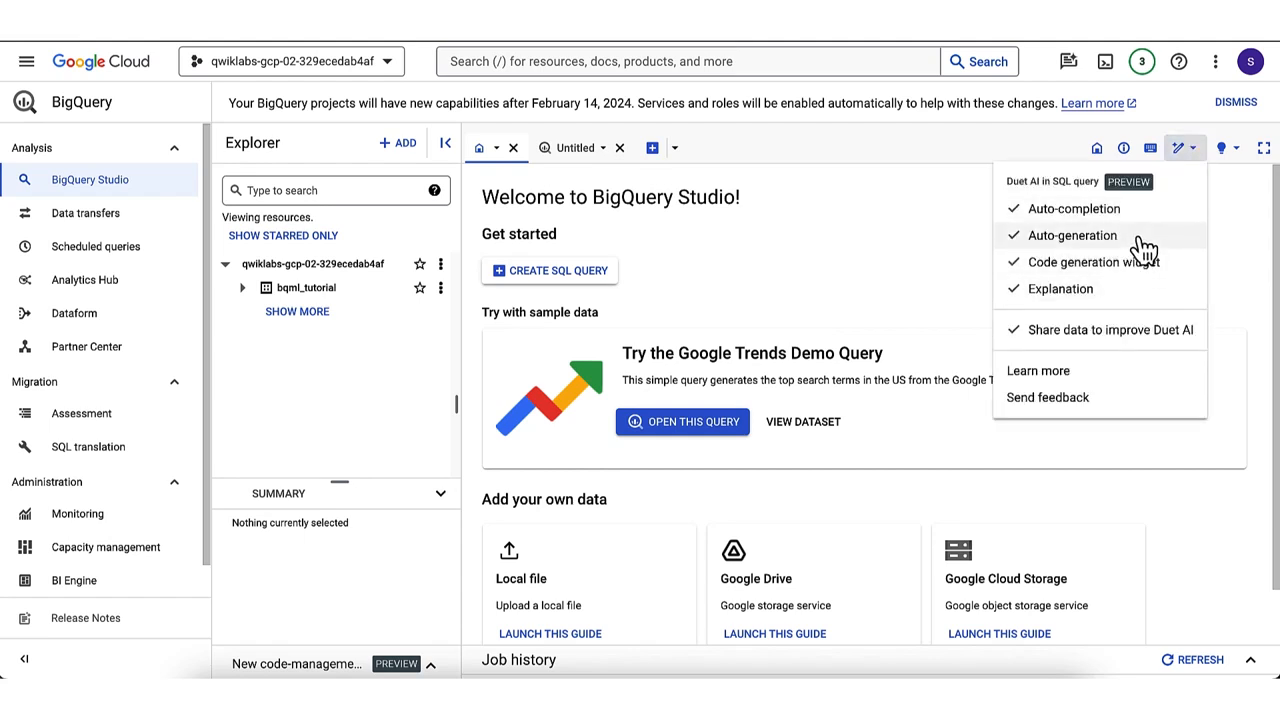
pyautogui.moveTo(1180, 310)
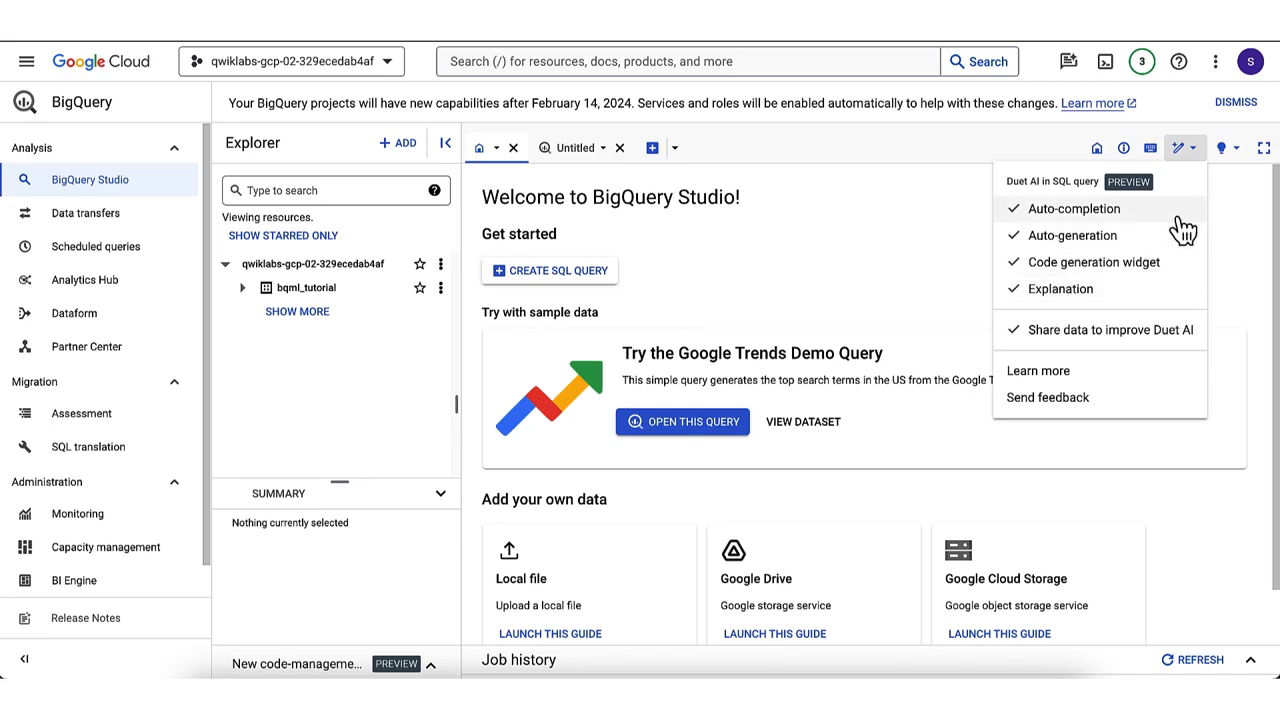
pyautogui.click(652, 147)
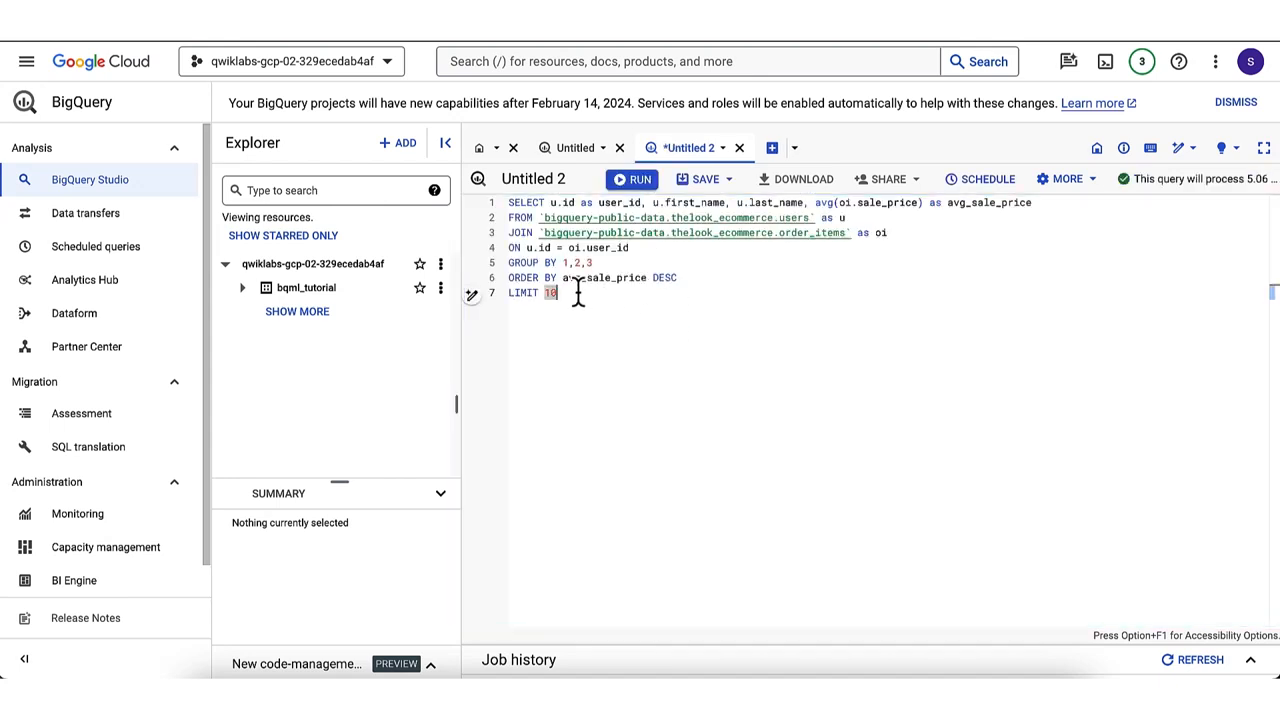
# - Ask Duet AI to explain the selected sale-price-per-user query
pyautogui.rightClick(570, 247)
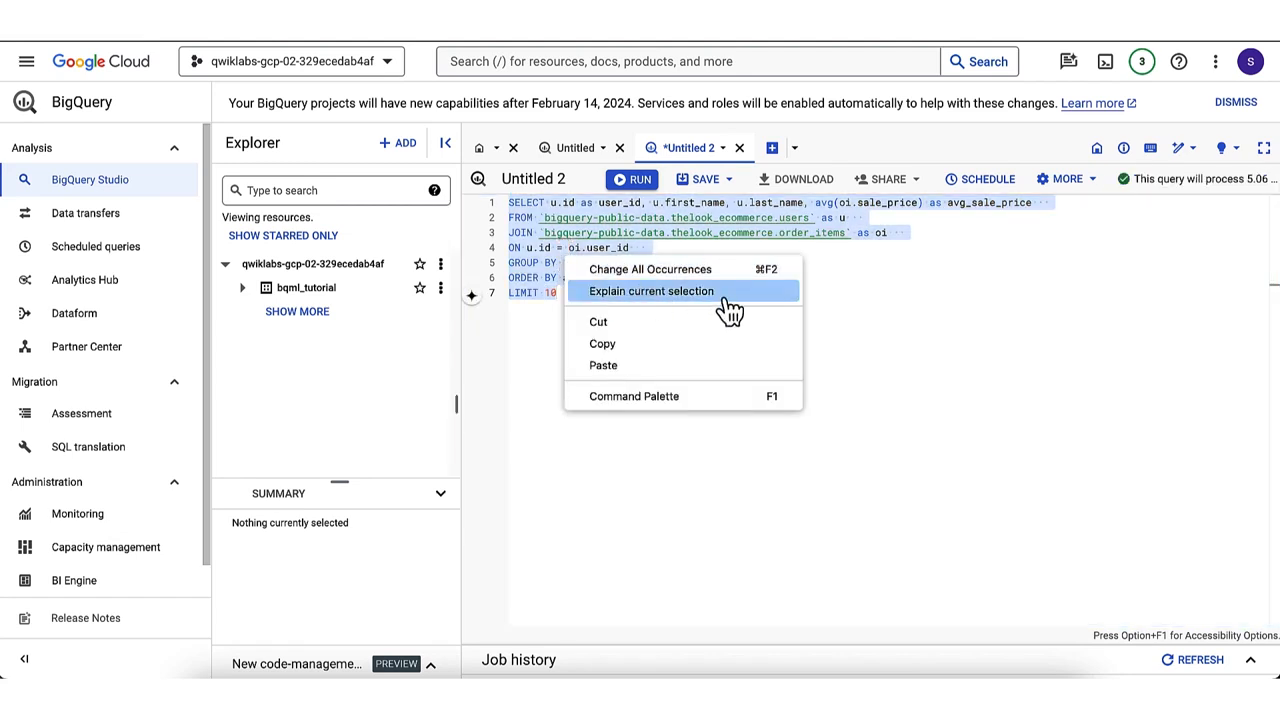
pyautogui.click(651, 291)
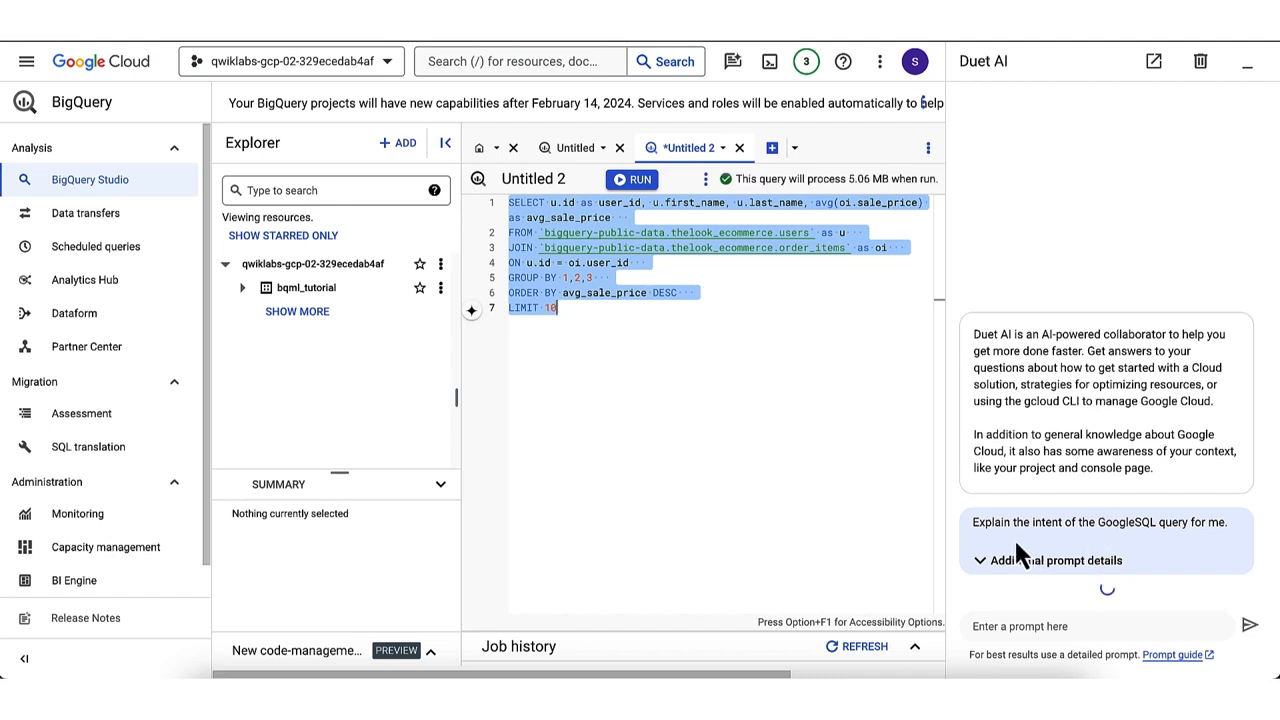
# - Read through Duet AI's query explanation and rate it helpful
pyautogui.click(1099, 522)
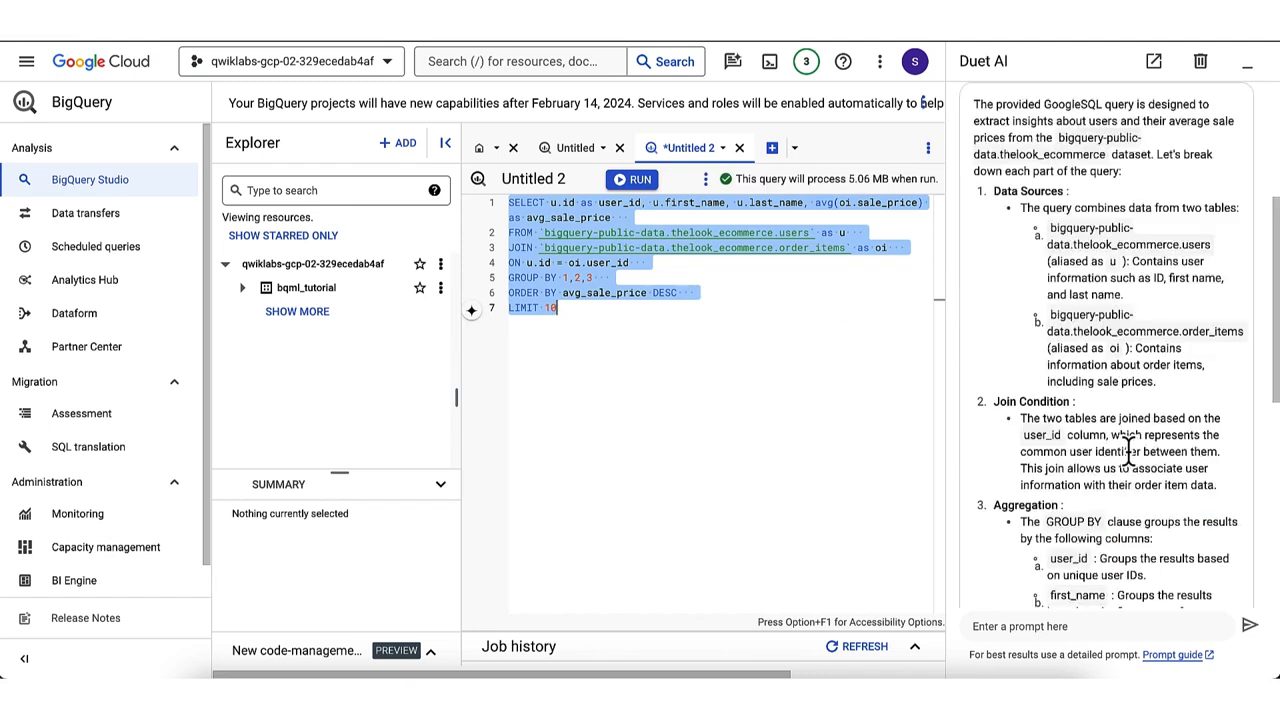
pyautogui.scroll(3)
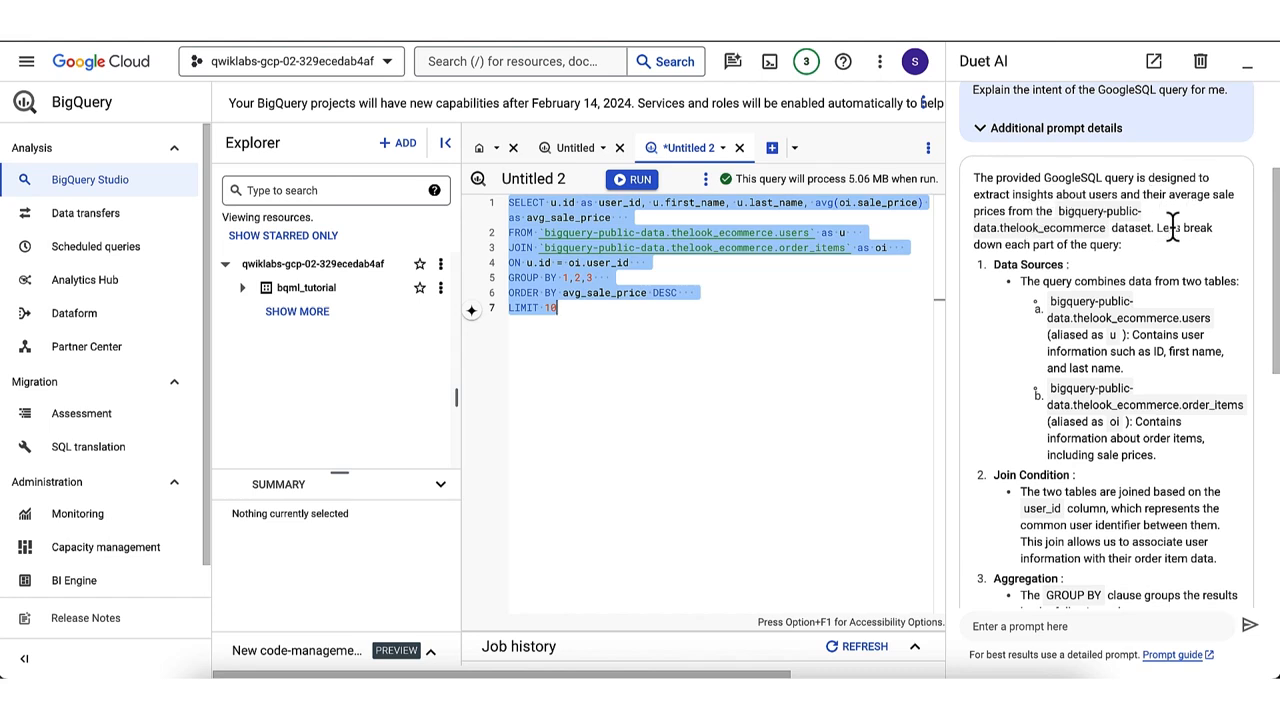
pyautogui.moveTo(1130, 265)
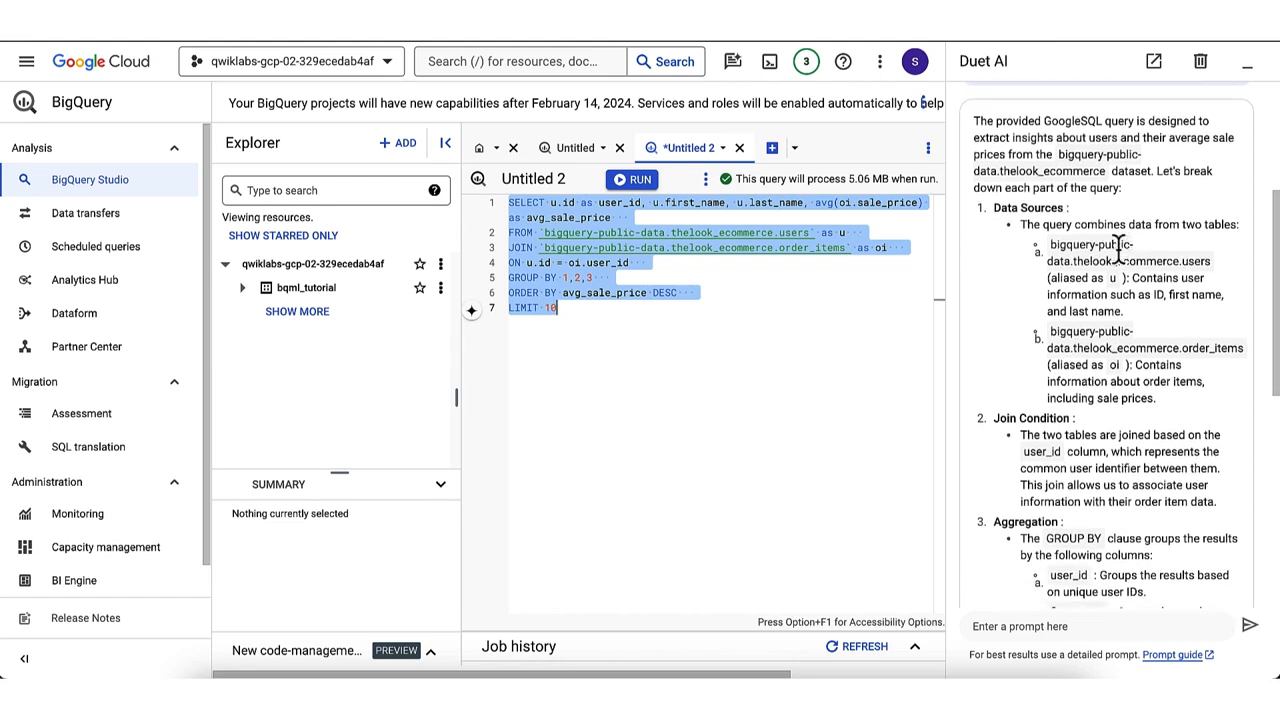
pyautogui.moveTo(1135, 430)
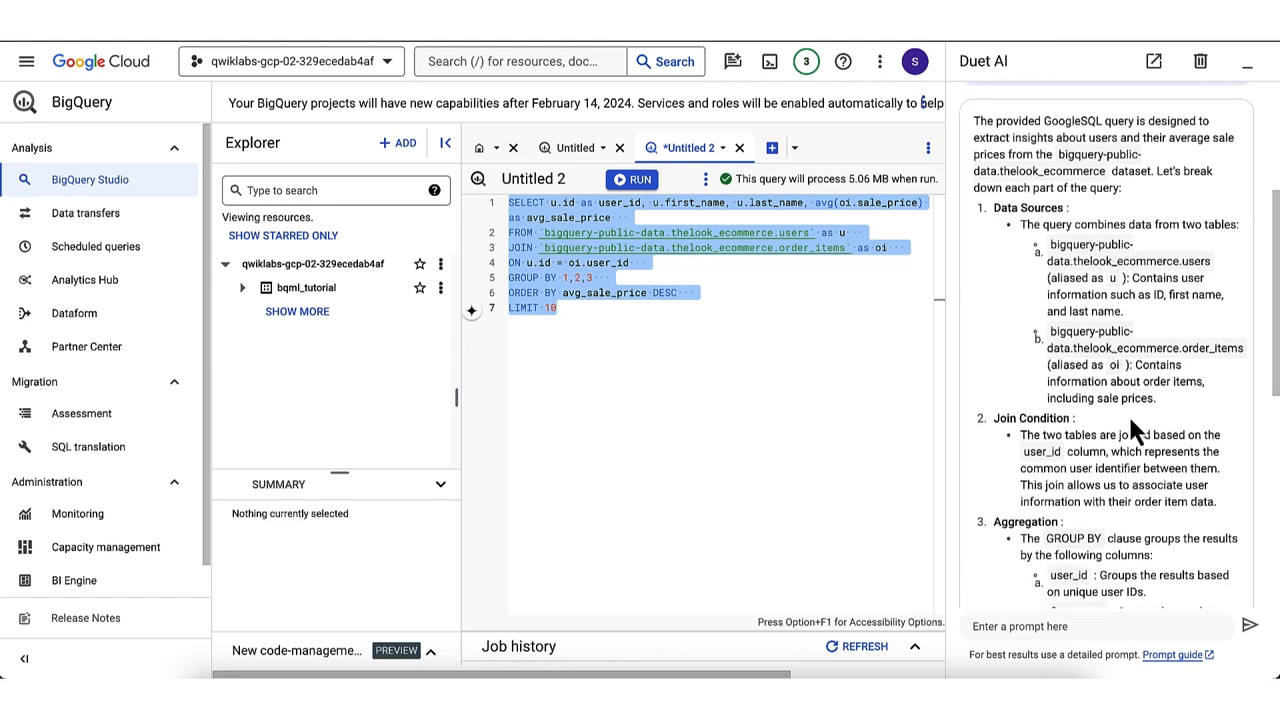
pyautogui.scroll(-3)
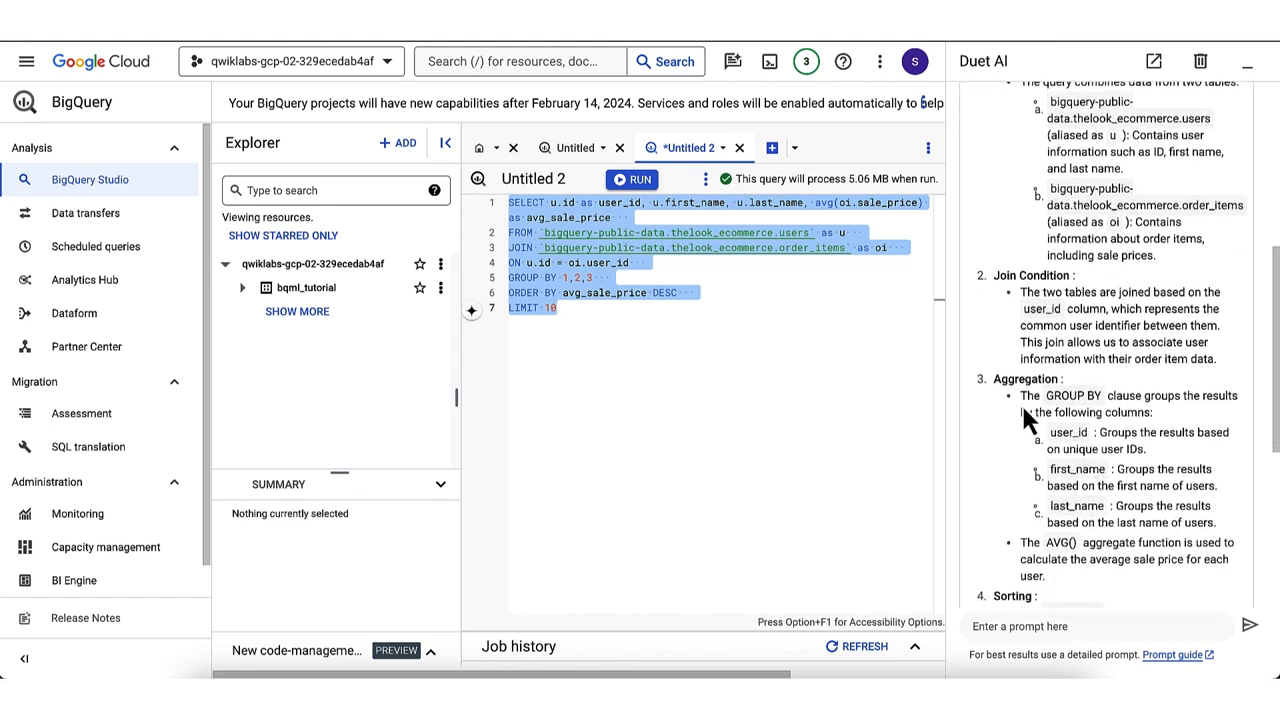
pyautogui.scroll(-3)
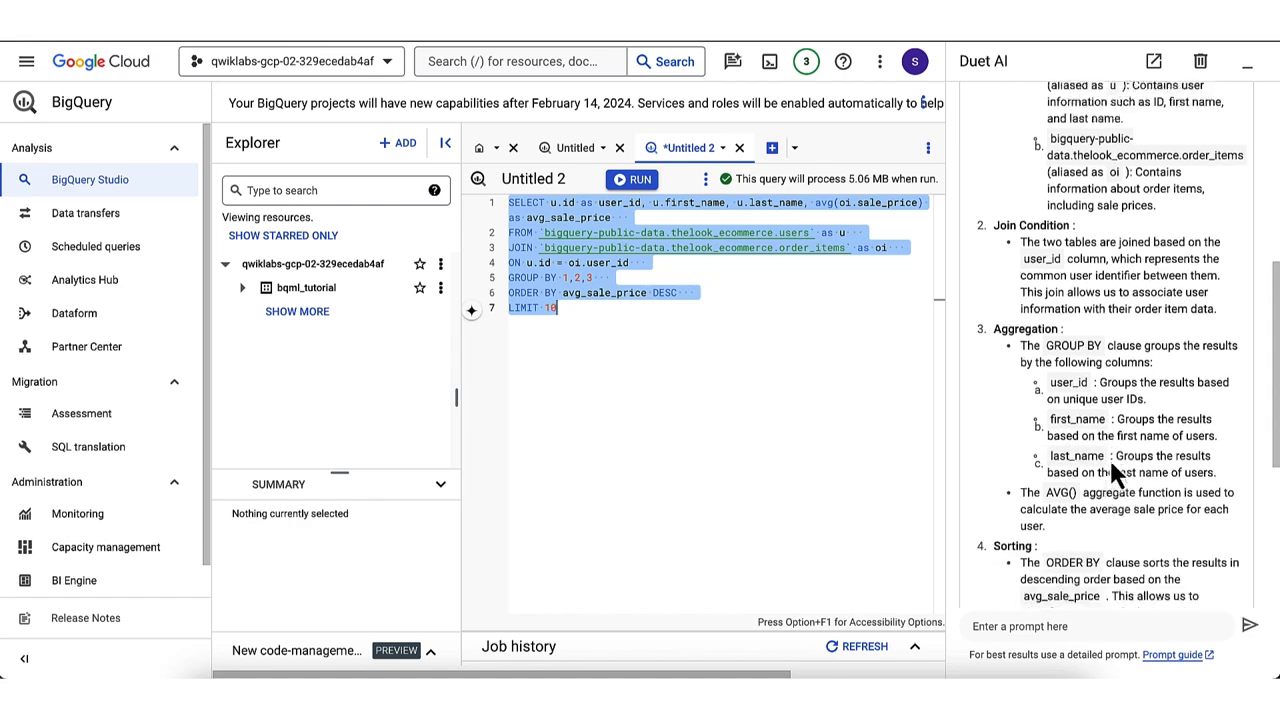
pyautogui.scroll(-3)
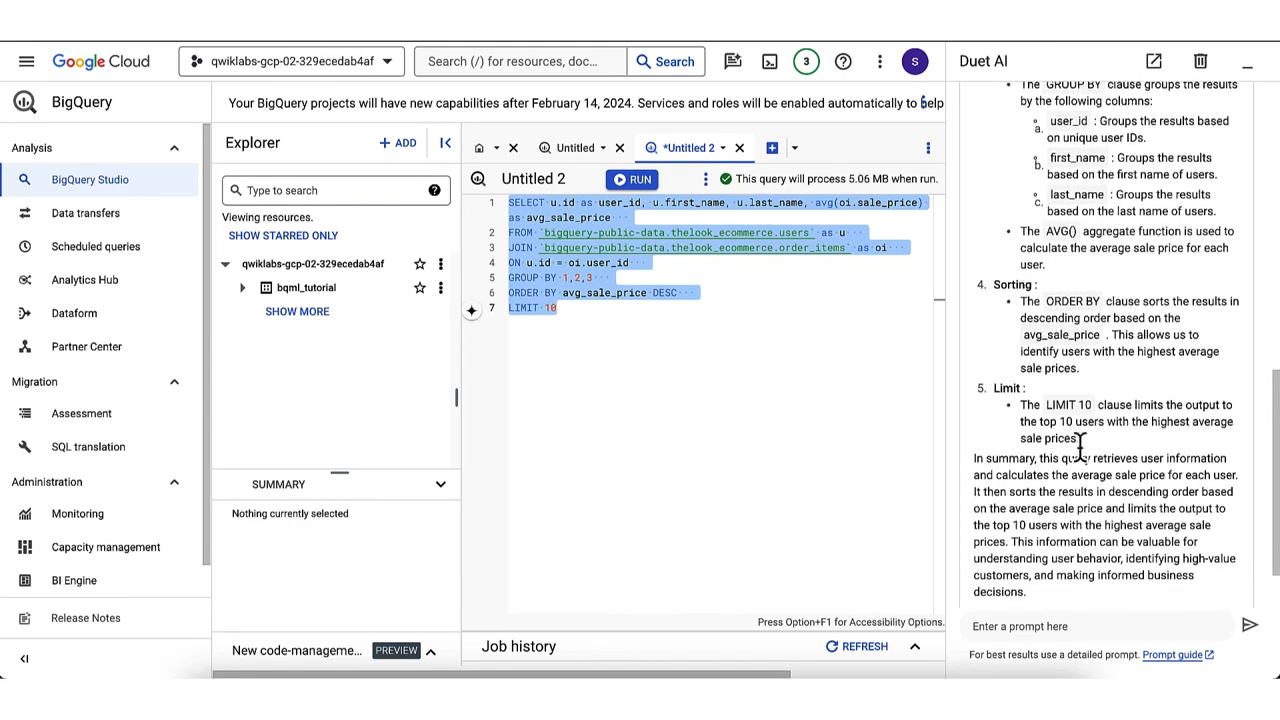
pyautogui.scroll(-3)
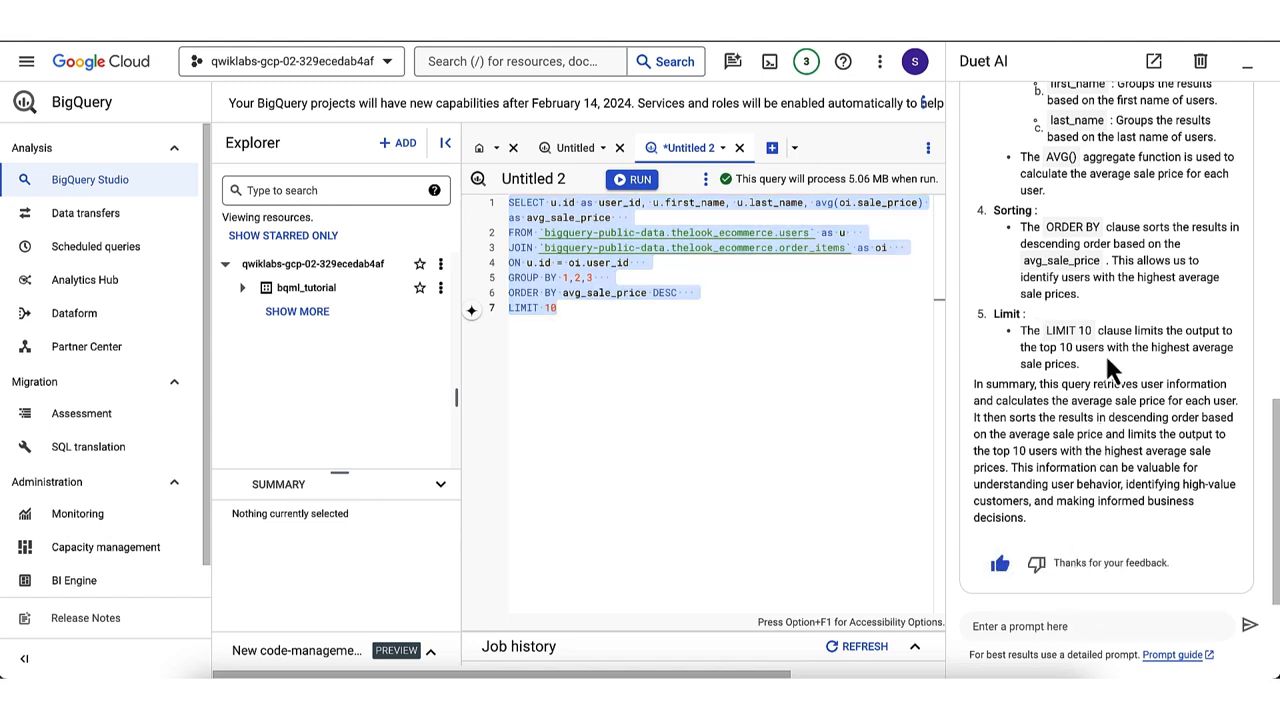
pyautogui.moveTo(1043, 420)
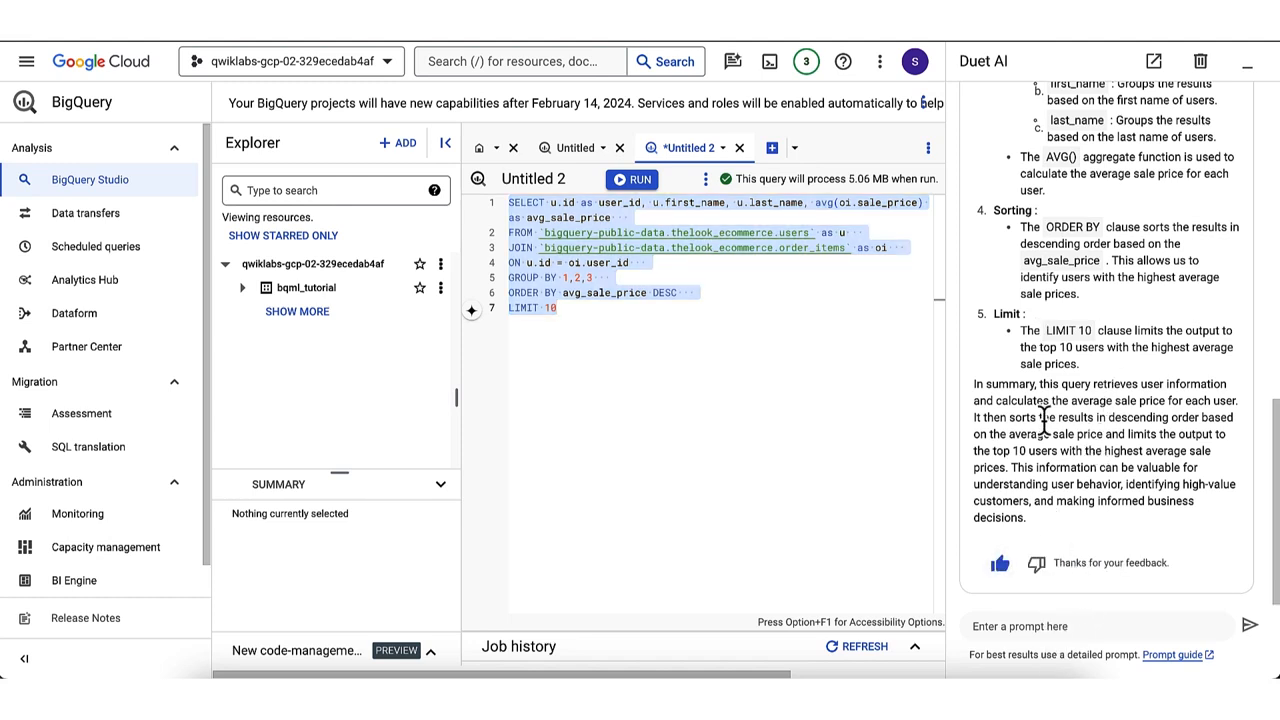
# - Generate SQL summing sale_price by day and product_id, joining order_items with products
pyautogui.click(446, 142)
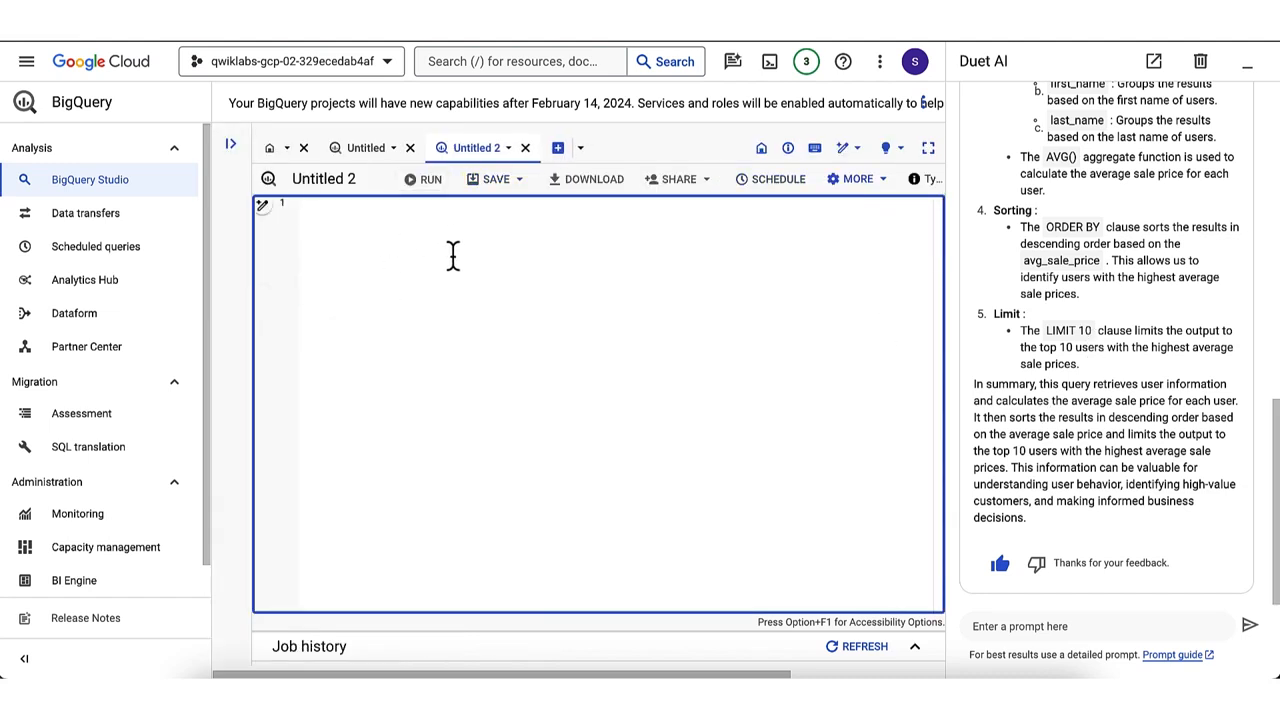
pyautogui.click(263, 206)
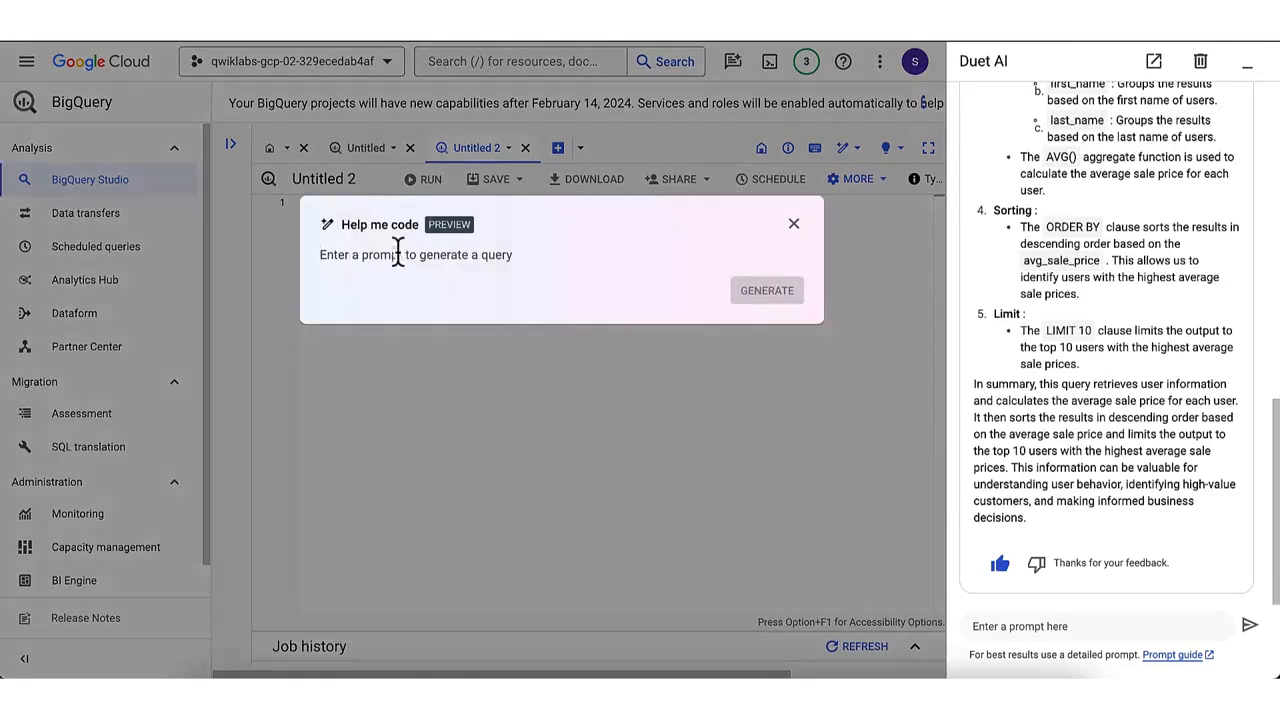
pyautogui.write('# select the sum of sale_price by Date(created_at) and product_id casted to day from bigquery-public-data.thelook_ecommerce.order_id joined with products')
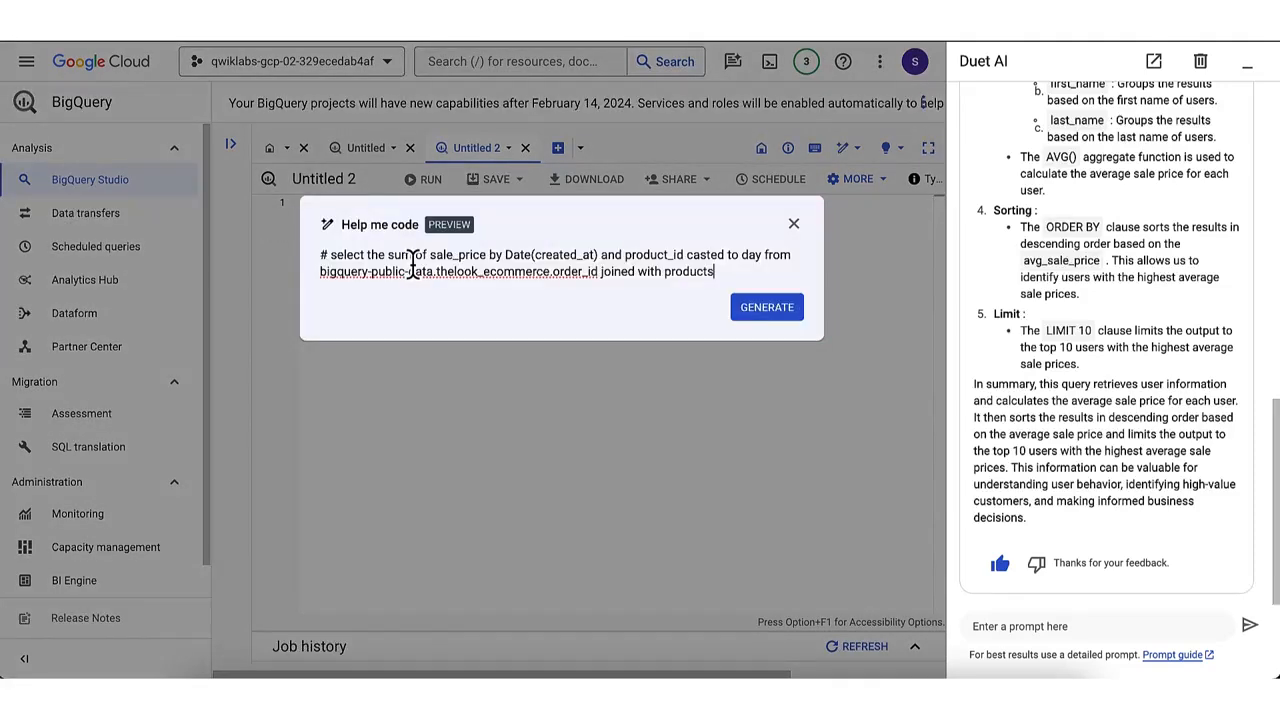
pyautogui.moveTo(680, 300)
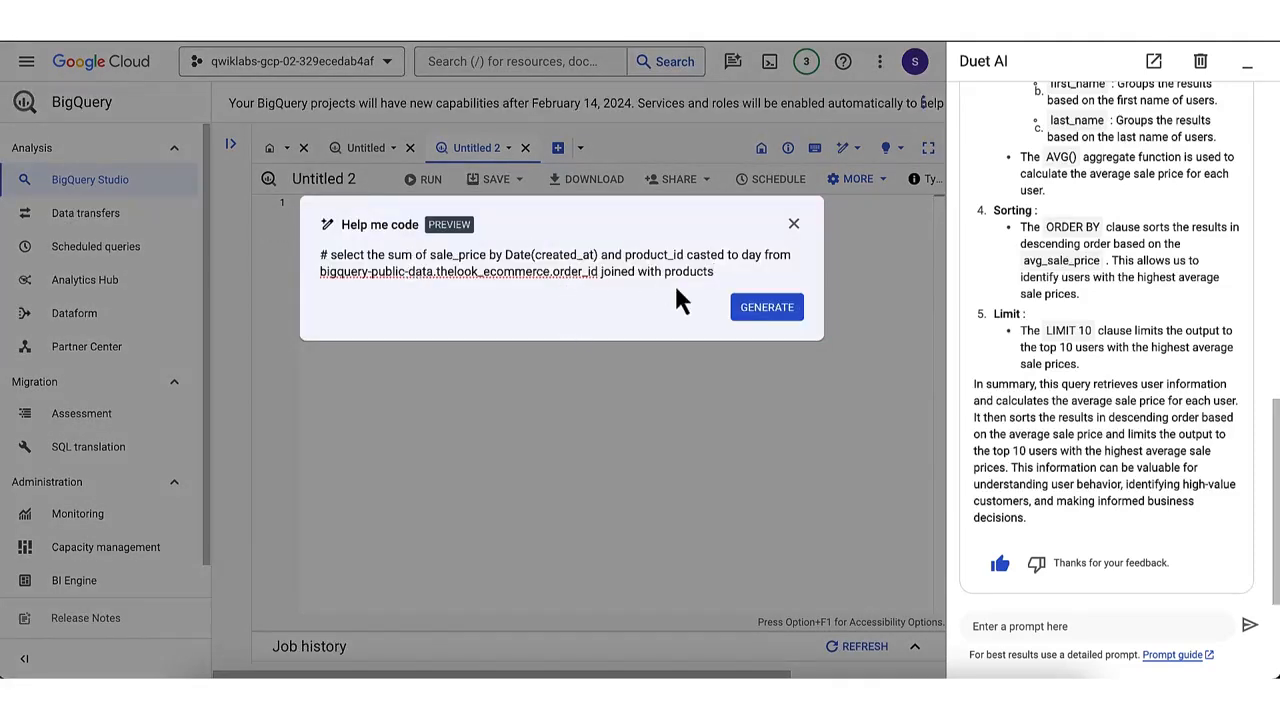
pyautogui.moveTo(518, 280)
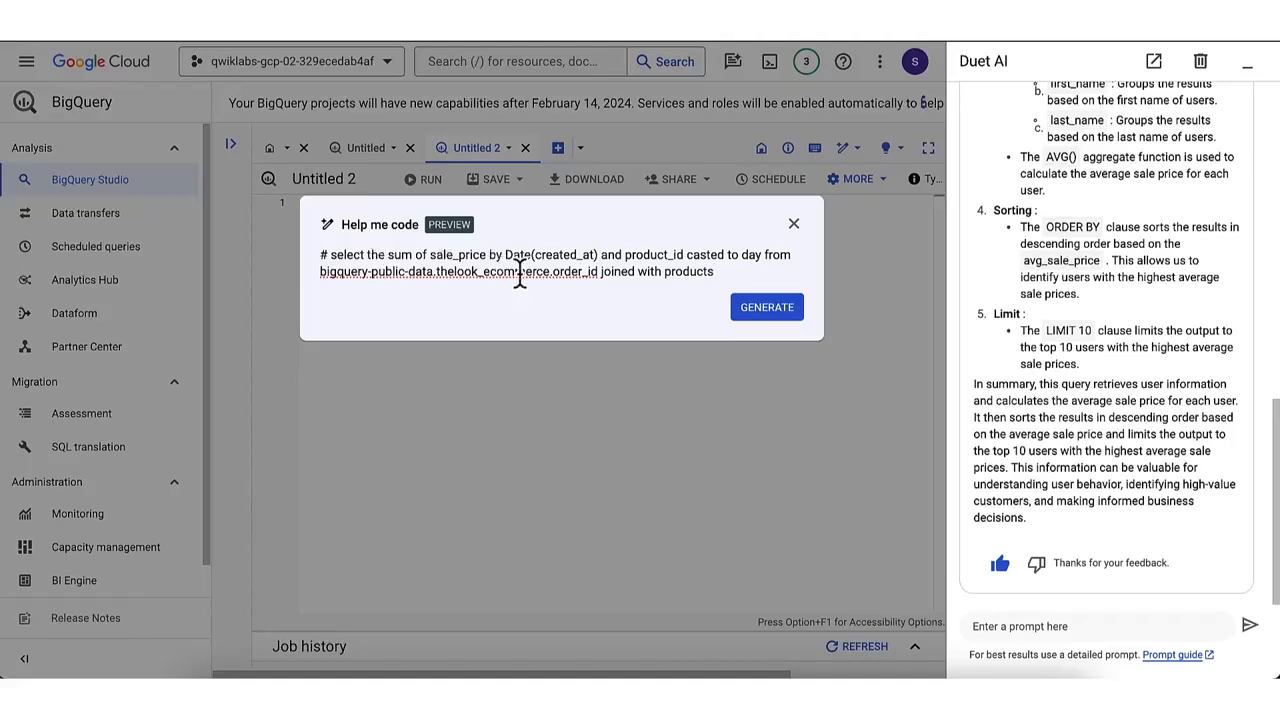
pyautogui.moveTo(600, 300)
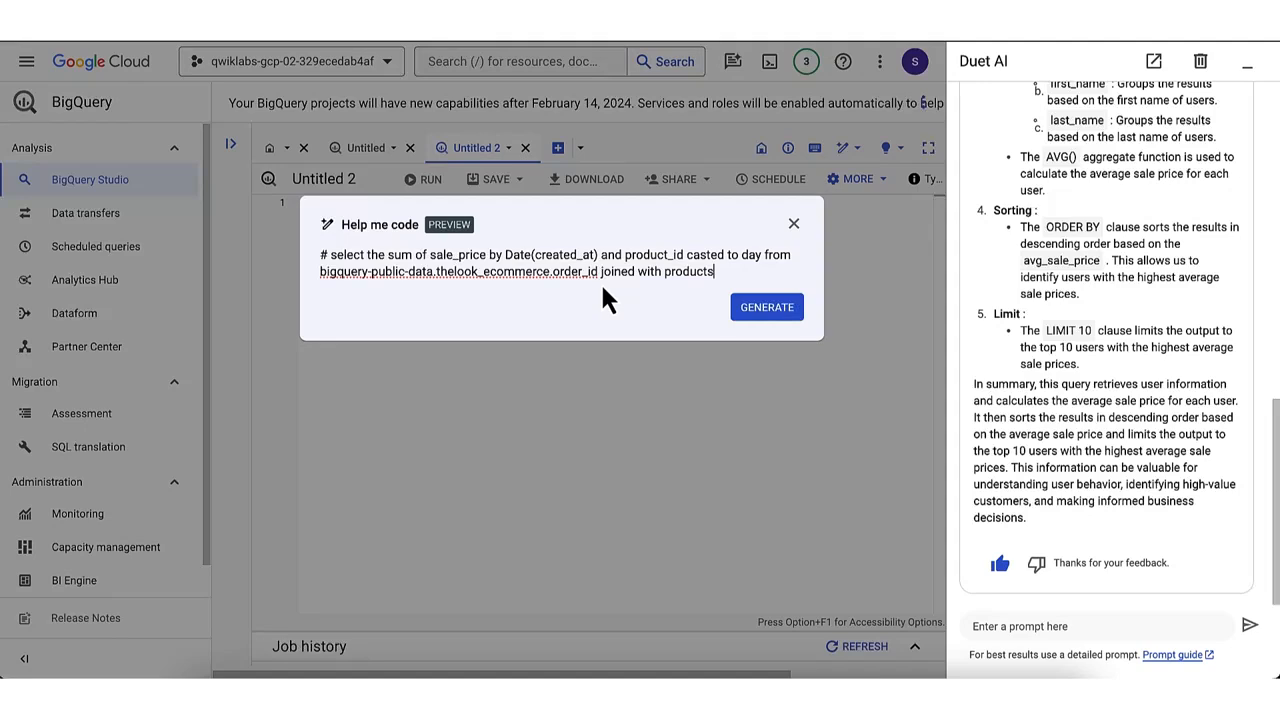
pyautogui.click(766, 307)
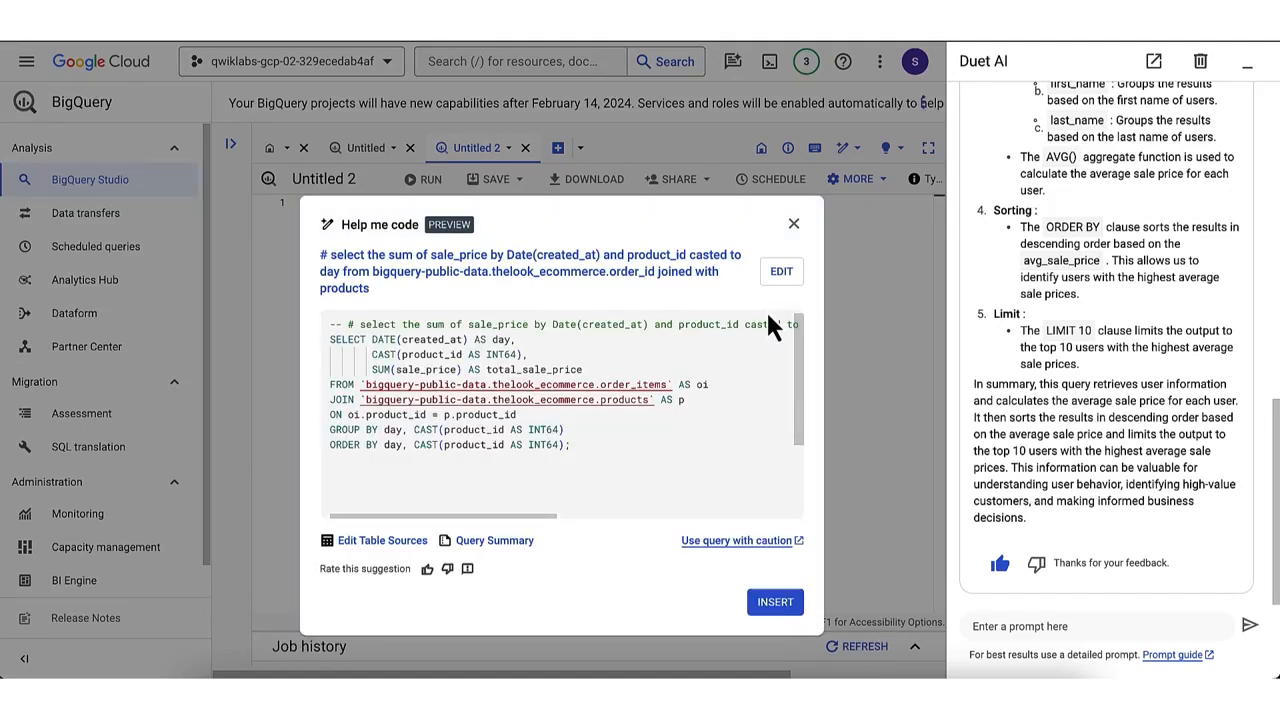
pyautogui.moveTo(727, 425)
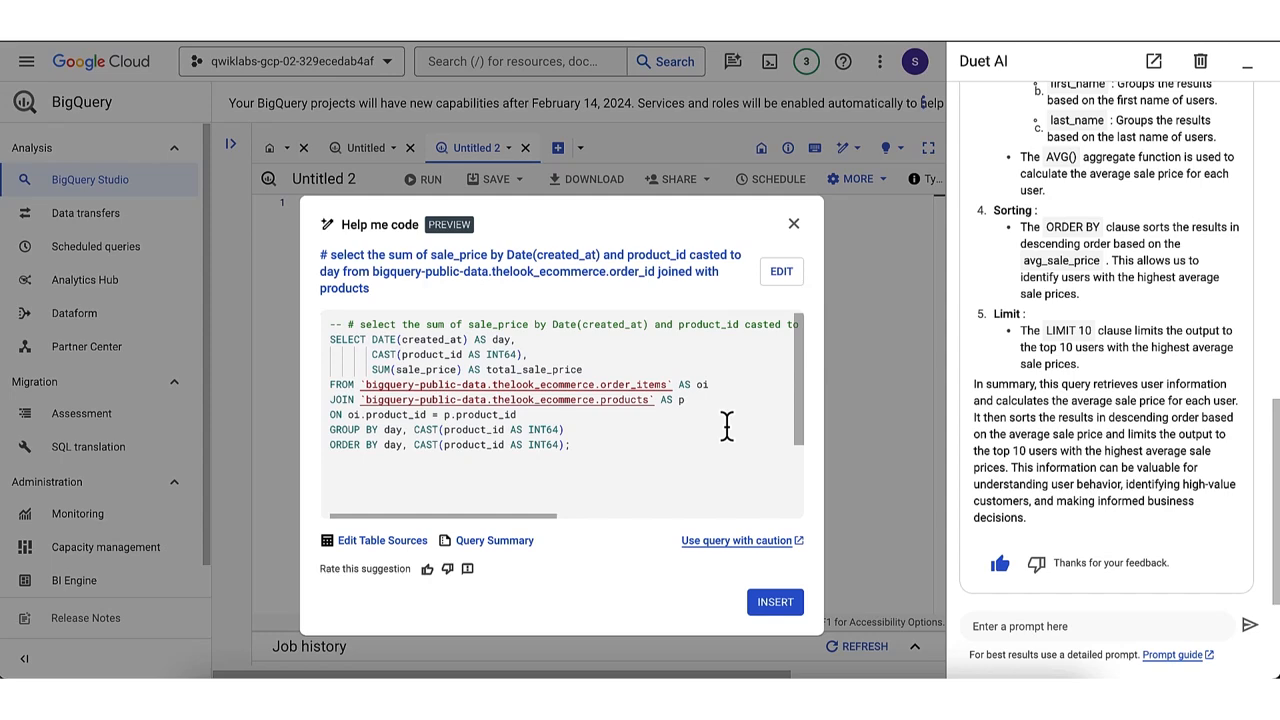
pyautogui.moveTo(725, 445)
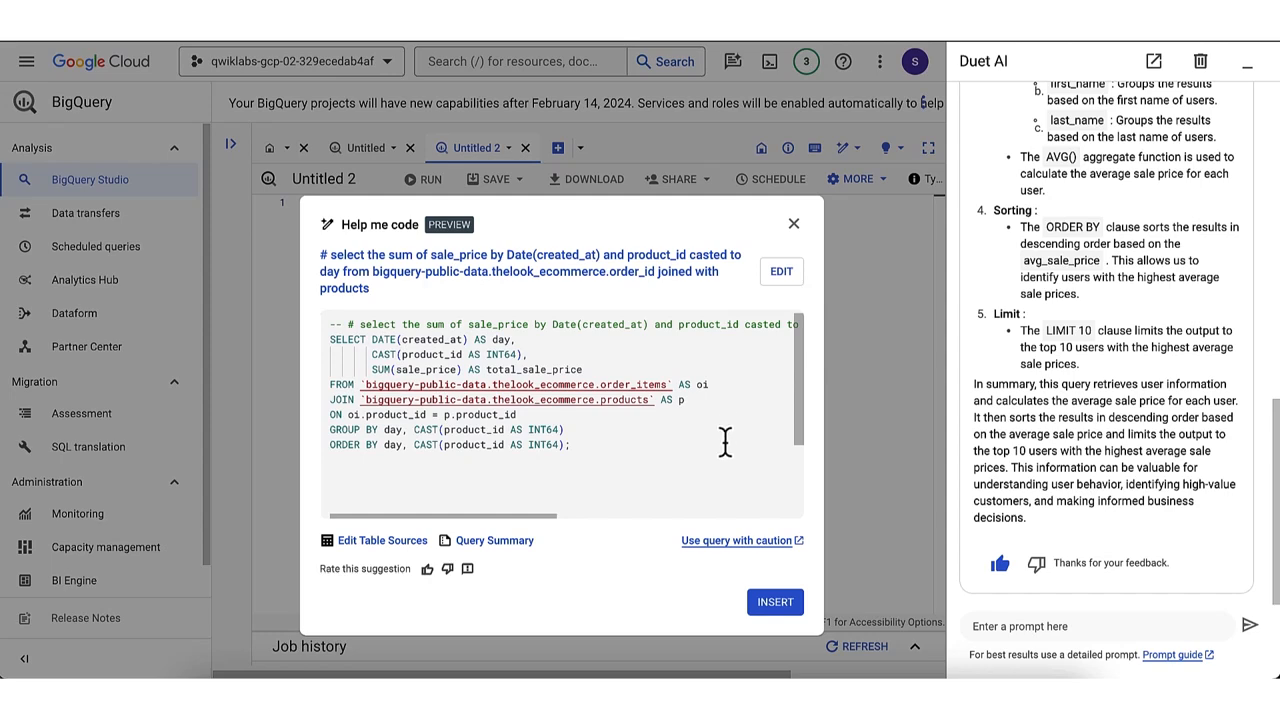
# - Insert the generated nine-line SQL into the Untitled 2 editor
pyautogui.click(775, 601)
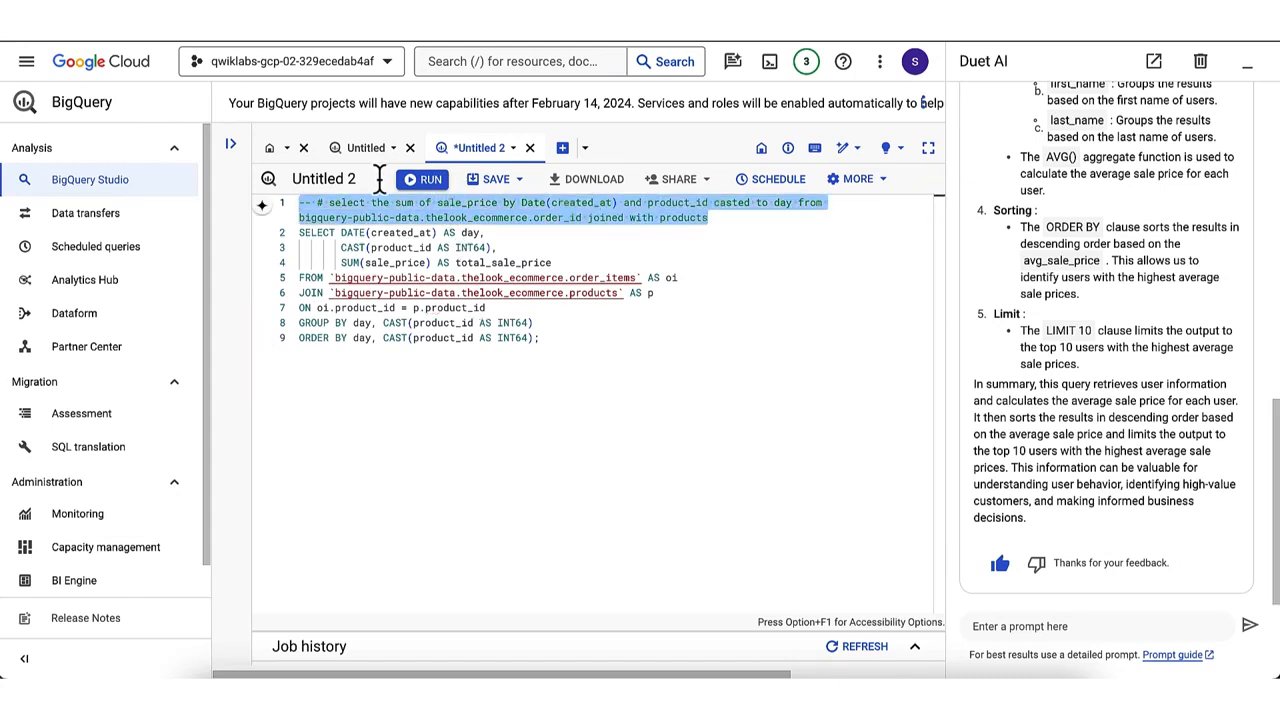
pyautogui.click(464, 338)
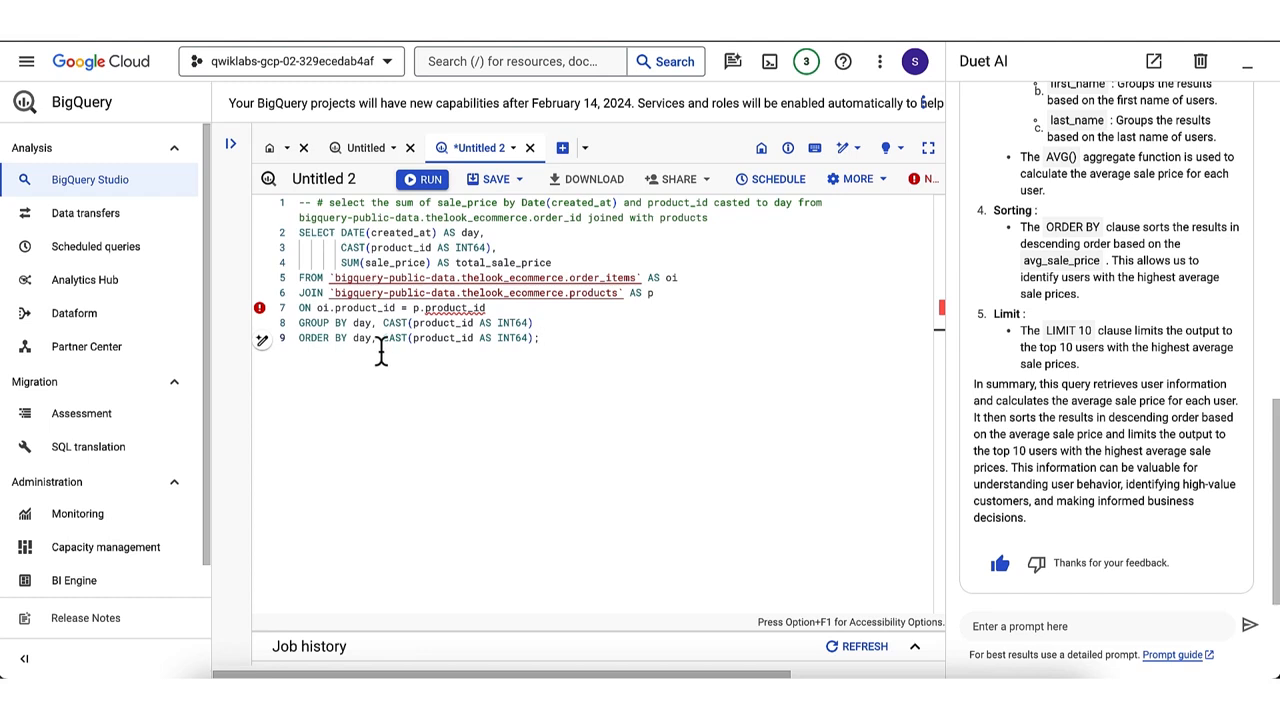
pyautogui.moveTo(260, 308)
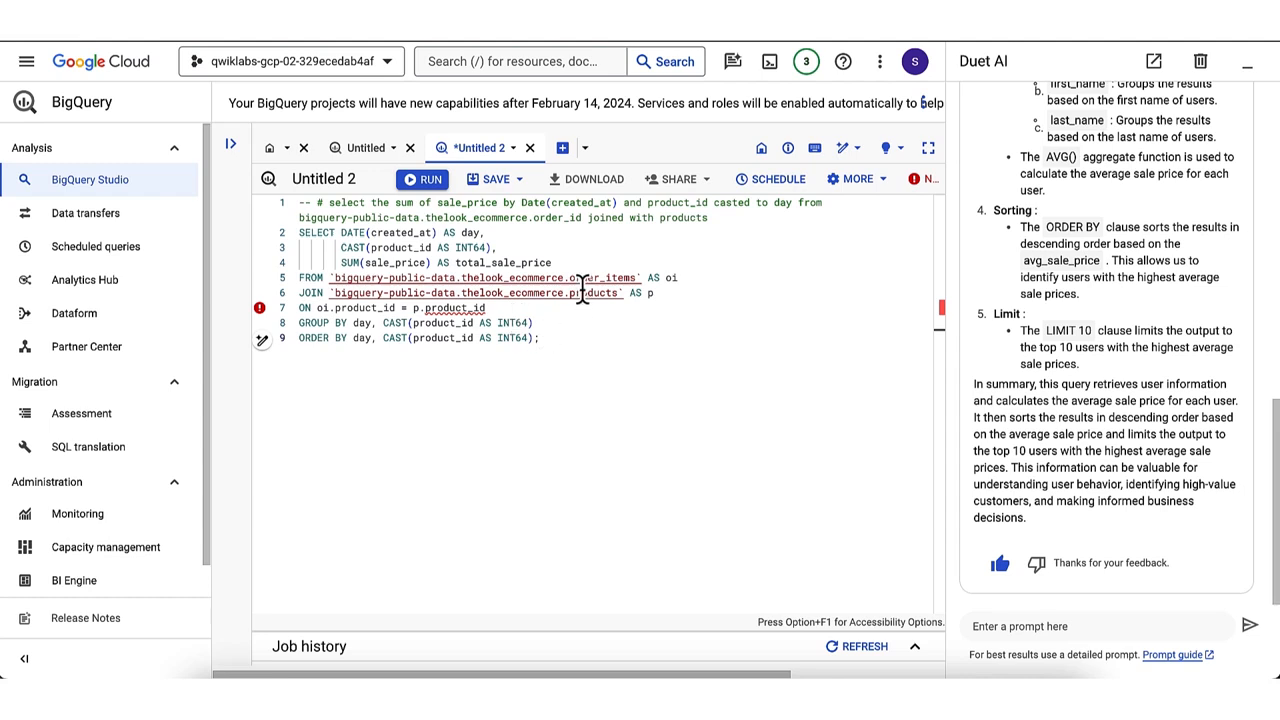
pyautogui.moveTo(595, 292)
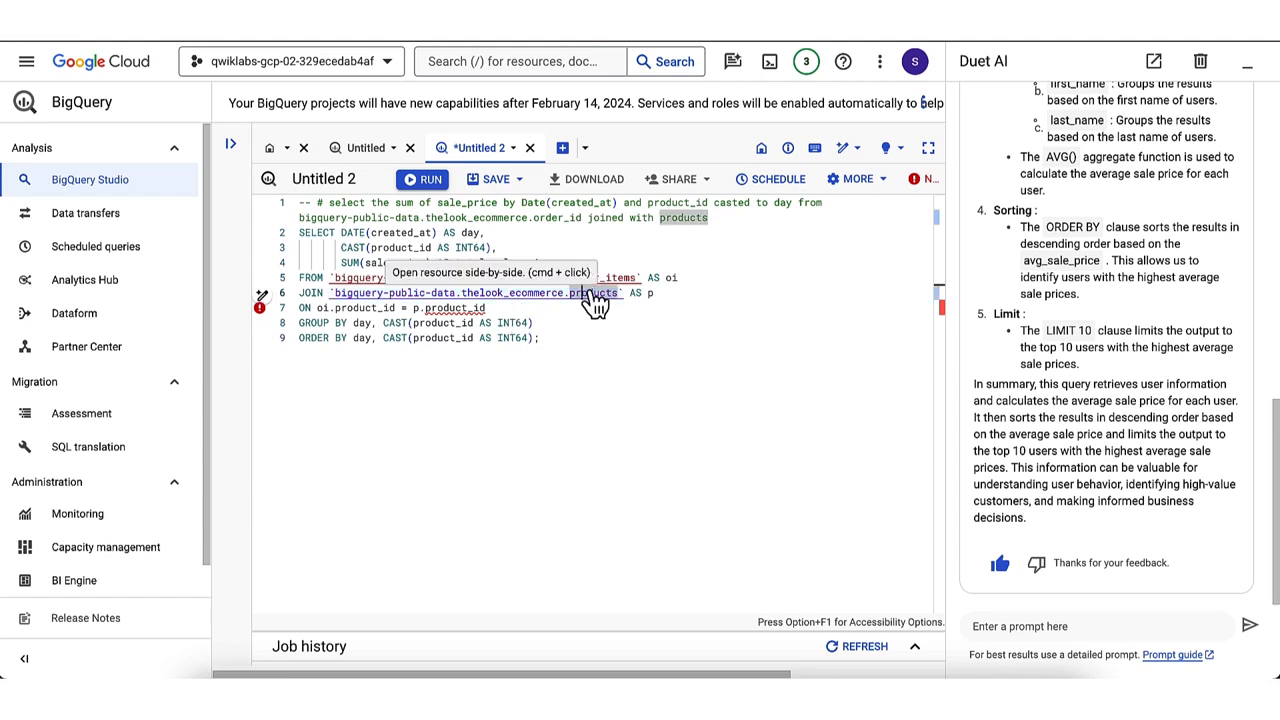
pyautogui.click(595, 293)
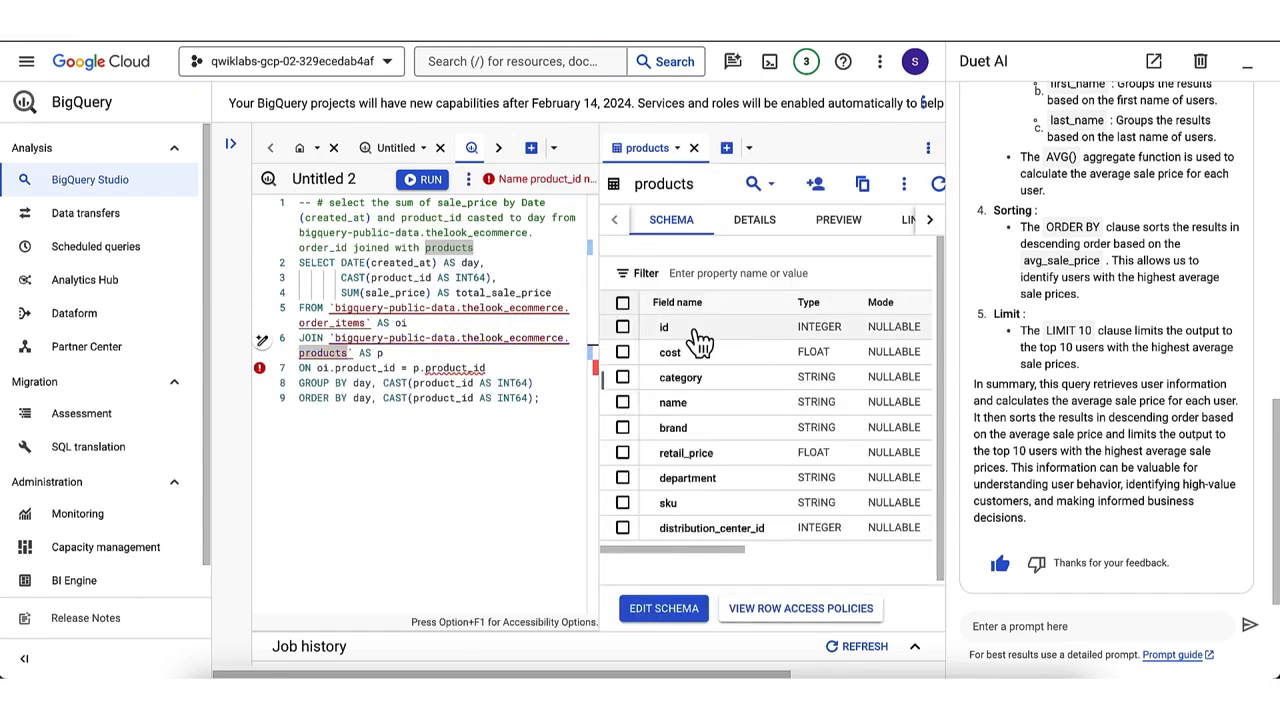
pyautogui.moveTo(710, 383)
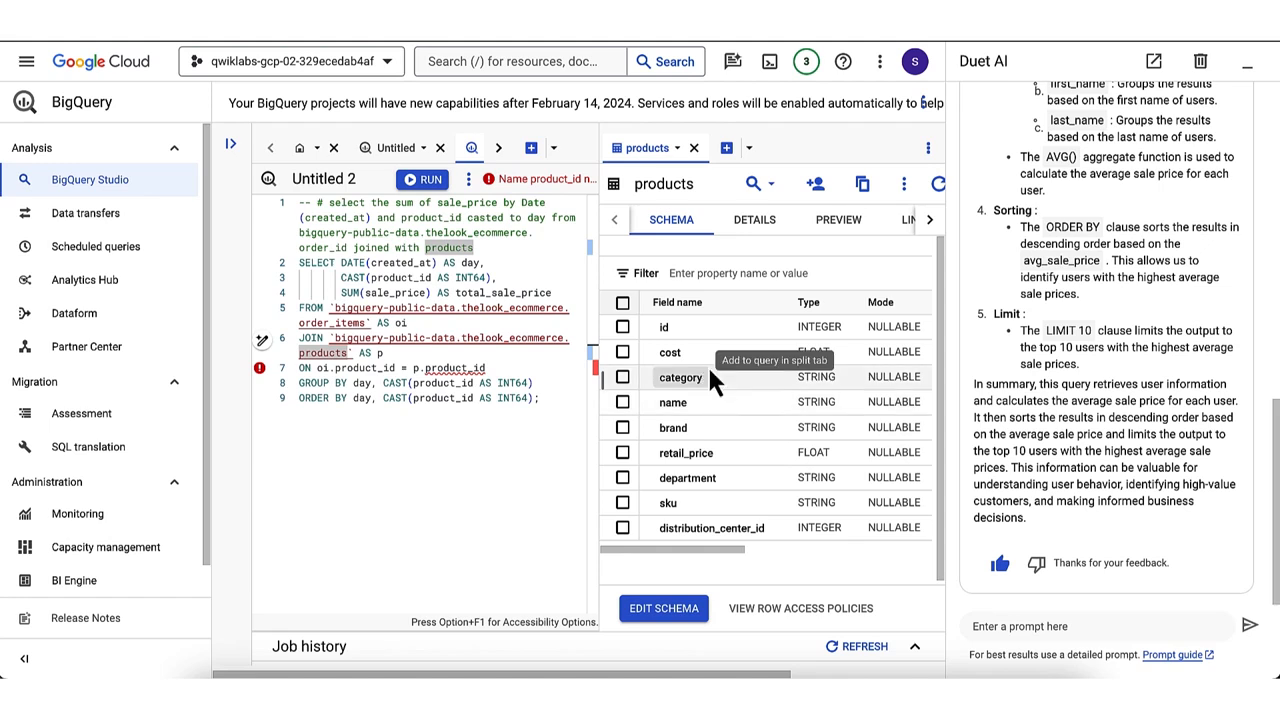
pyautogui.moveTo(668, 326)
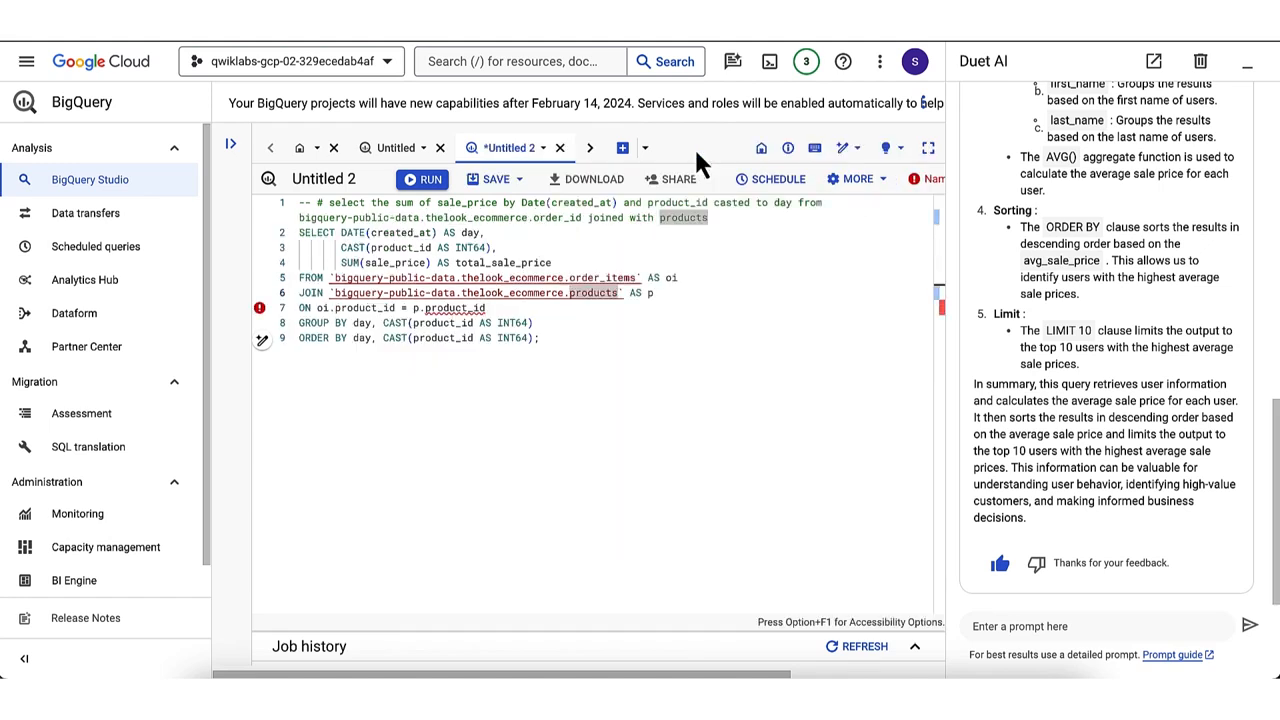
# - Change the join to p.id, run the query, and view its 180,620 result rows
pyautogui.click(557, 330)
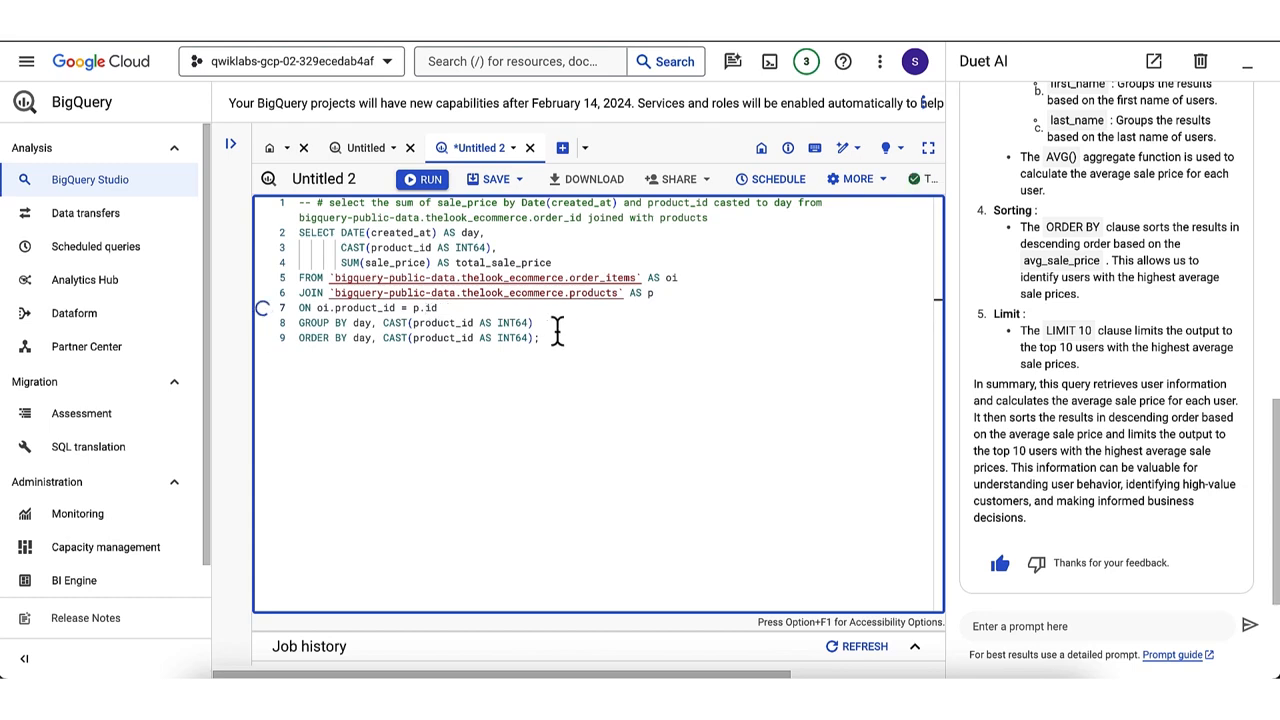
pyautogui.moveTo(568, 375)
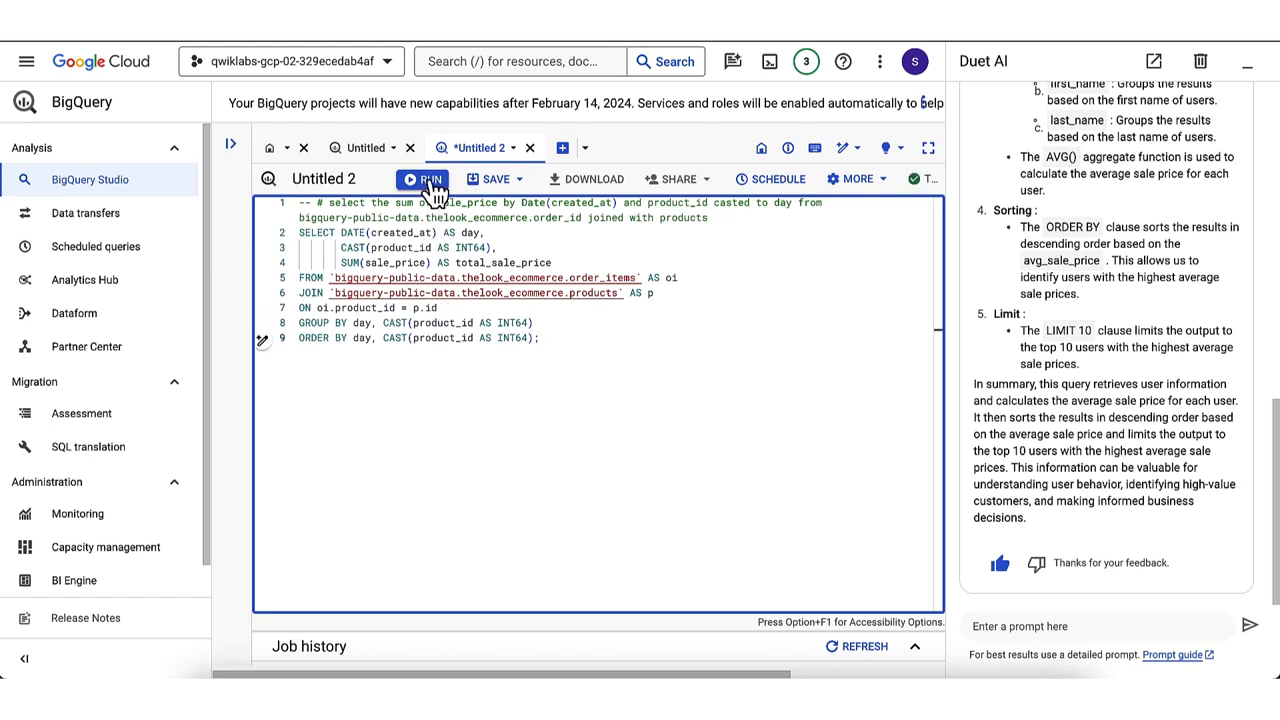
pyautogui.click(424, 179)
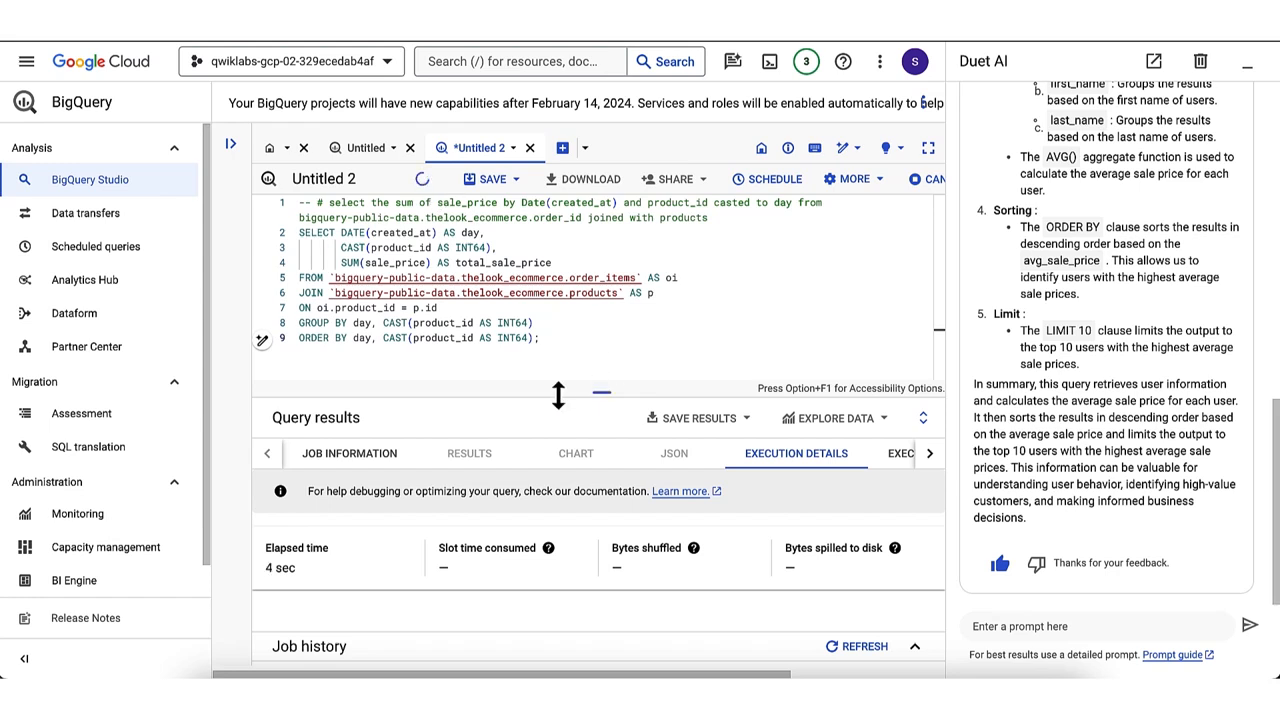
pyautogui.click(422, 179)
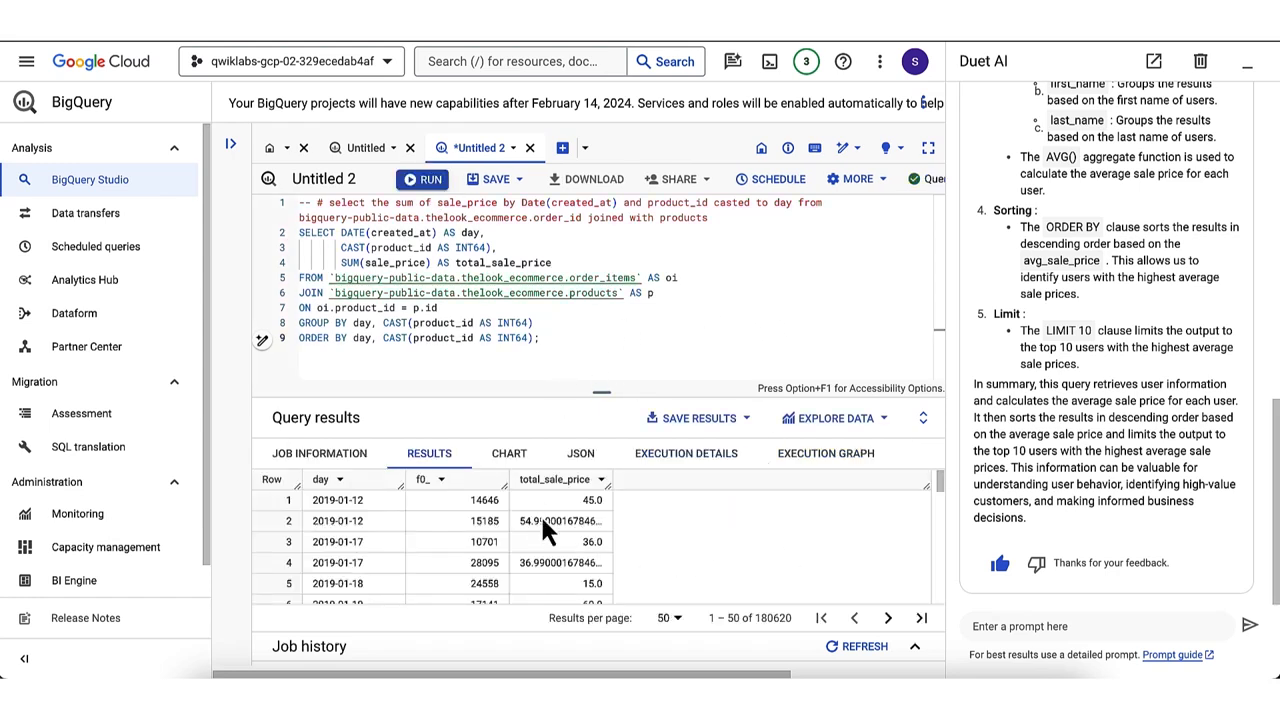
pyautogui.moveTo(702, 564)
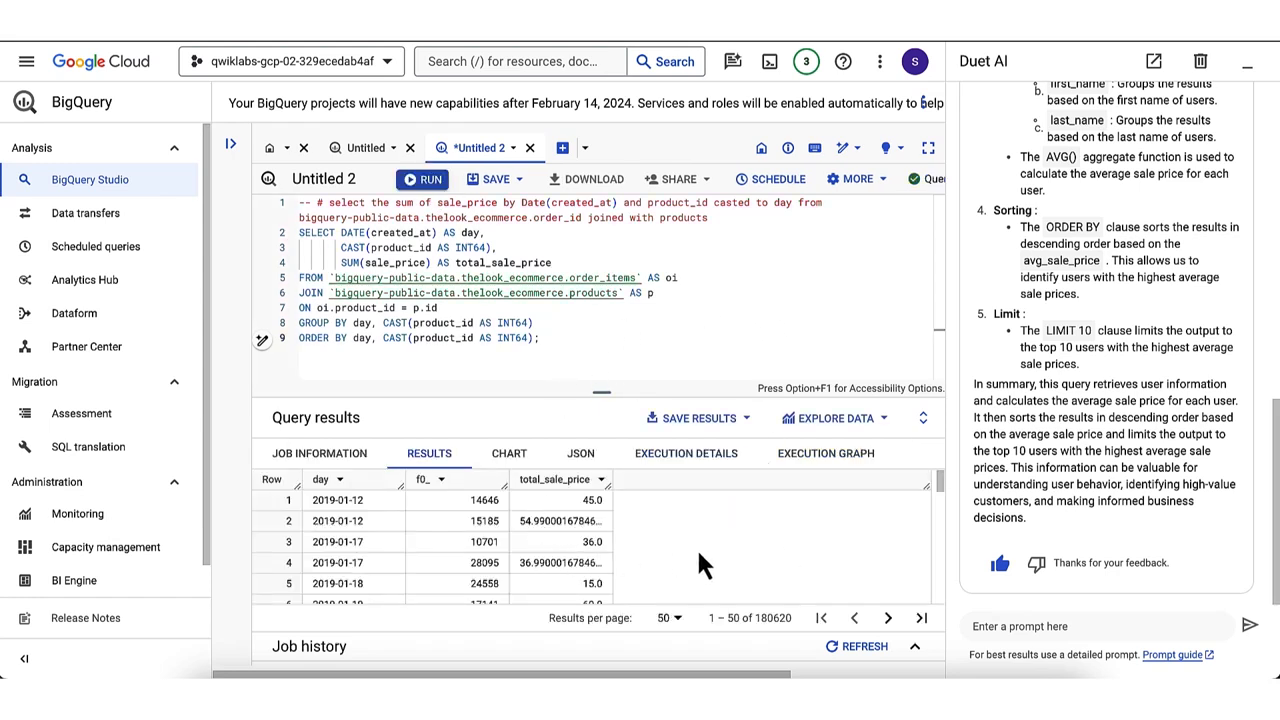
# - Chart the results as a bar chart of f0_ and total_sale_price by day
pyautogui.click(508, 453)
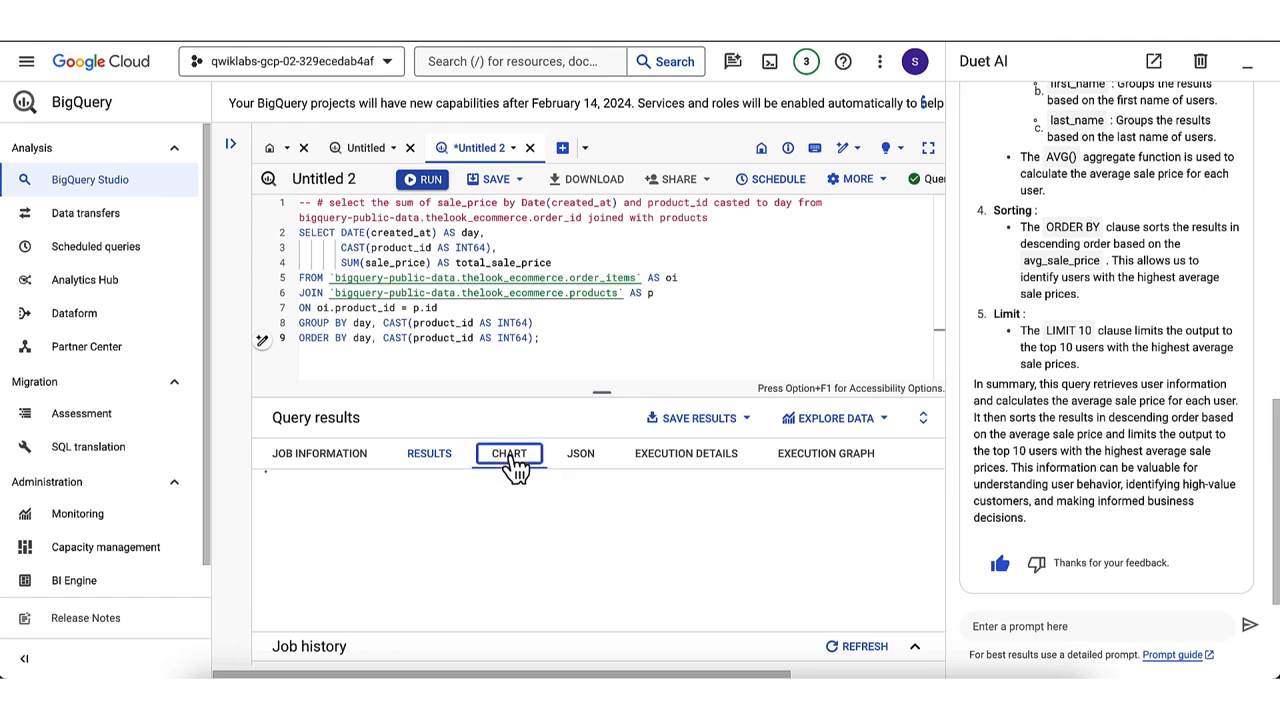
pyautogui.click(509, 453)
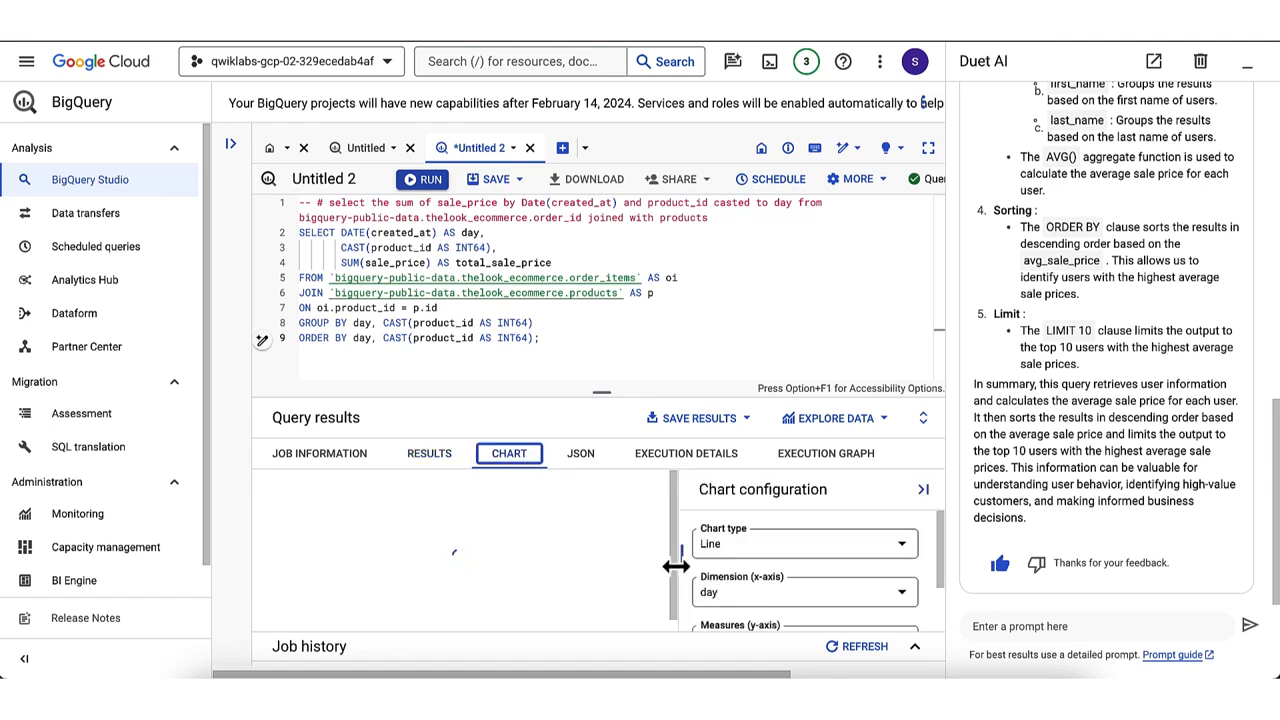
pyautogui.moveTo(835, 518)
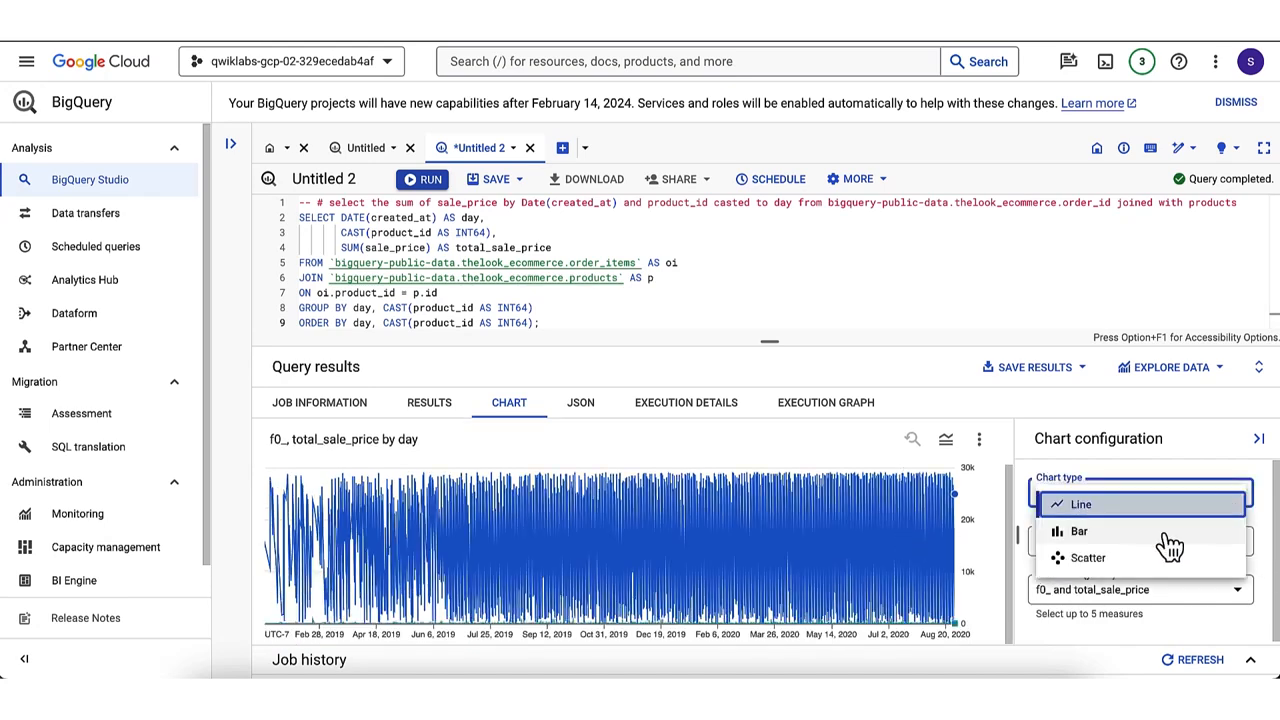
pyautogui.click(1079, 531)
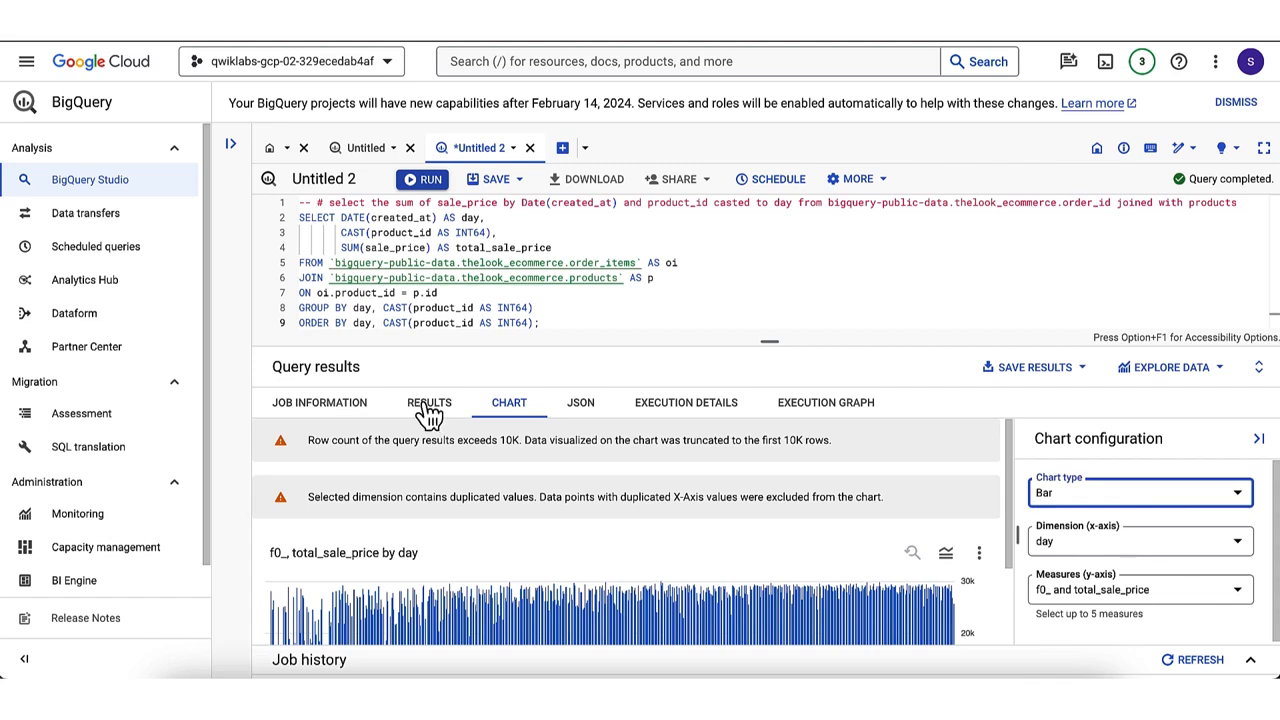
# - Show the results table again, sorted by total_sale_price ascending
pyautogui.click(429, 402)
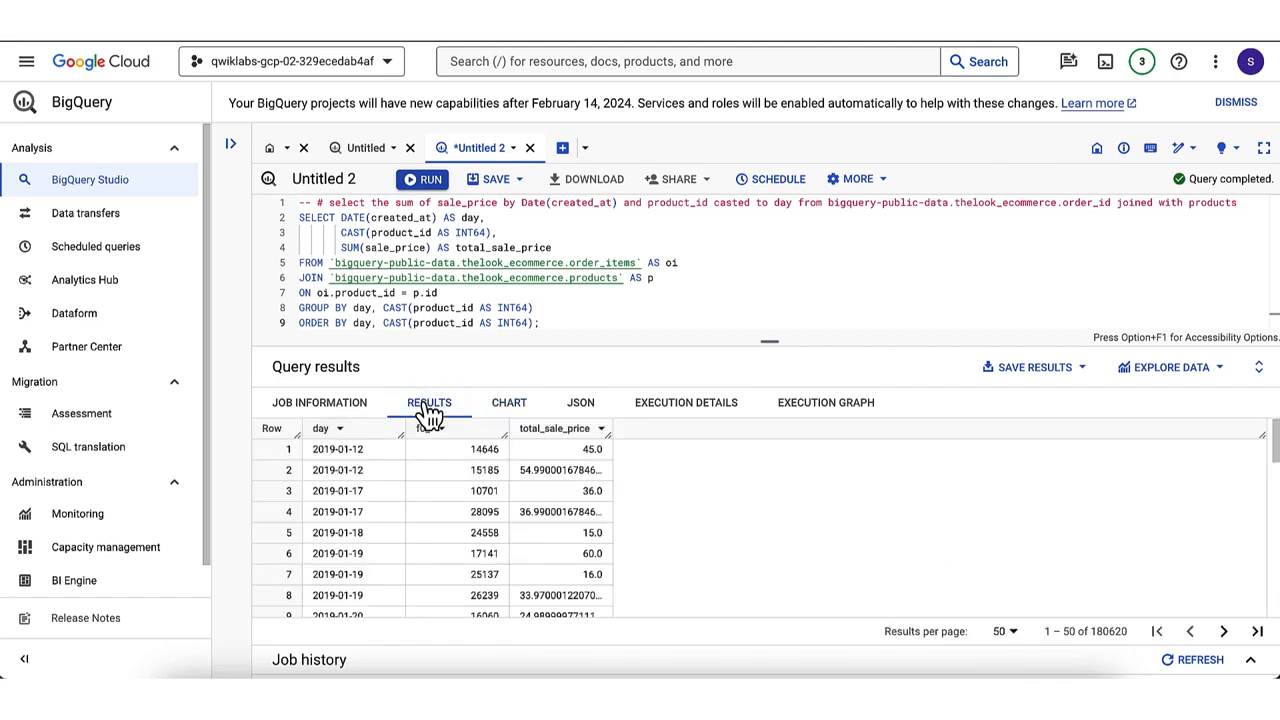
pyautogui.click(603, 434)
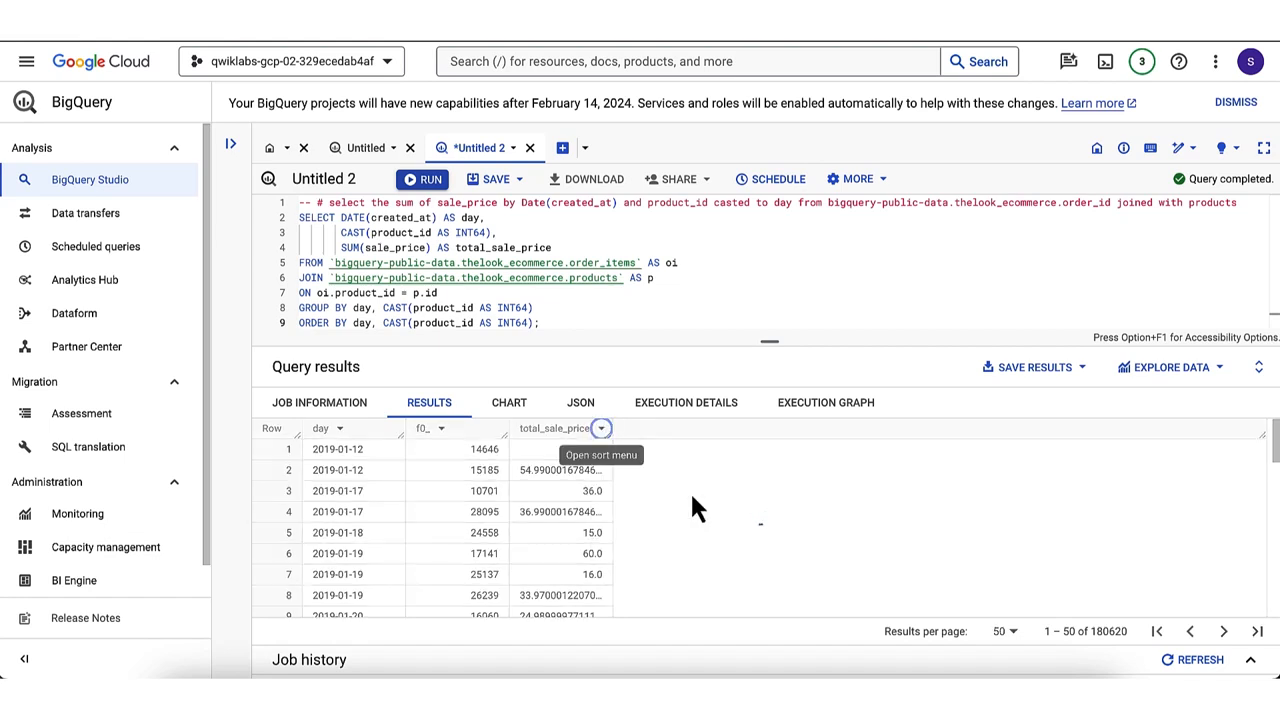
pyautogui.click(601, 428)
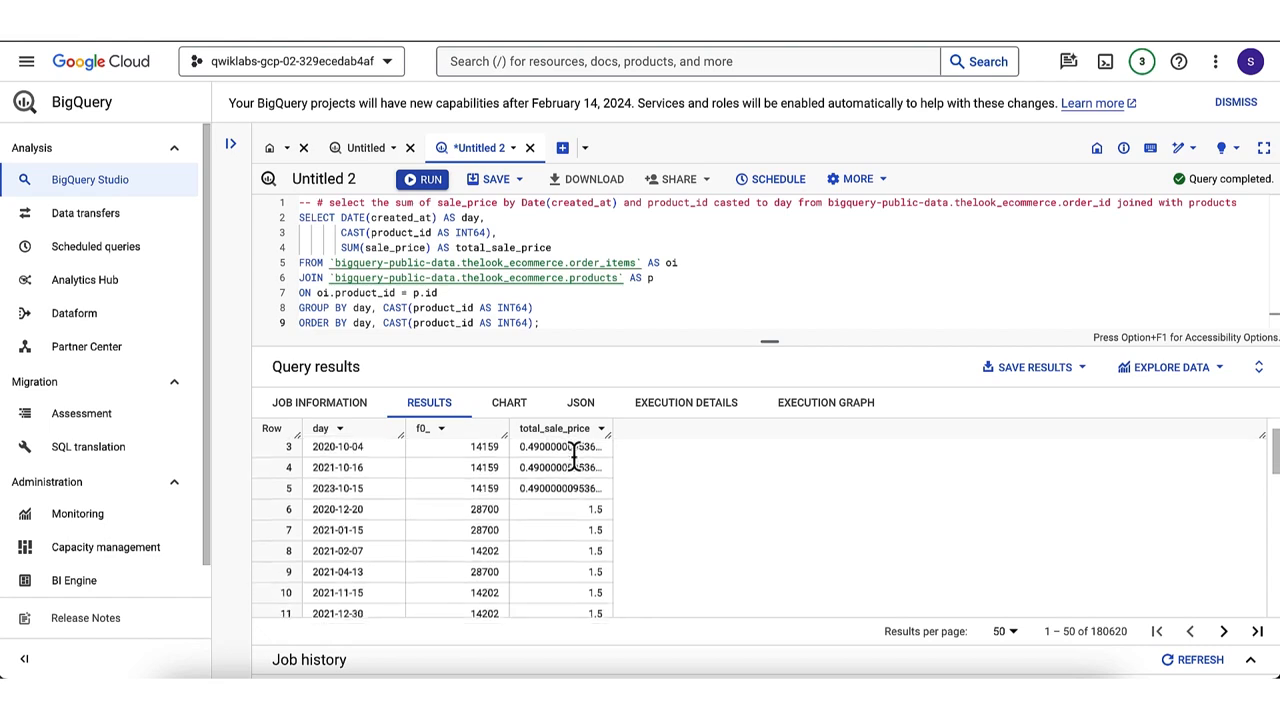
pyautogui.scroll(-3)
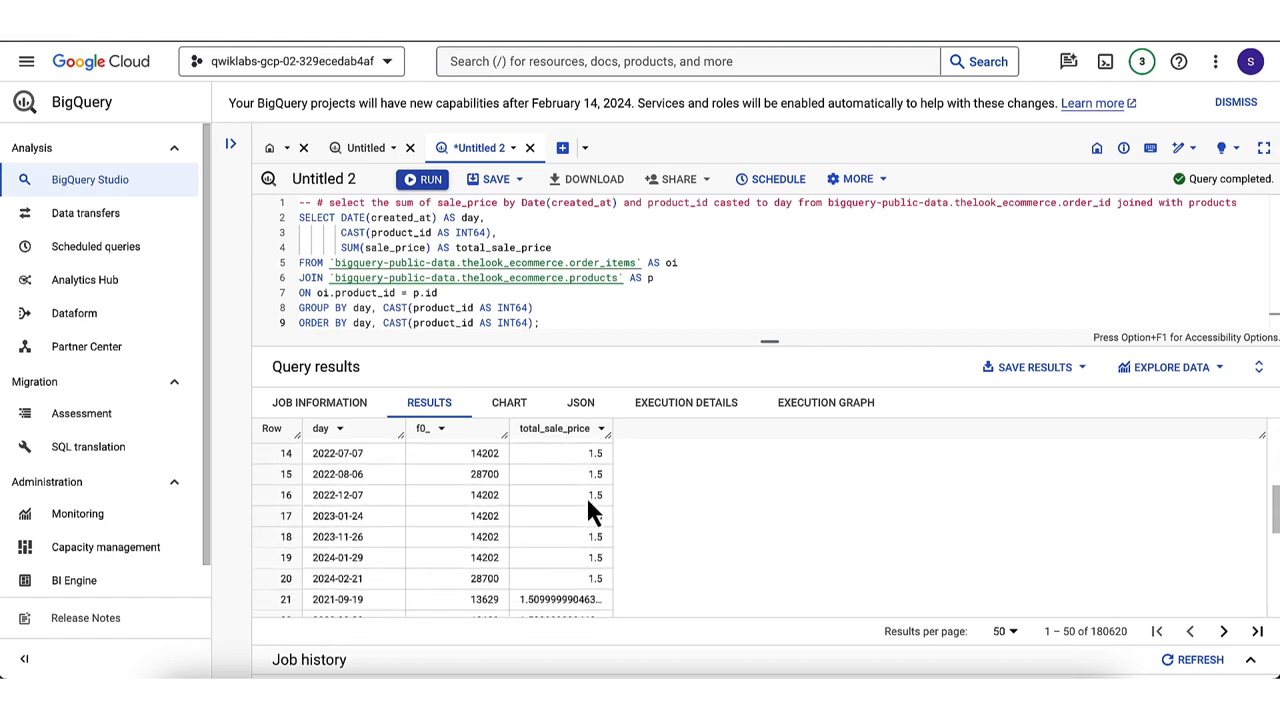
pyautogui.scroll(-3)
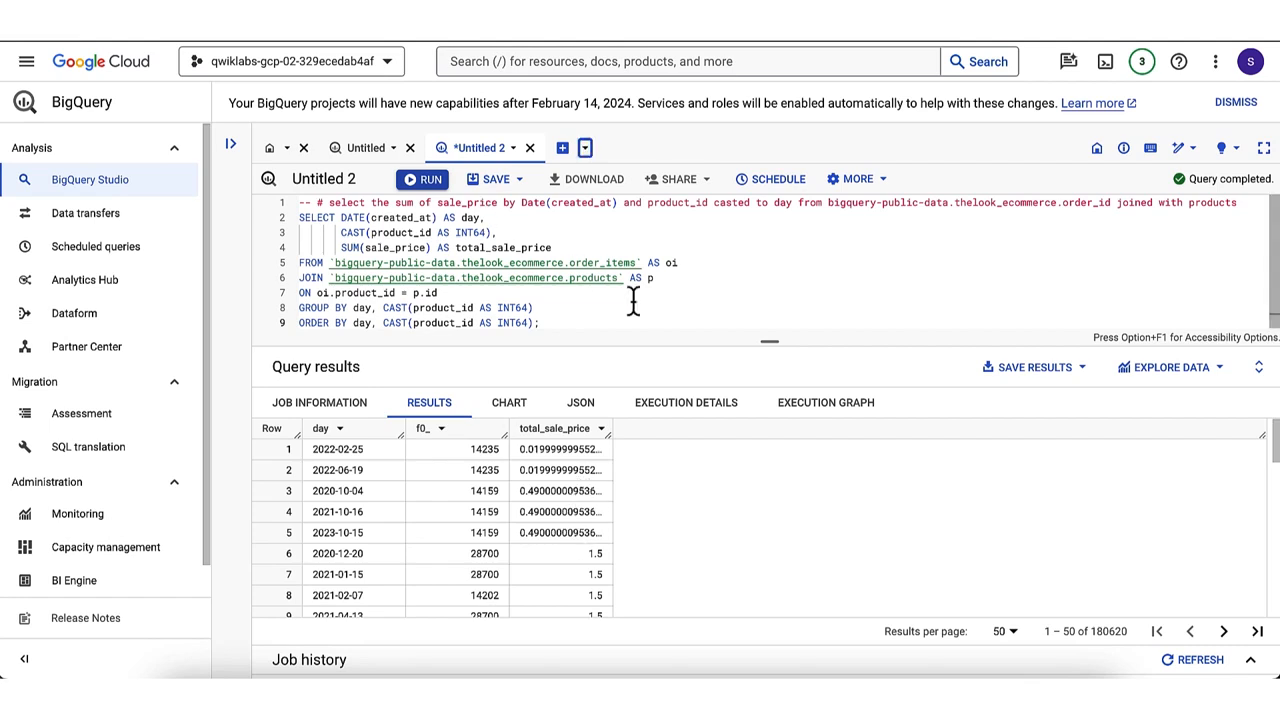
pyautogui.moveTo(603, 458)
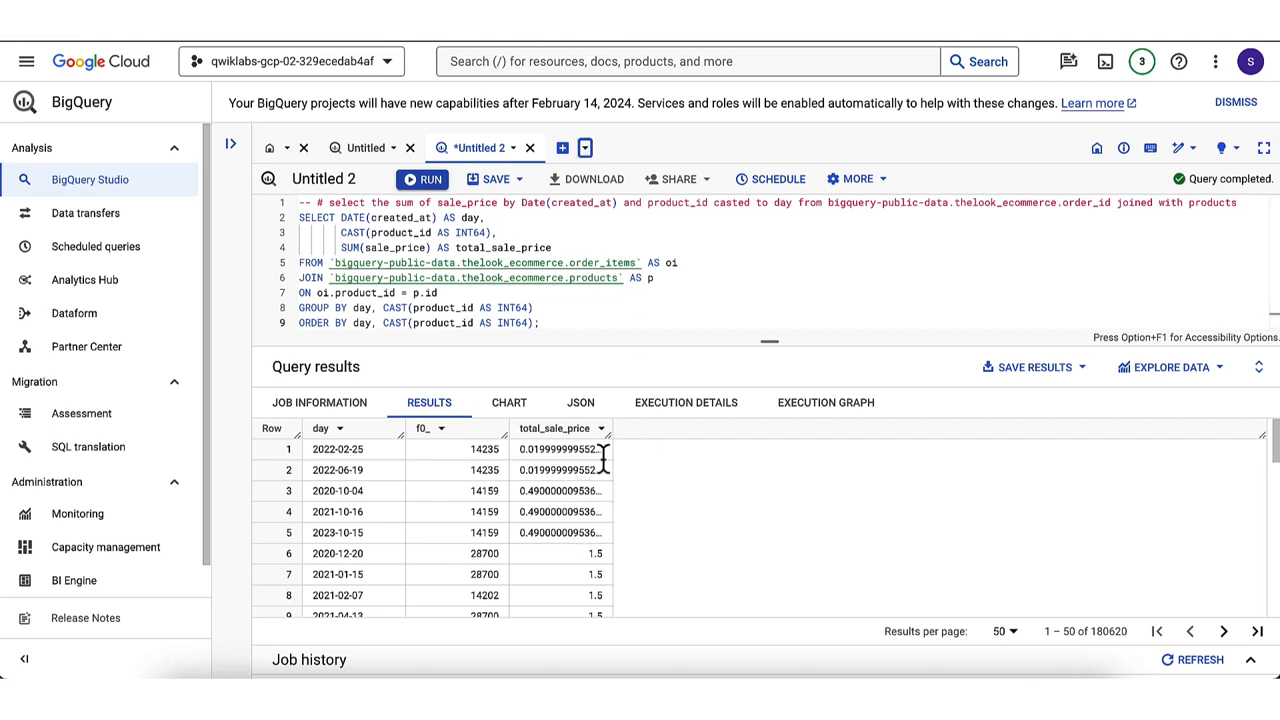
pyautogui.moveTo(365, 147)
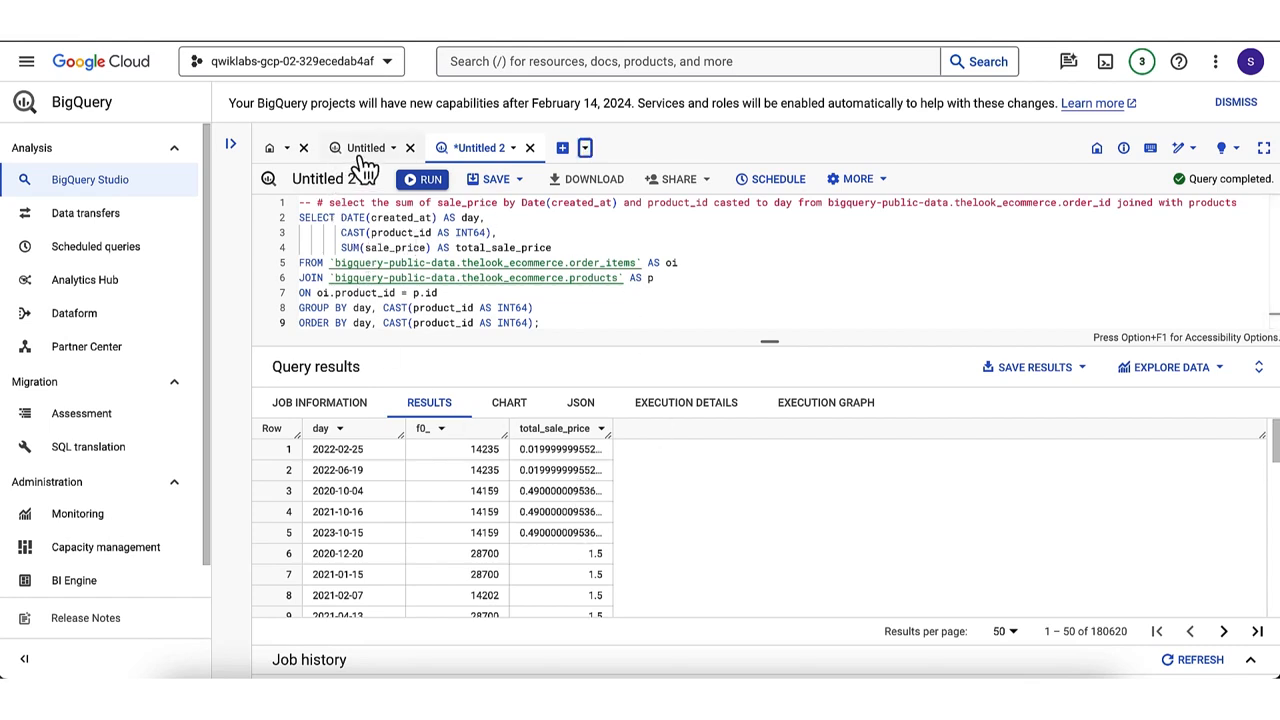
# - In the Untitled tab, complete a dense_rank sales_rank query with Duet AI and run it
pyautogui.click(365, 147)
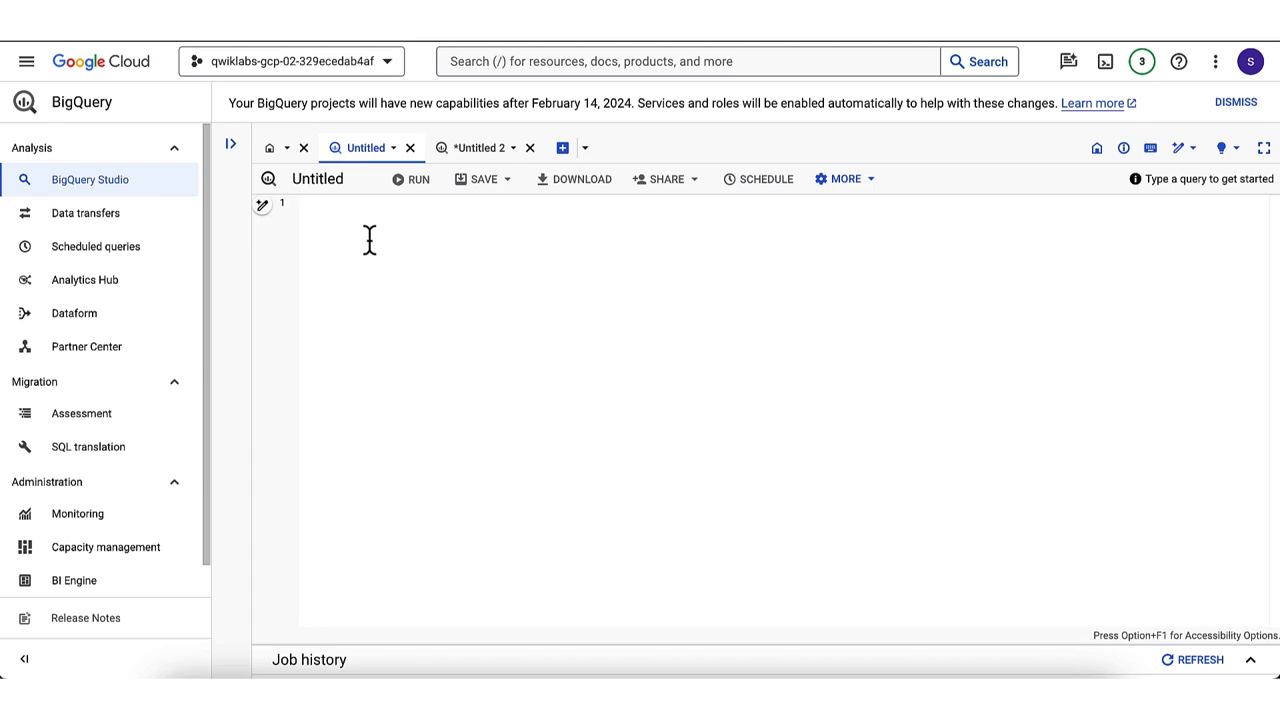
pyautogui.write('select')
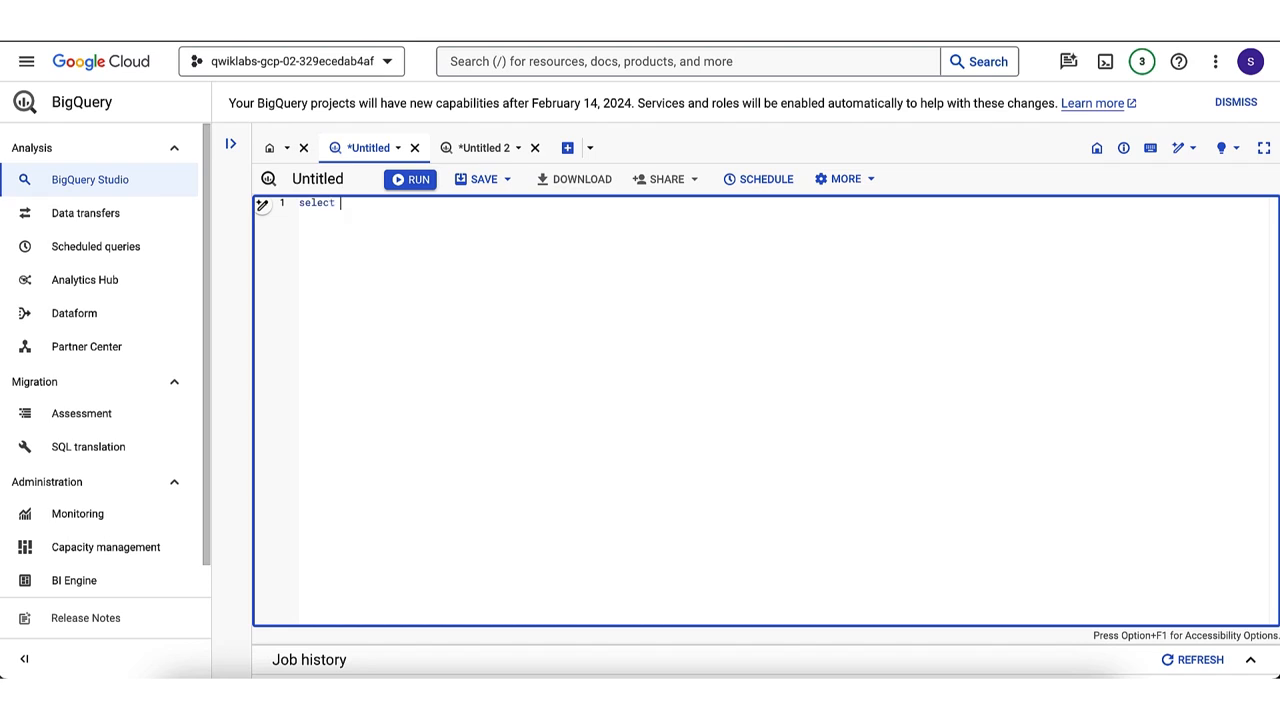
pyautogui.write('*,')
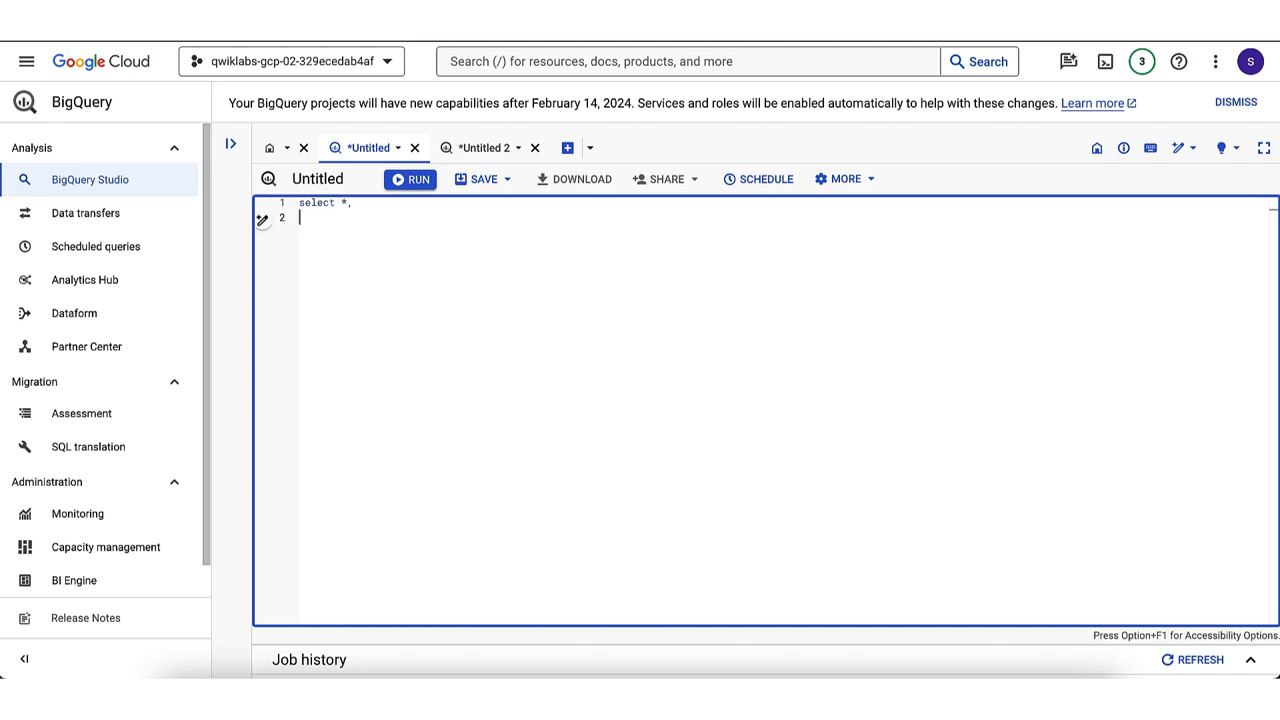
pyautogui.write('dense_rank(')
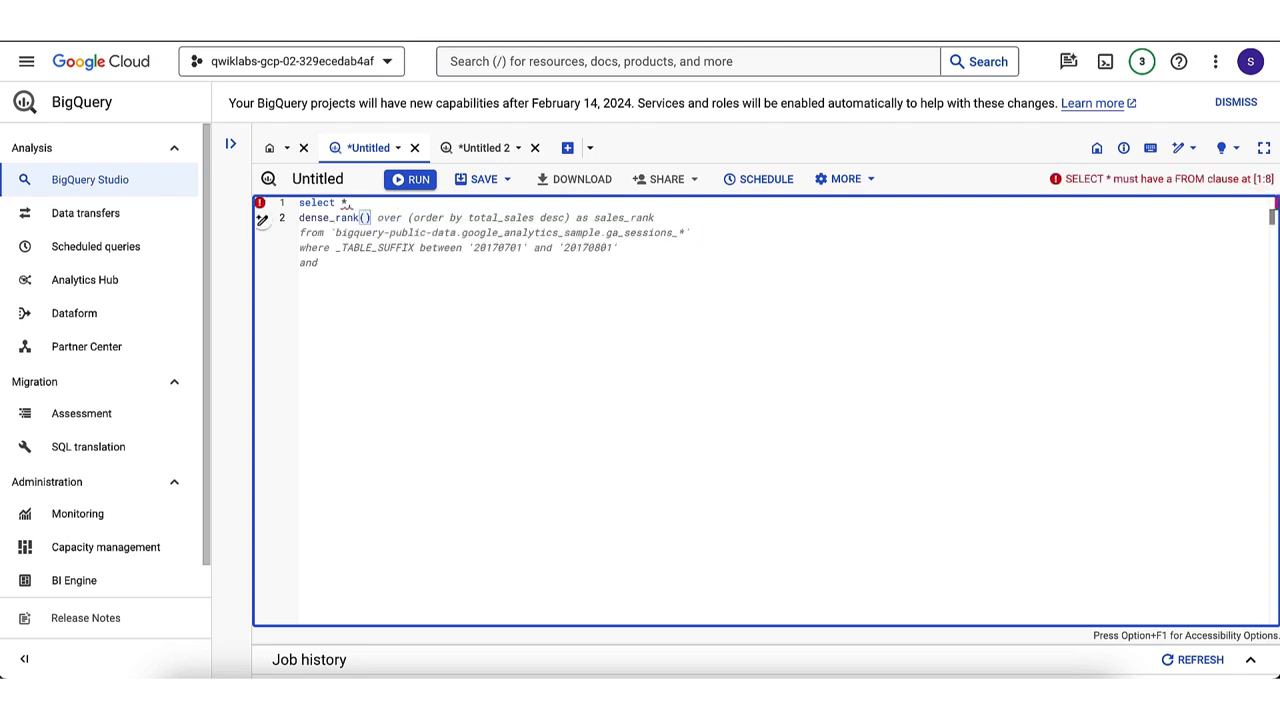
pyautogui.write(',')
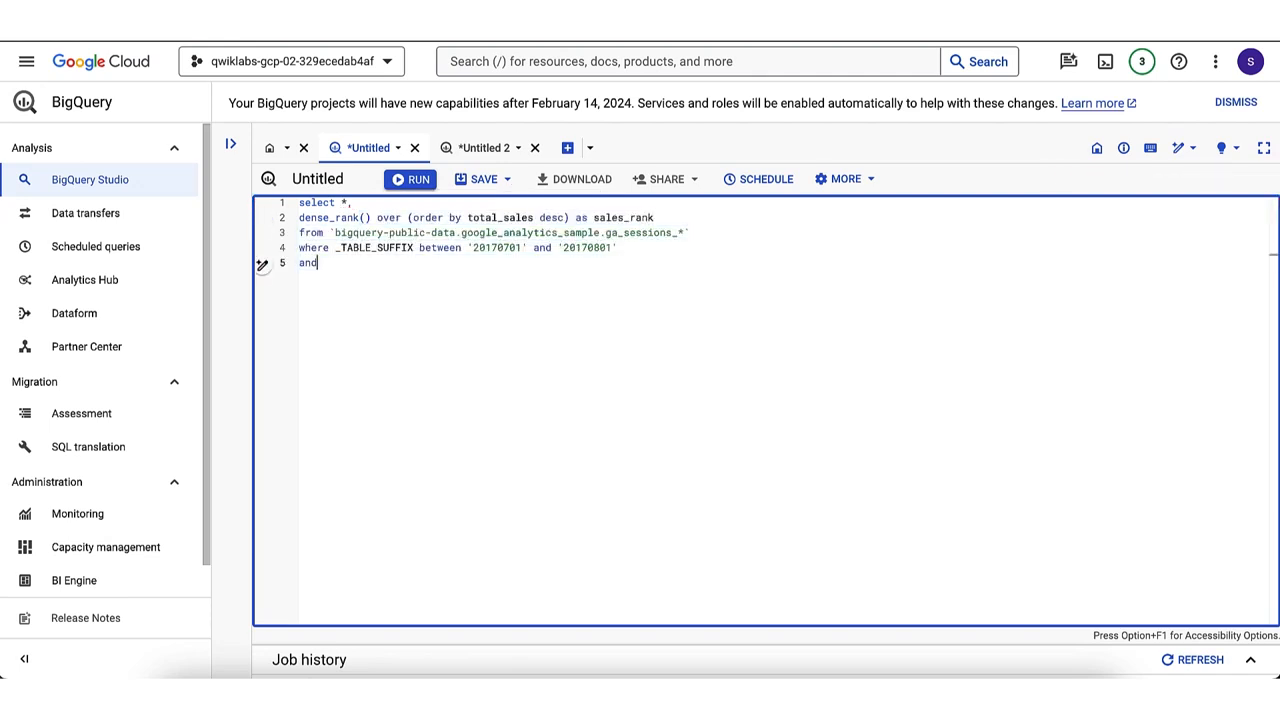
pyautogui.click(410, 179)
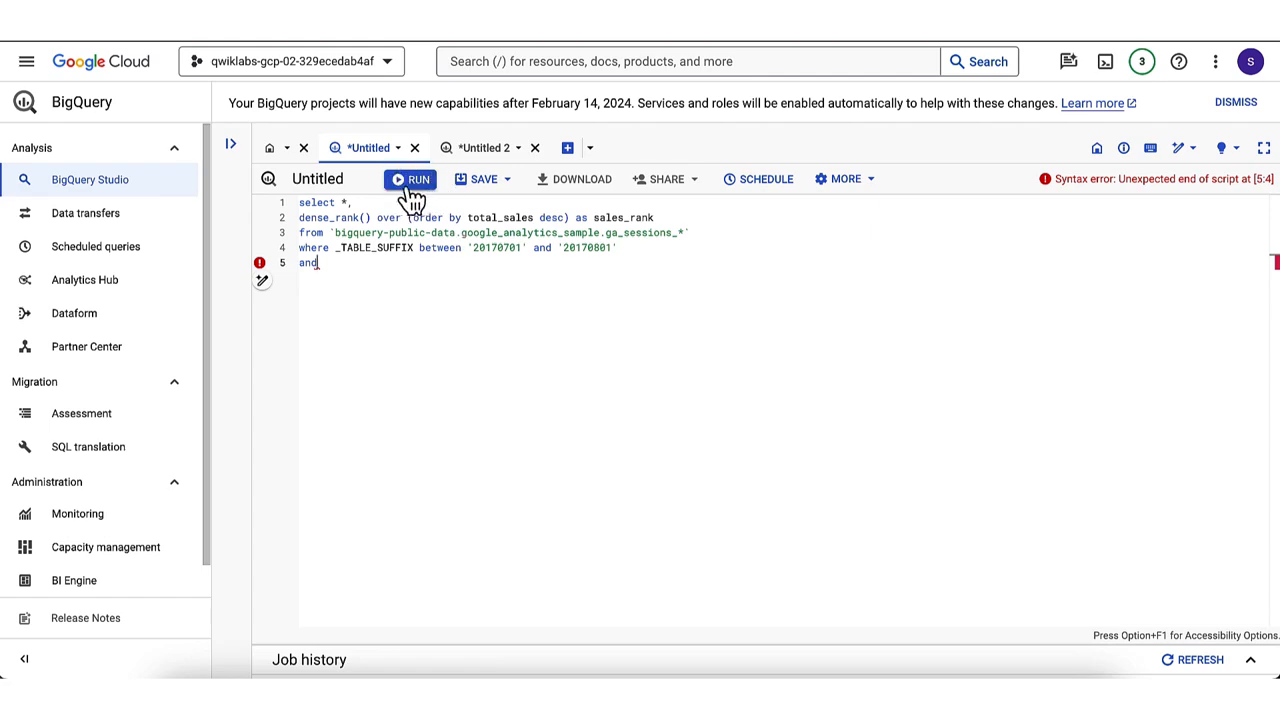
# - Close the Untitled and Untitled 2 tabs, discarding their unsaved work
pyautogui.click(415, 147)
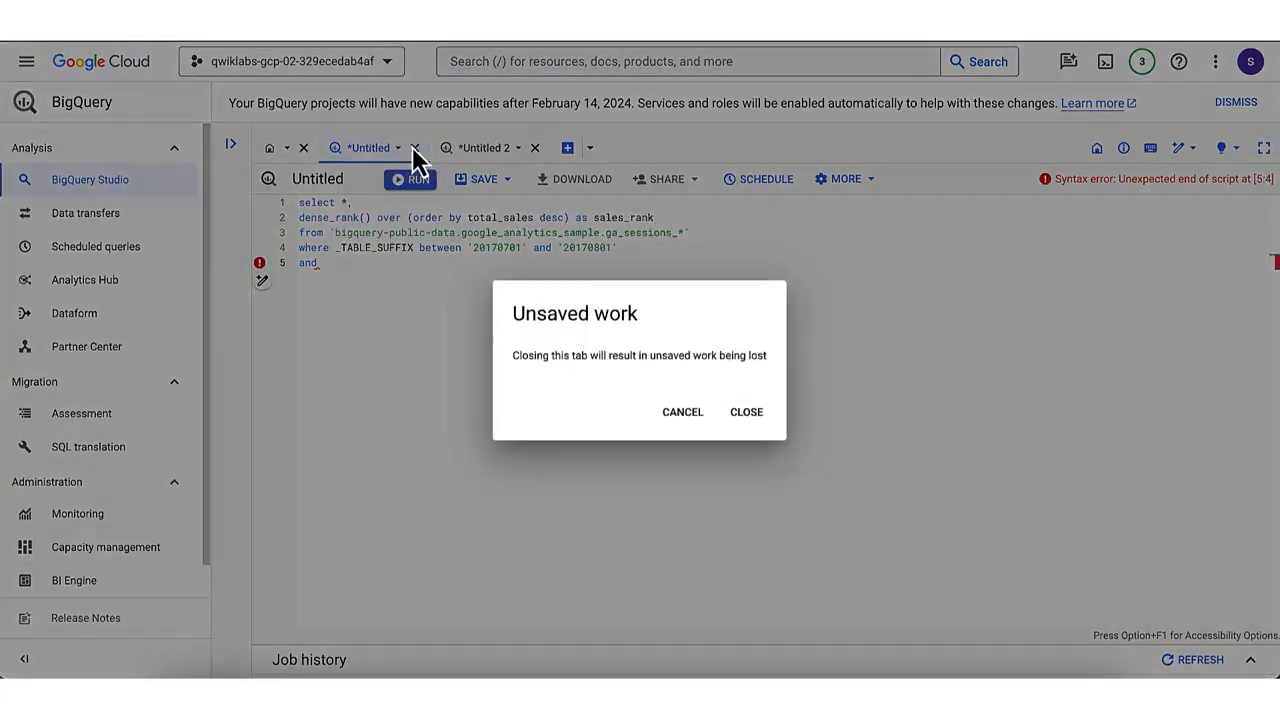
pyautogui.click(745, 411)
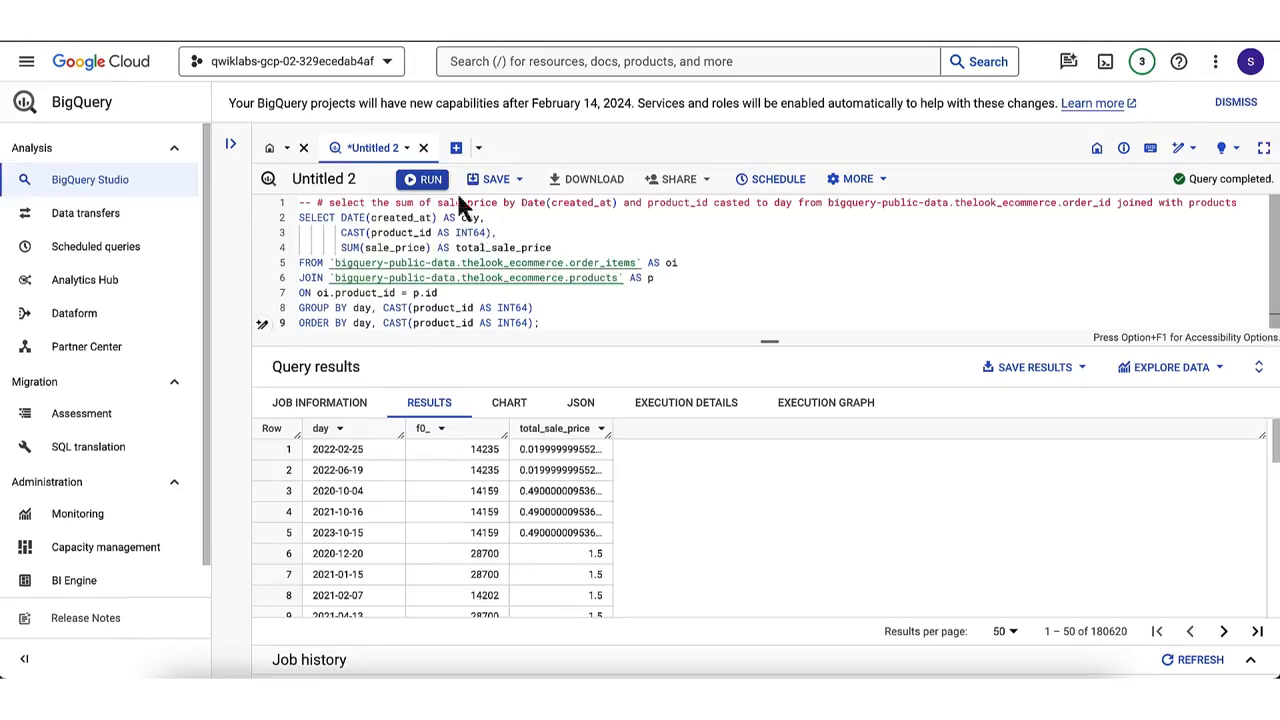
pyautogui.click(424, 147)
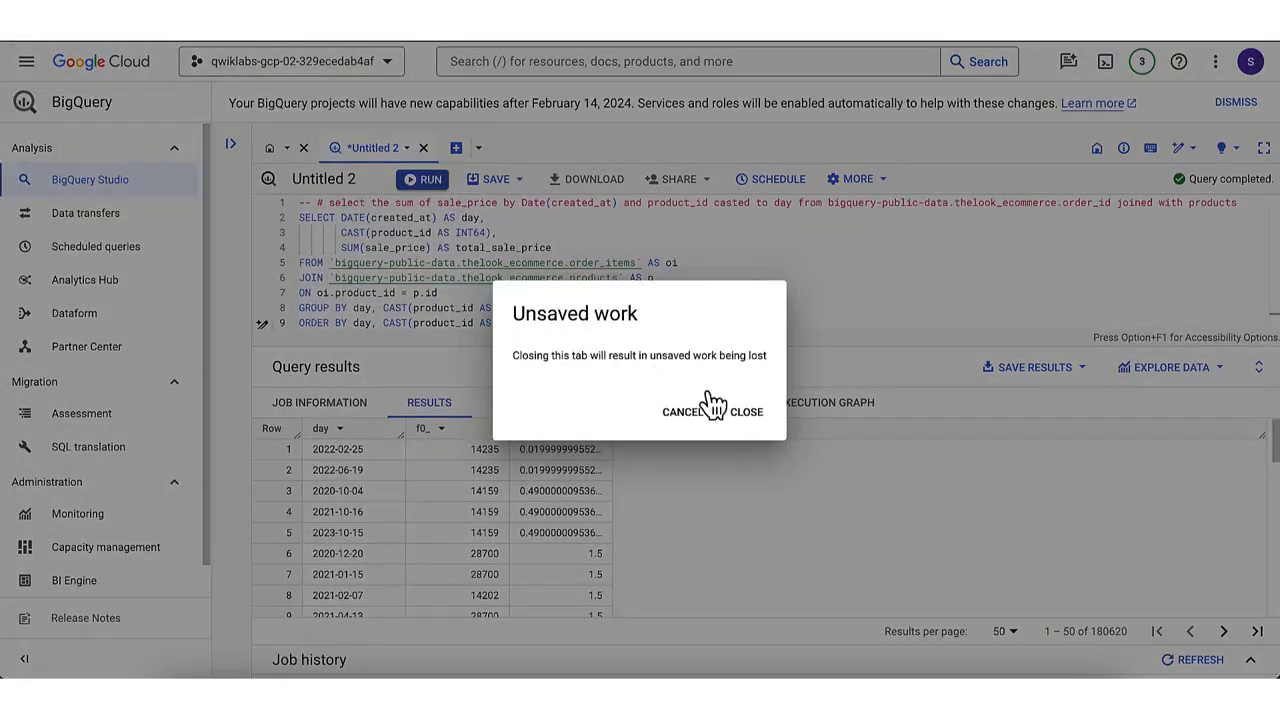
pyautogui.click(734, 411)
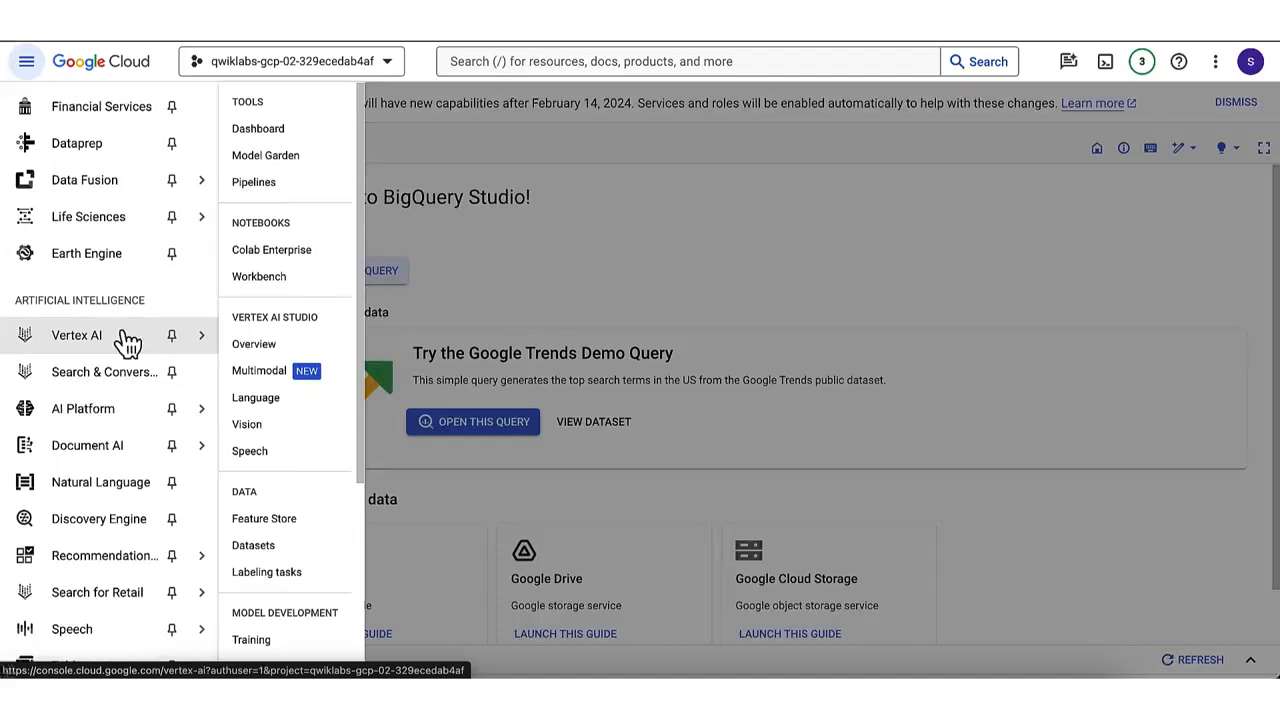
pyautogui.moveTo(253, 343)
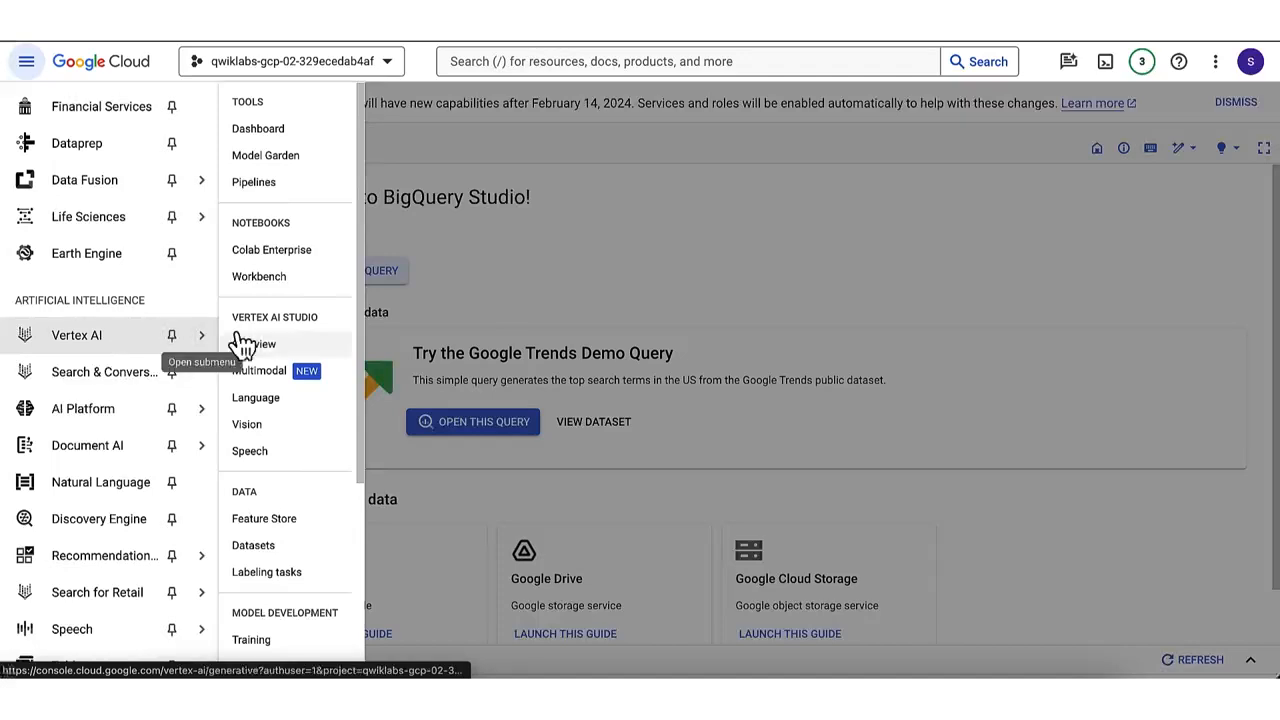
pyautogui.moveTo(271, 249)
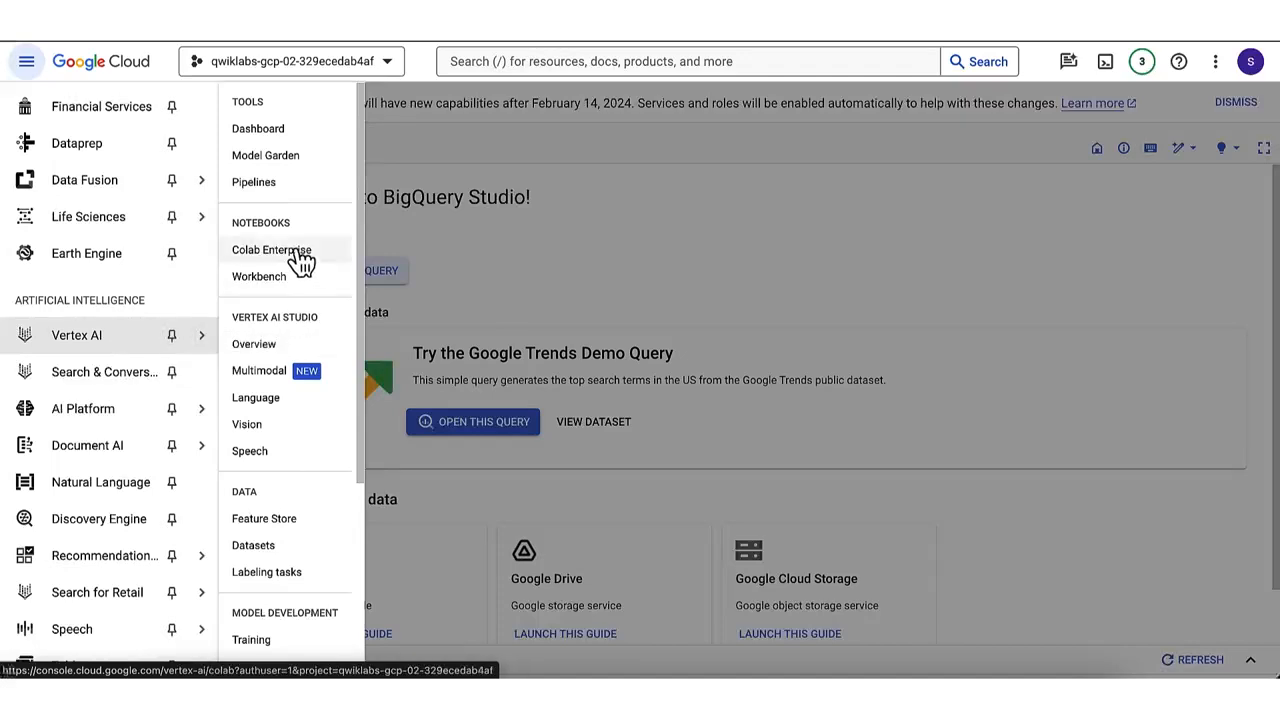
# - Choose Colab Enterprise under Vertex AI Notebooks in the navigation menu
pyautogui.click(271, 249)
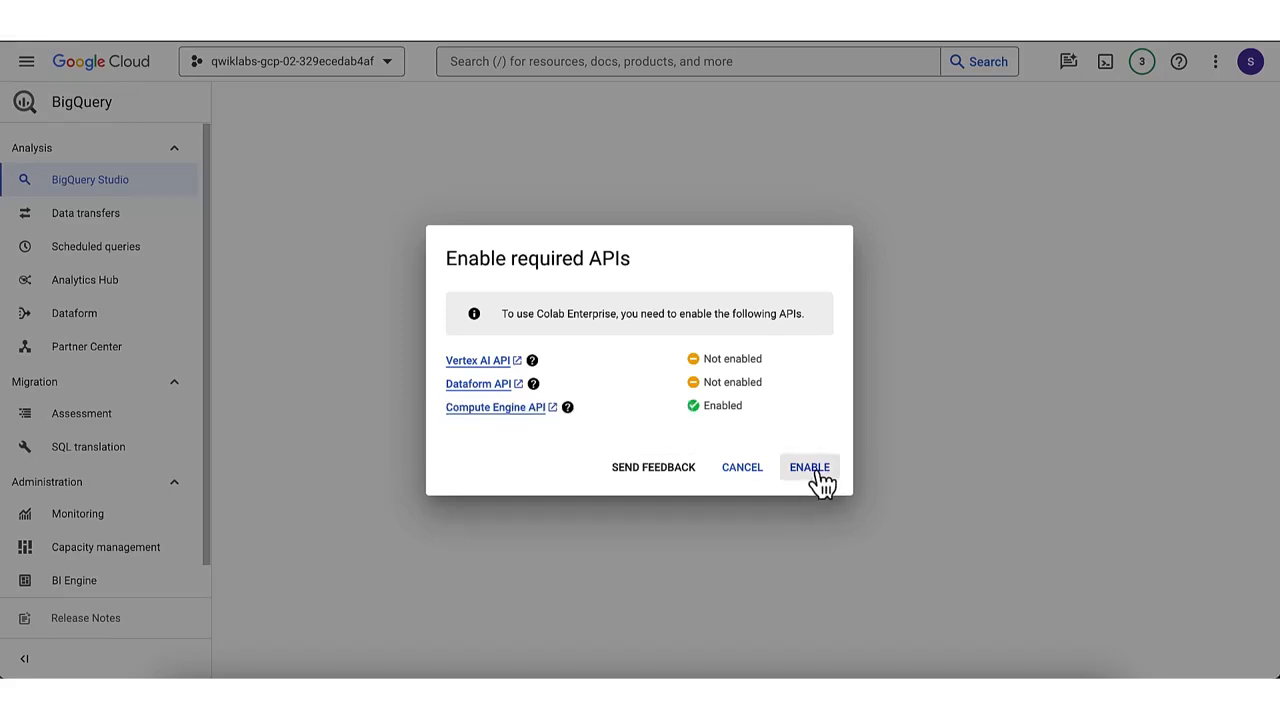
# - Enable the Vertex AI and Dataform APIs and create a new Colab Enterprise notebook
pyautogui.click(808, 467)
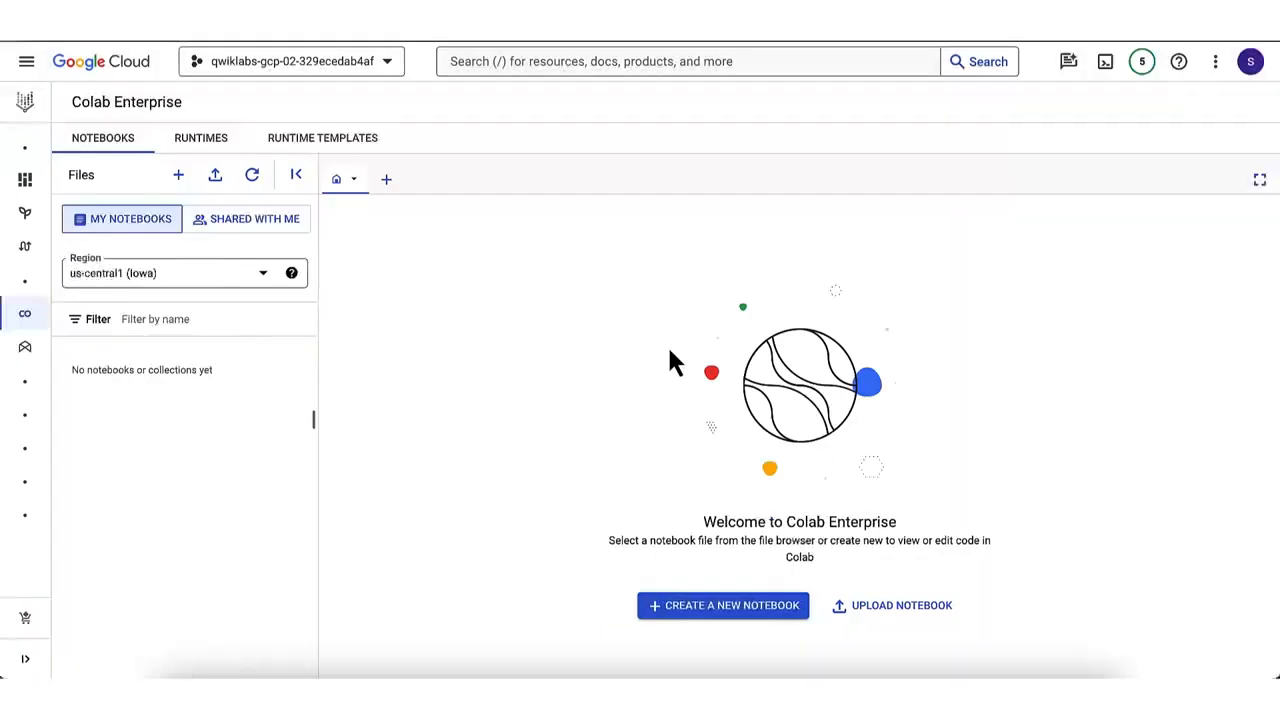
pyautogui.moveTo(655, 305)
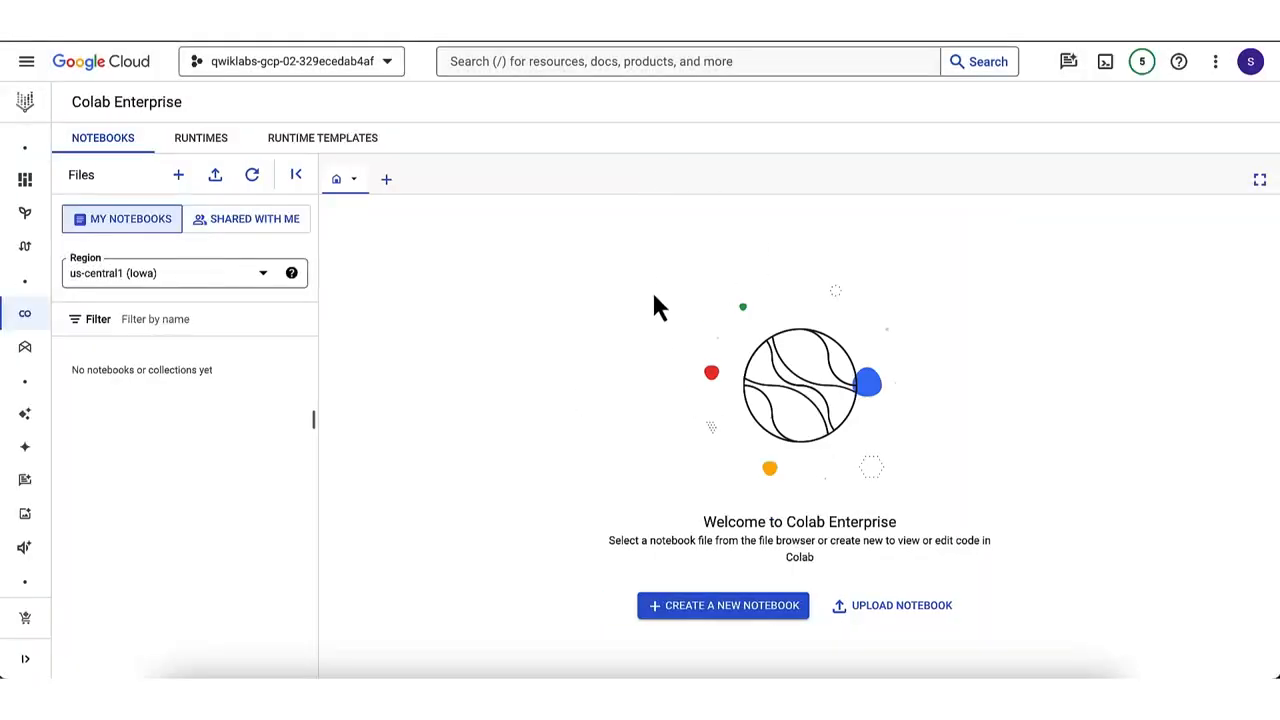
pyautogui.moveTo(738, 612)
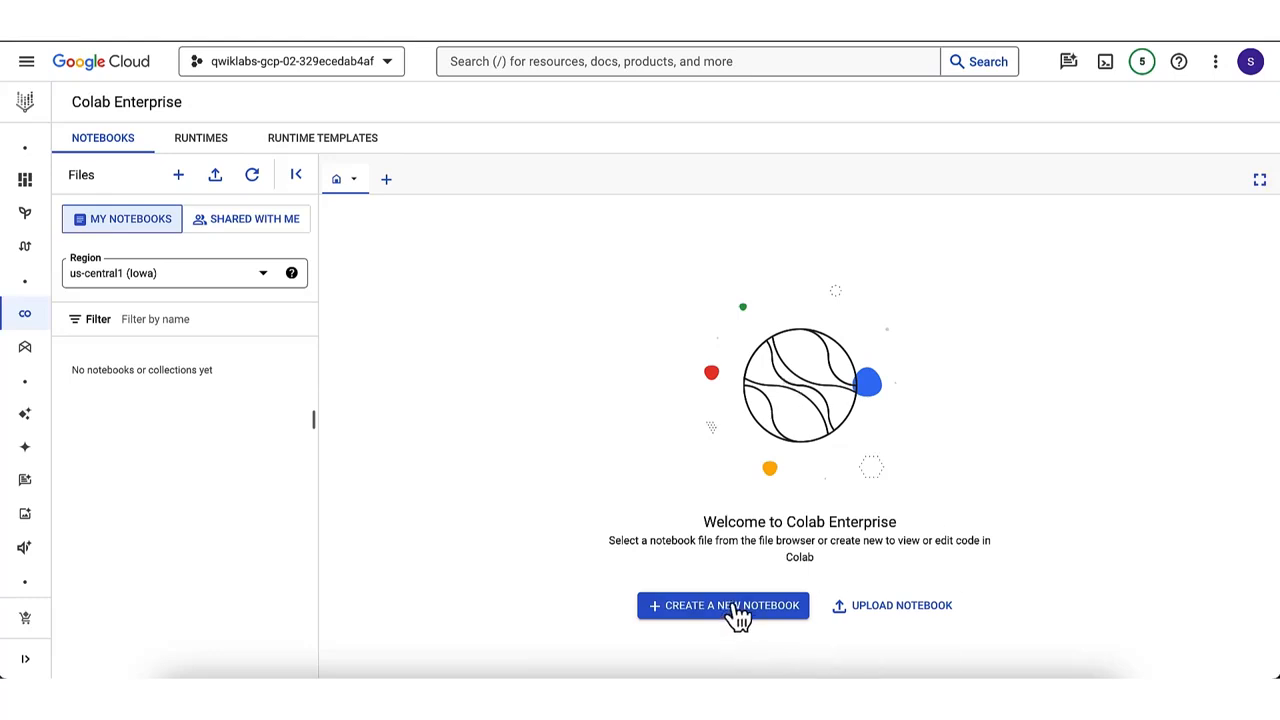
pyautogui.click(723, 605)
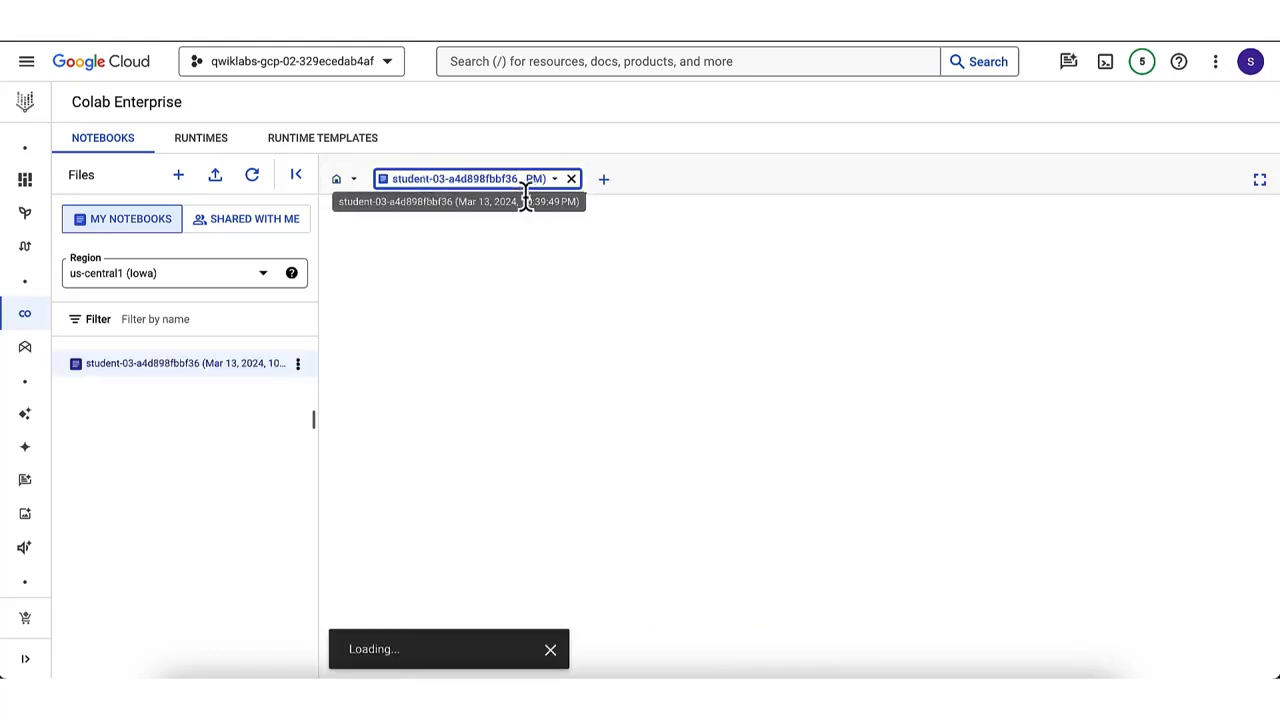
pyautogui.click(571, 179)
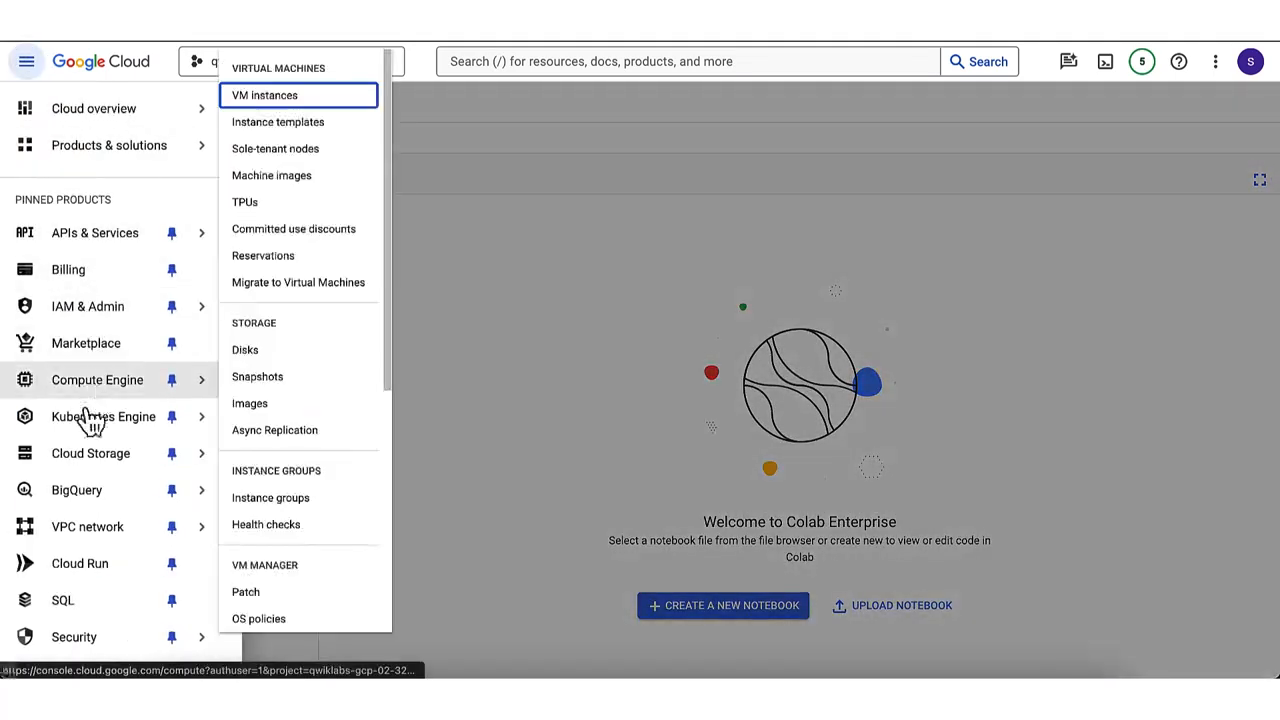
# - Return to BigQuery and expand the project's Notebooks folder in Explorer
pyautogui.click(76, 489)
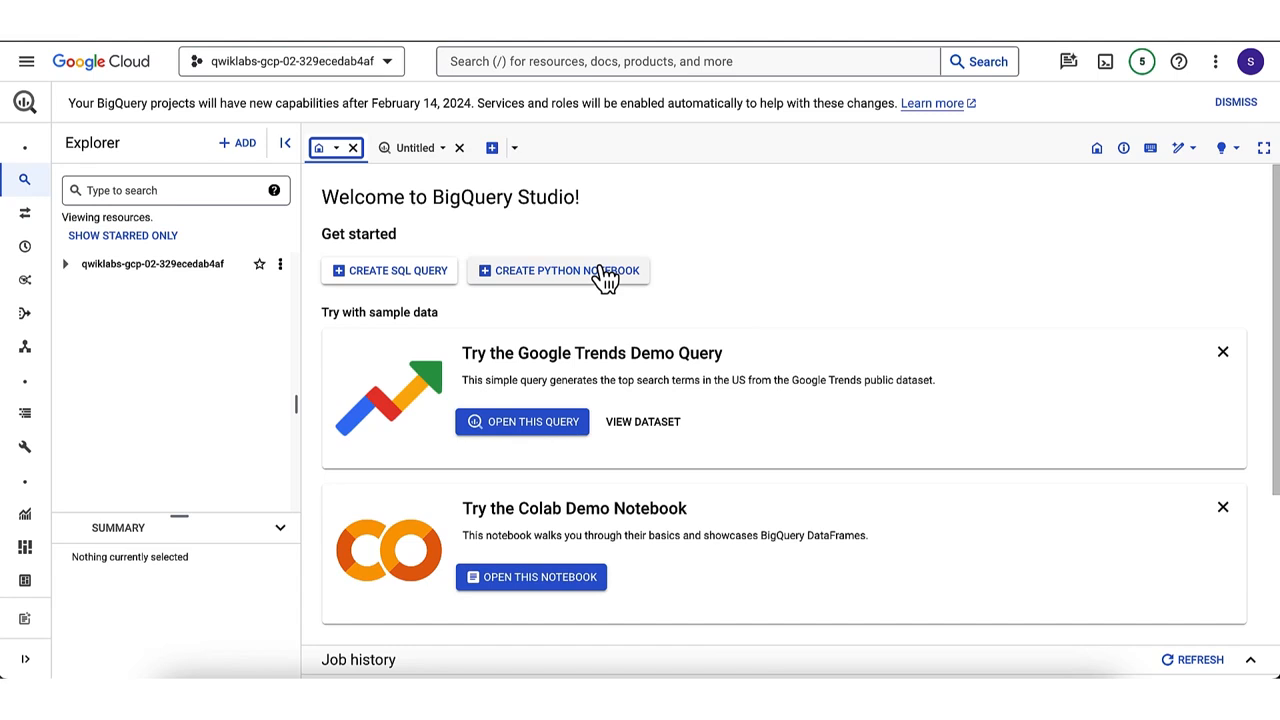
pyautogui.moveTo(607, 285)
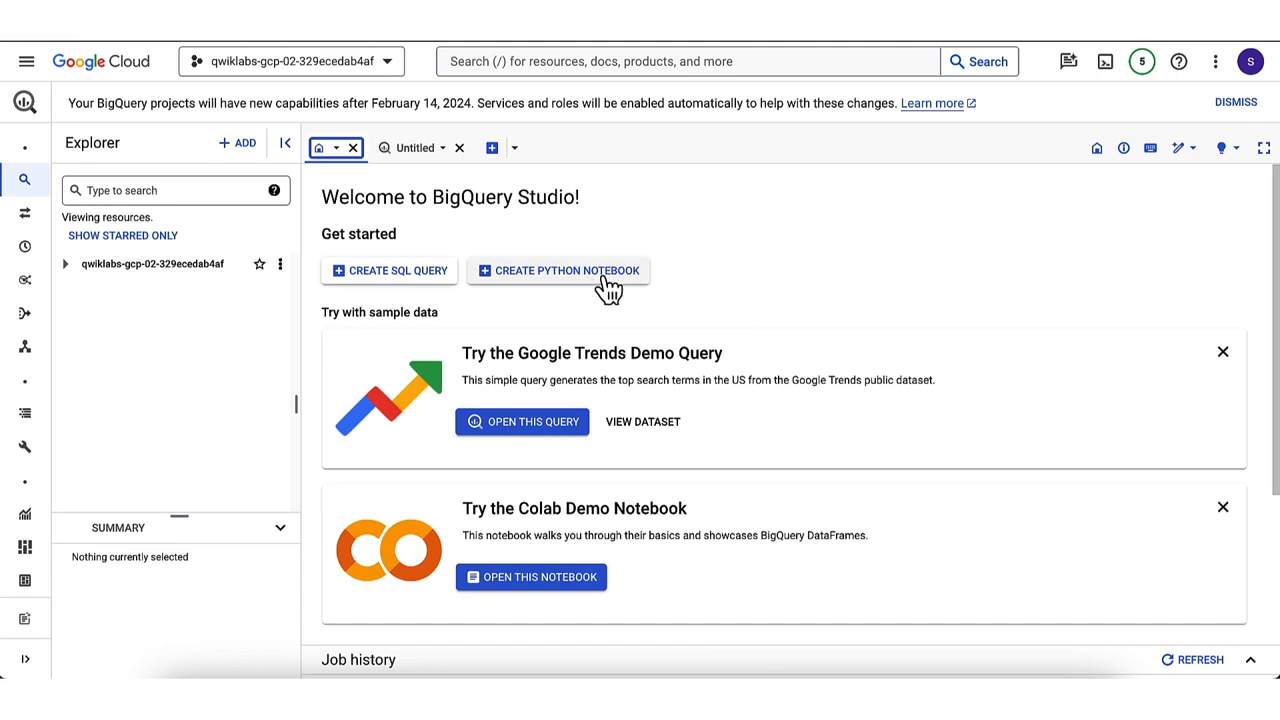
pyautogui.click(64, 264)
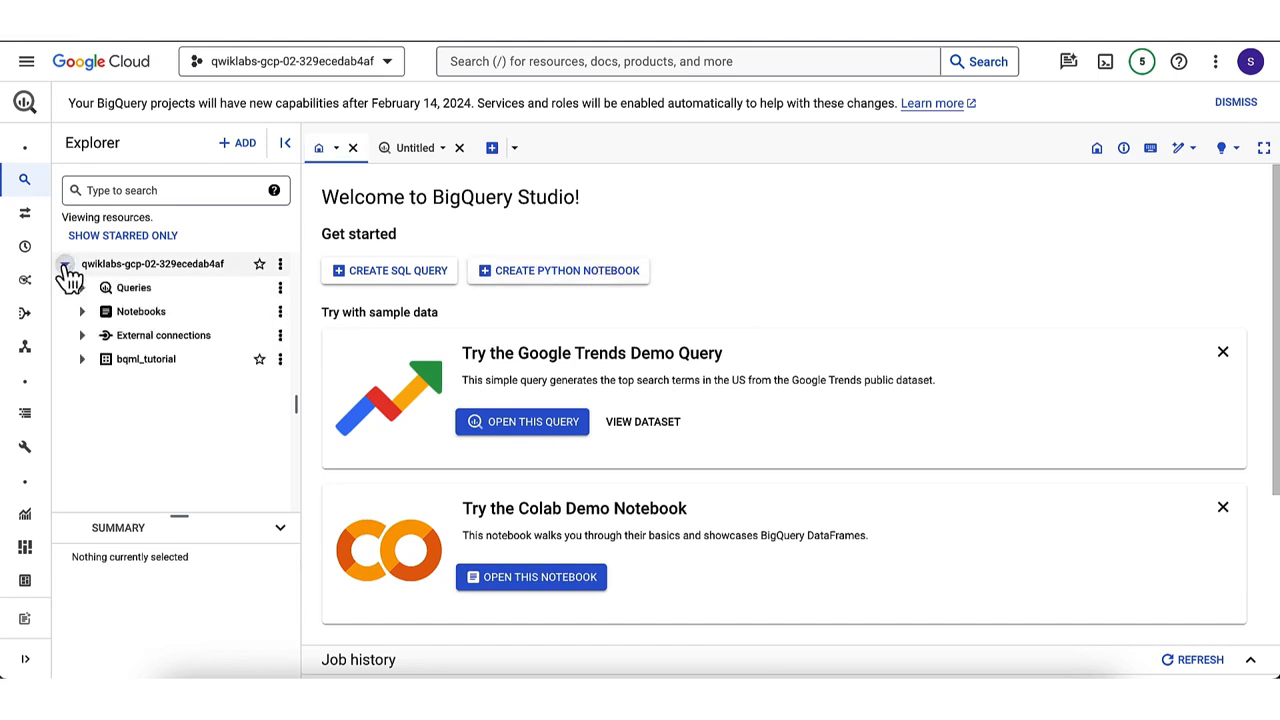
pyautogui.click(65, 264)
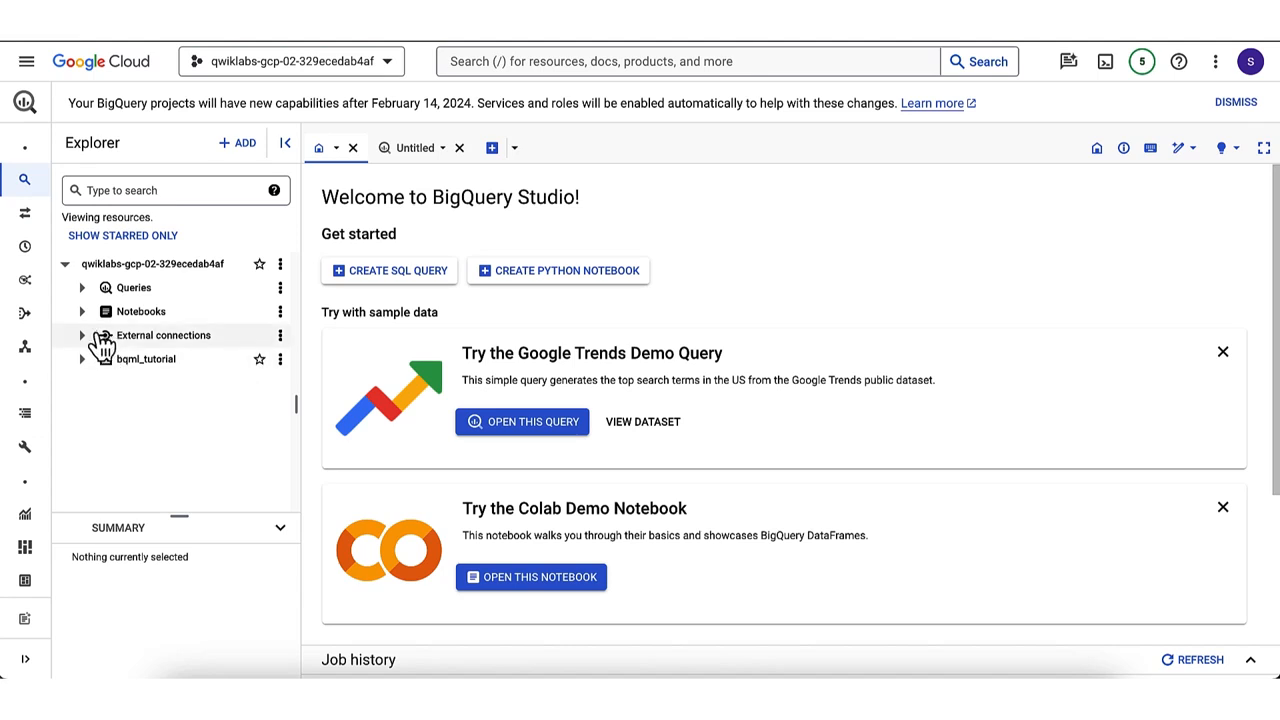
pyautogui.click(82, 311)
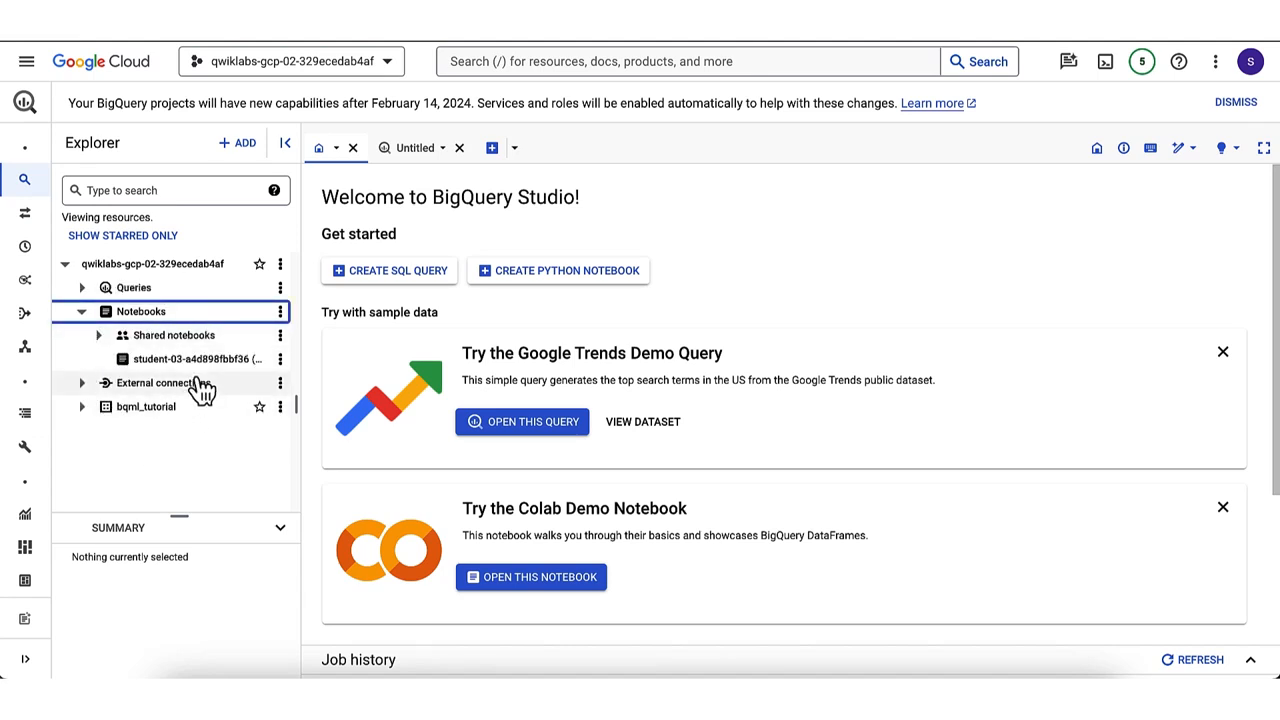
pyautogui.moveTo(190, 359)
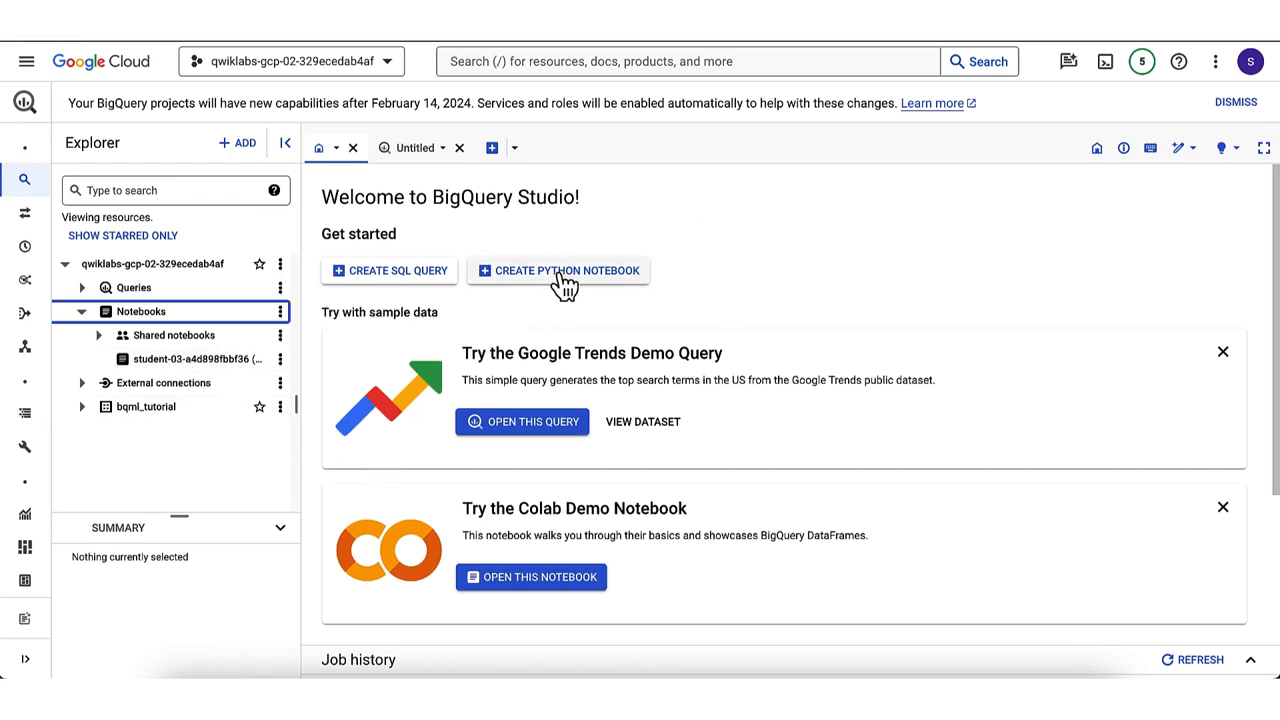
# - Start a Python notebook with us-central1 (Iowa) as the default code asset region
pyautogui.click(558, 270)
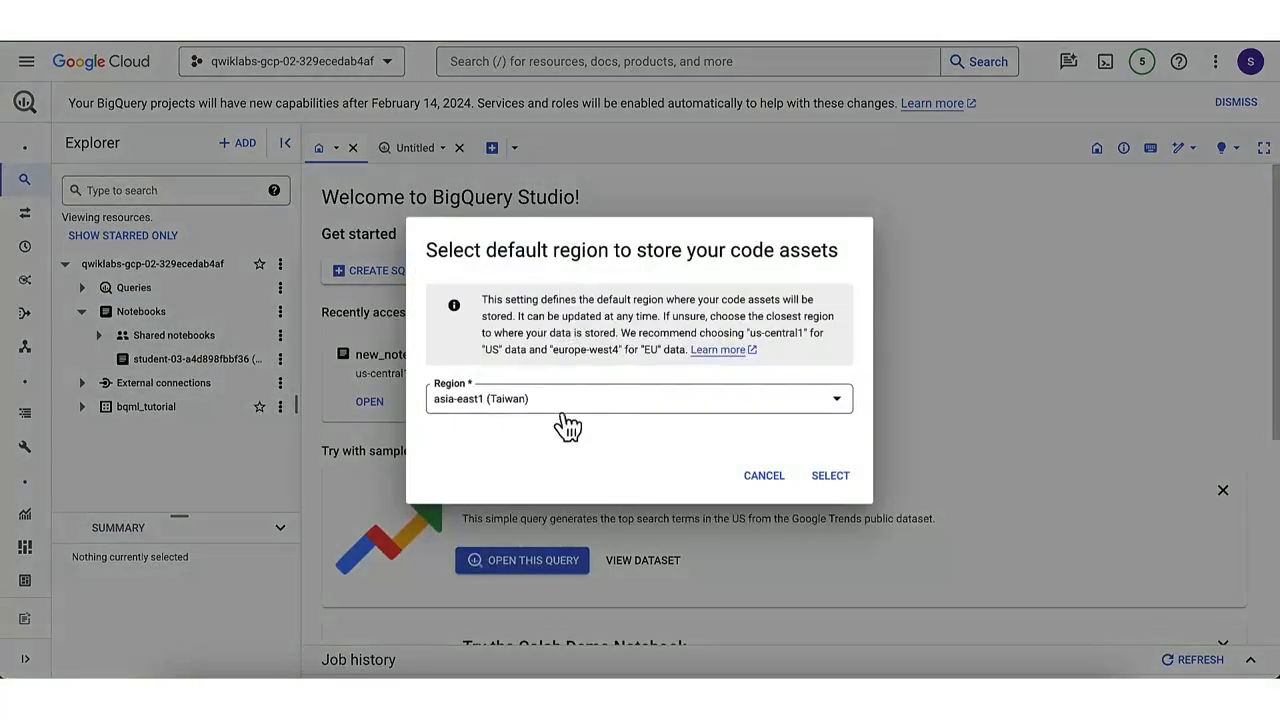
pyautogui.click(638, 398)
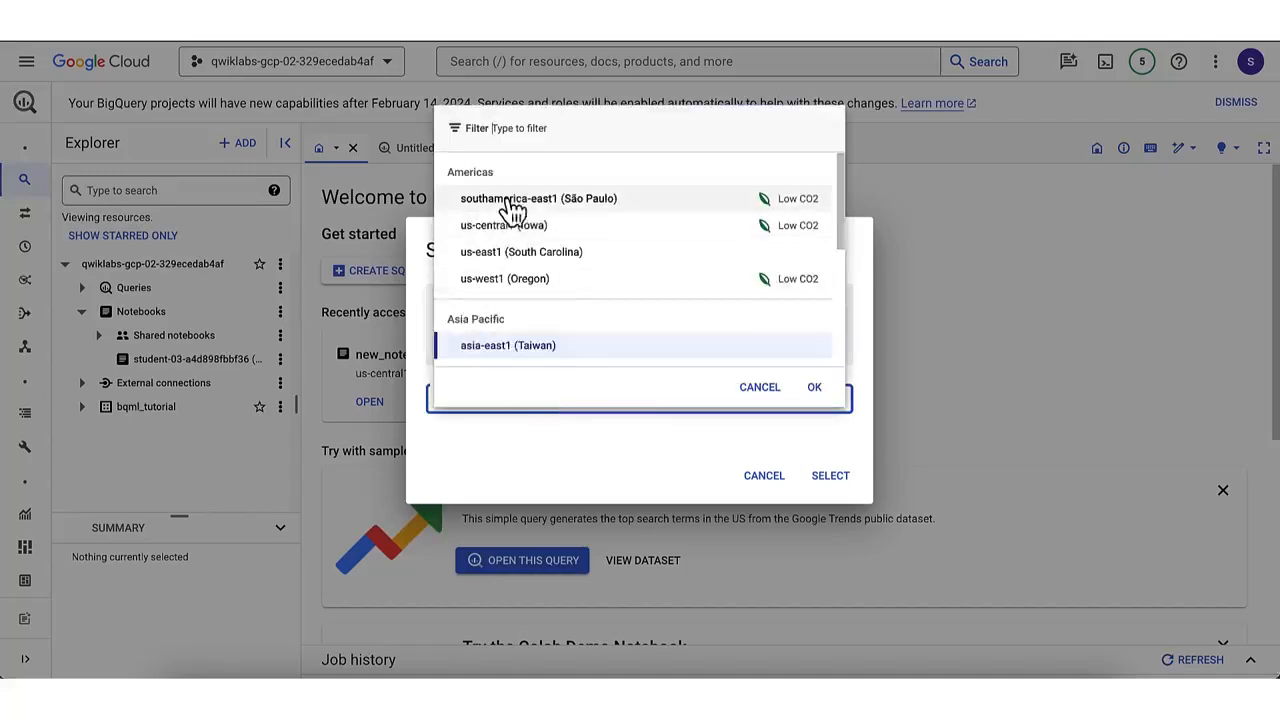
pyautogui.click(503, 225)
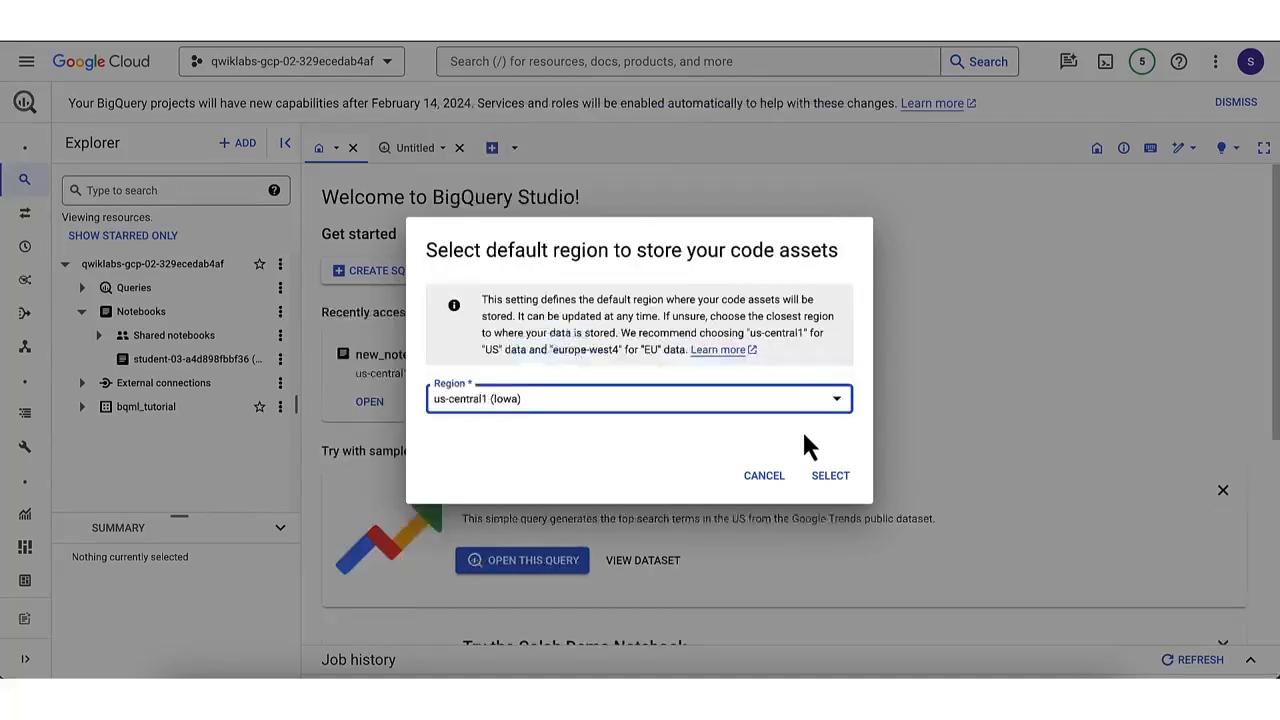
pyautogui.click(829, 475)
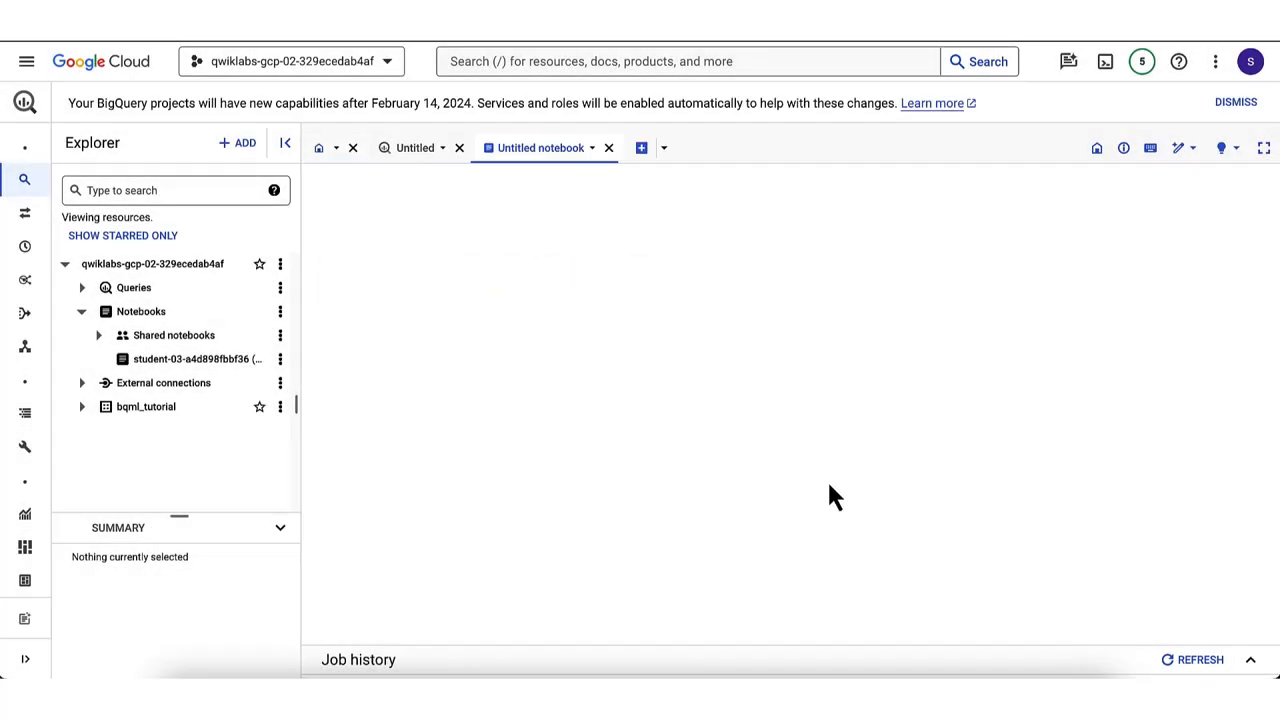